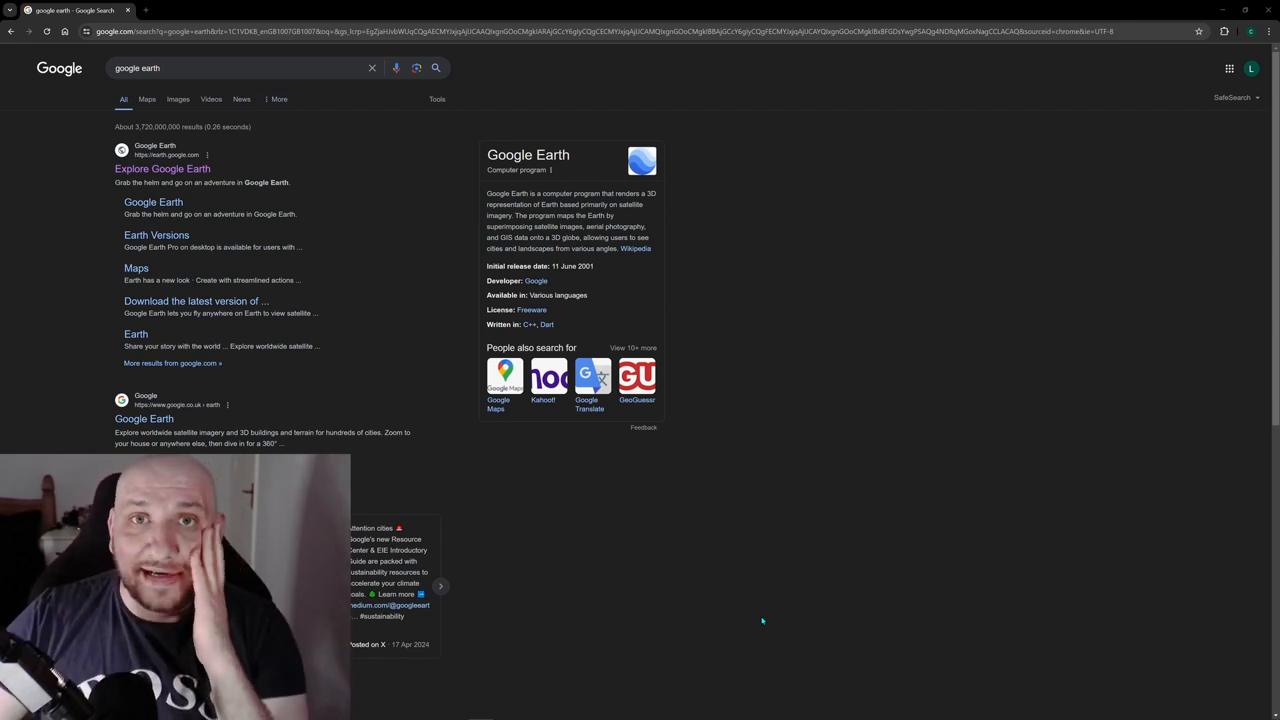
{"action": "mouse_move", "coordinate": [711, 548]}
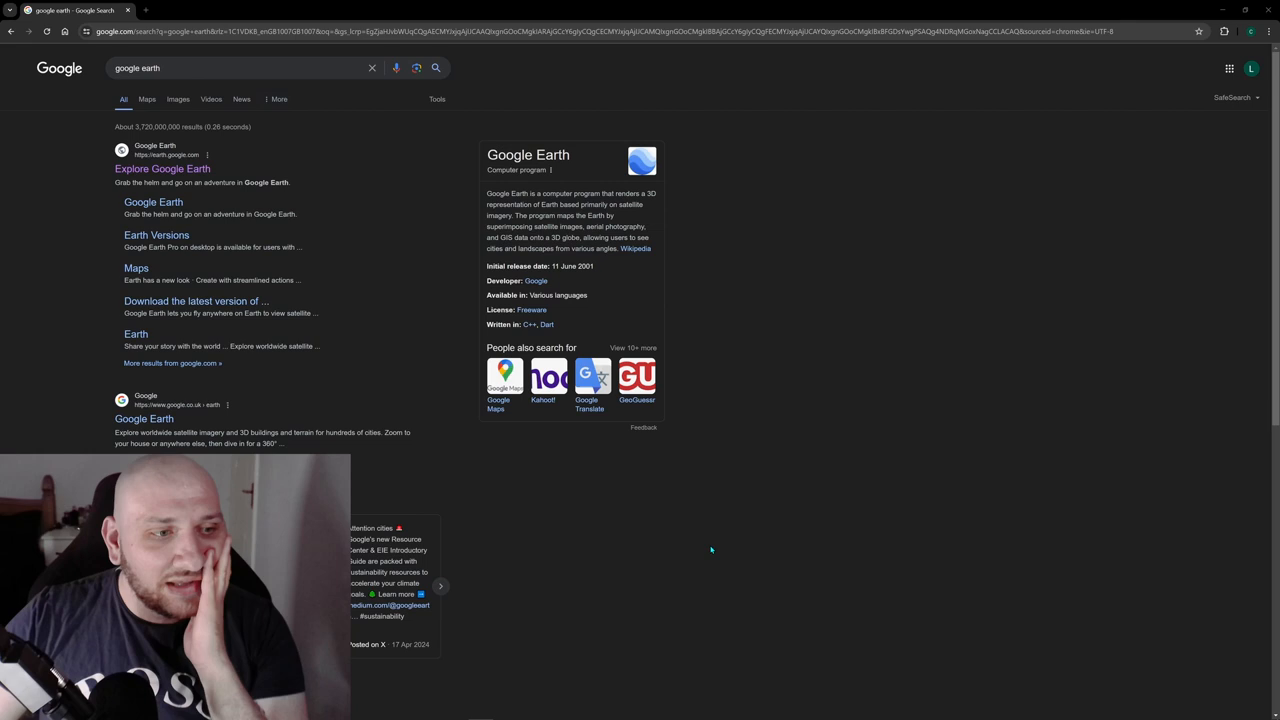
{"action": "mouse_move", "coordinate": [324, 151]}
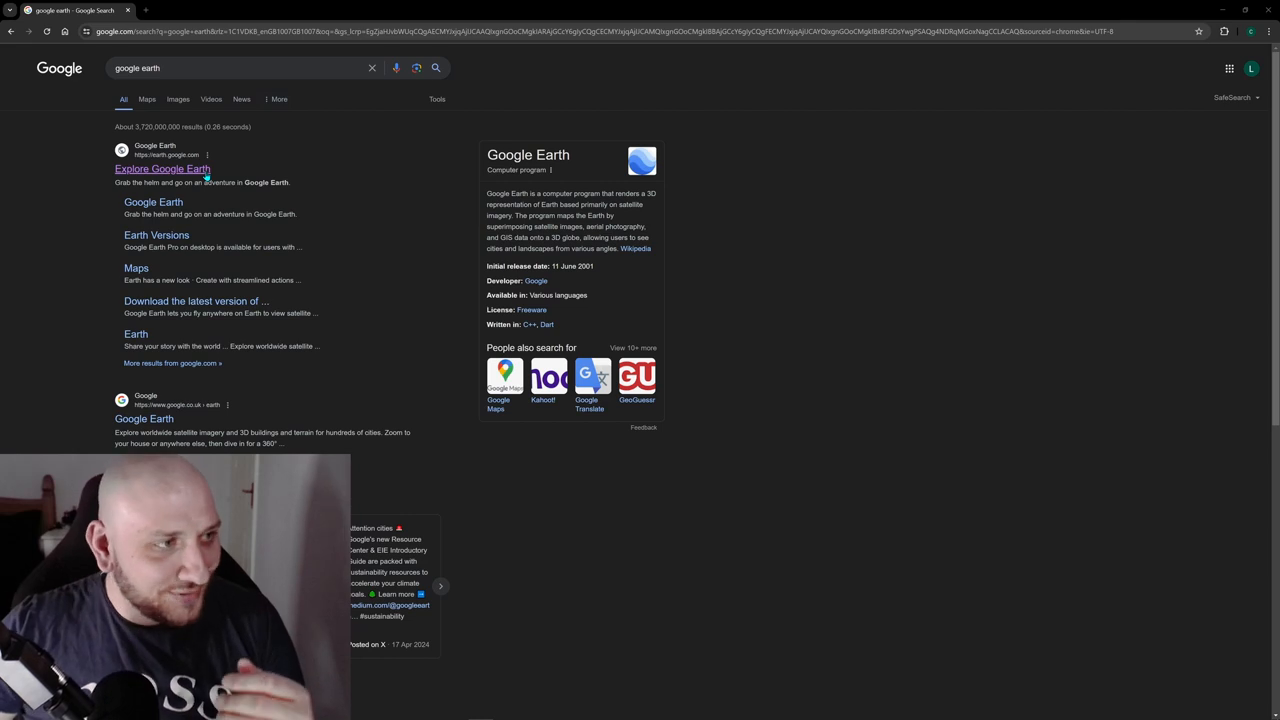
Open the Google Earth website from the 'google earth' search results
{"action": "left_click", "coordinate": [161, 168]}
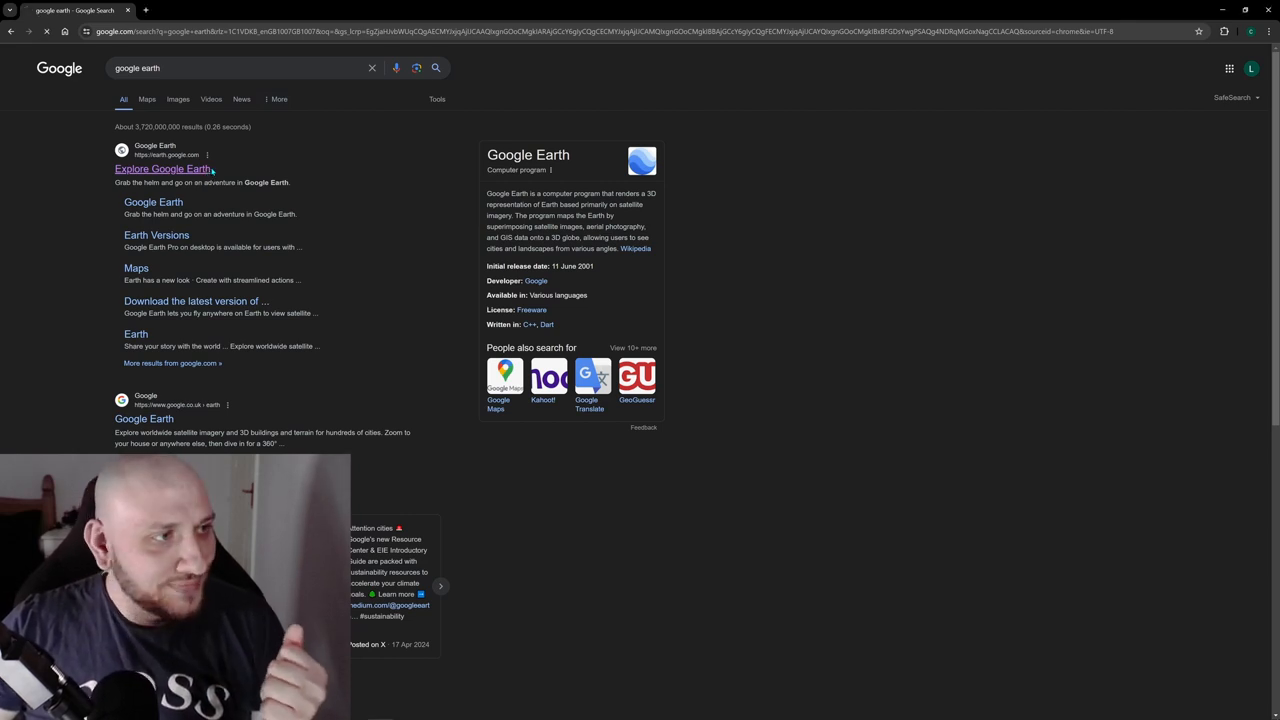
Search Google Earth for coordinates 35 53'23.9" N 117 40'16.5" W
{"action": "left_click", "coordinate": [162, 168]}
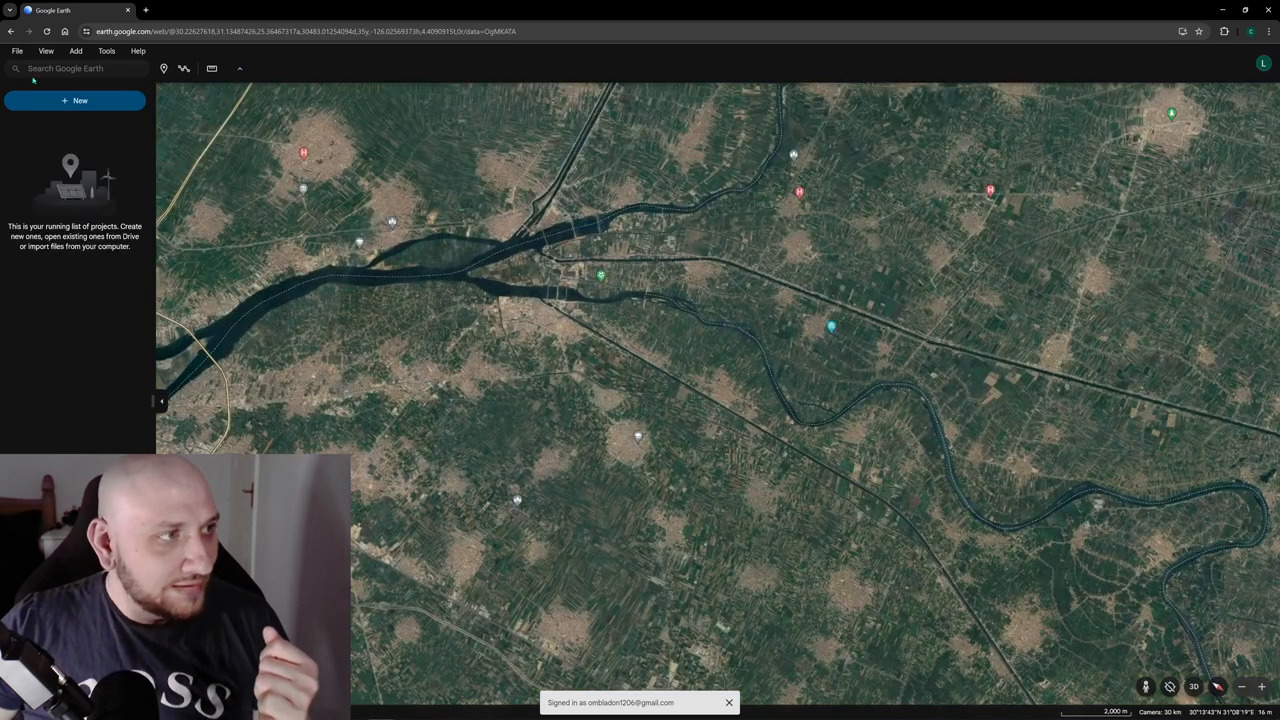
{"action": "left_click", "coordinate": [75, 68]}
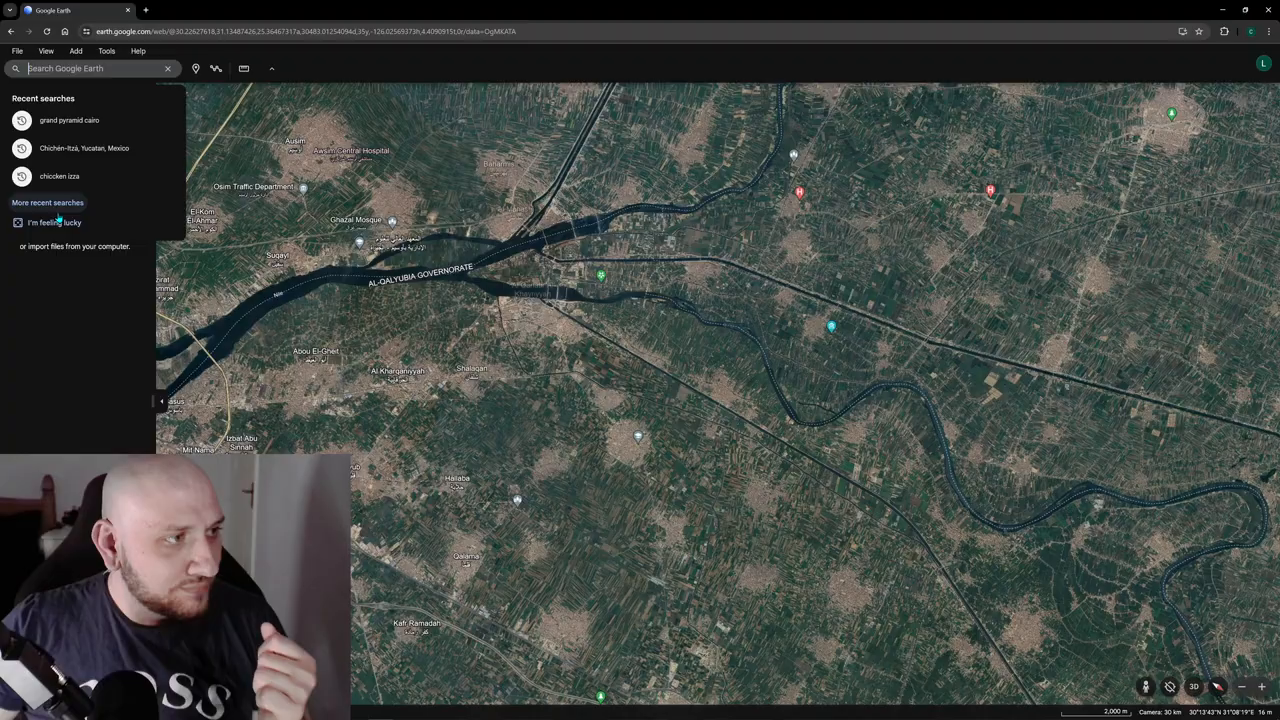
{"action": "type", "text": "35 53'23.9\" N 117 40'16.5\"w"}
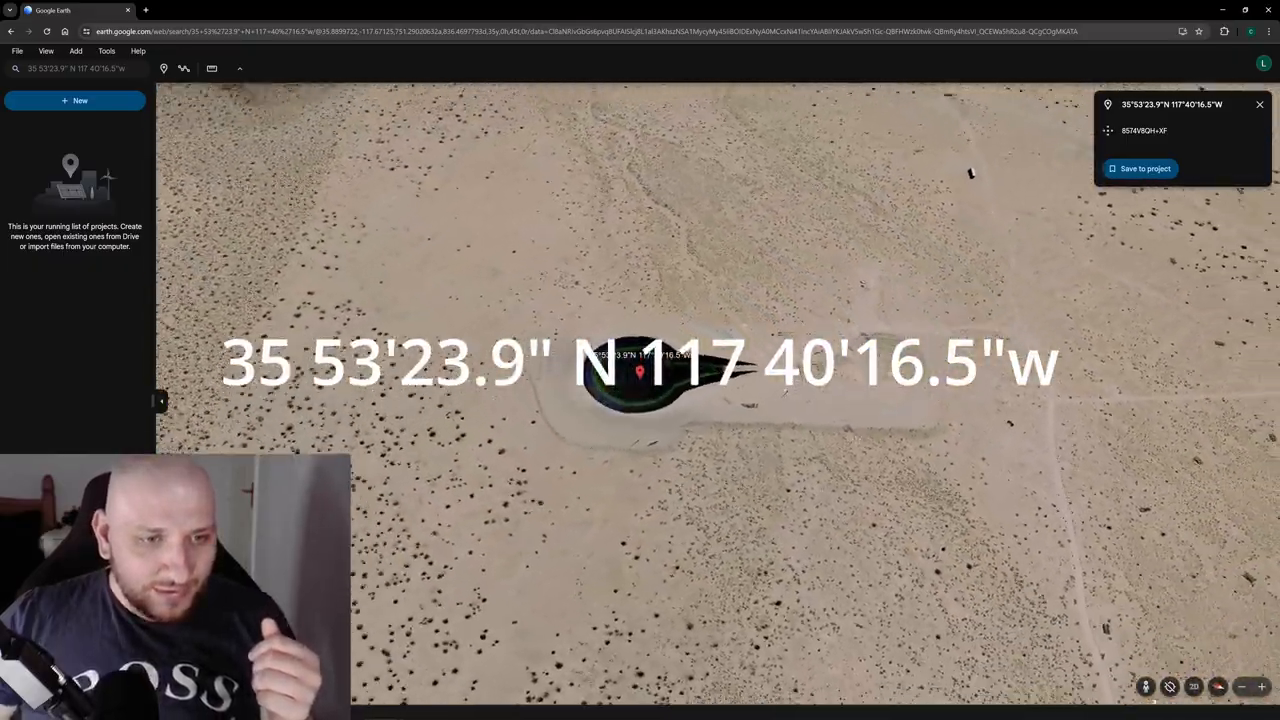
Zoom in on the keyhole-shaped pit with the boat and debris beside it
{"action": "scroll", "scroll_direction": "up", "scroll_amount": 3}
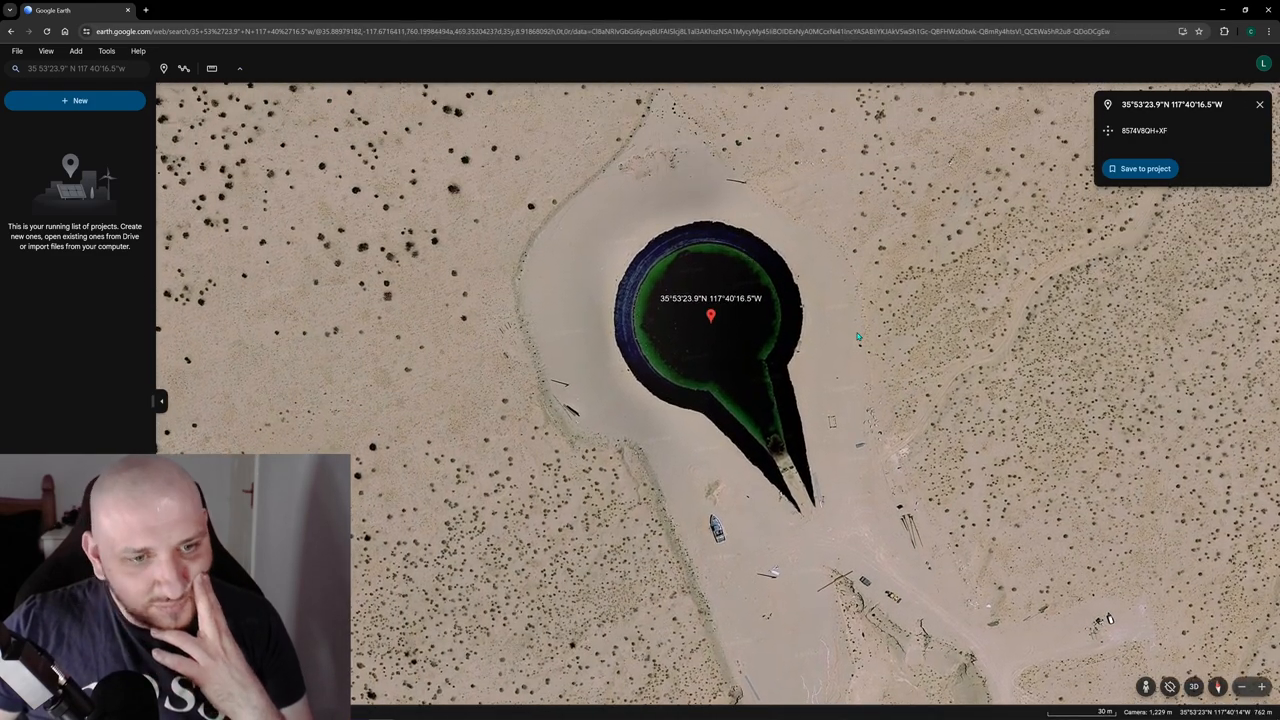
{"action": "scroll", "scroll_direction": "up", "scroll_amount": 3}
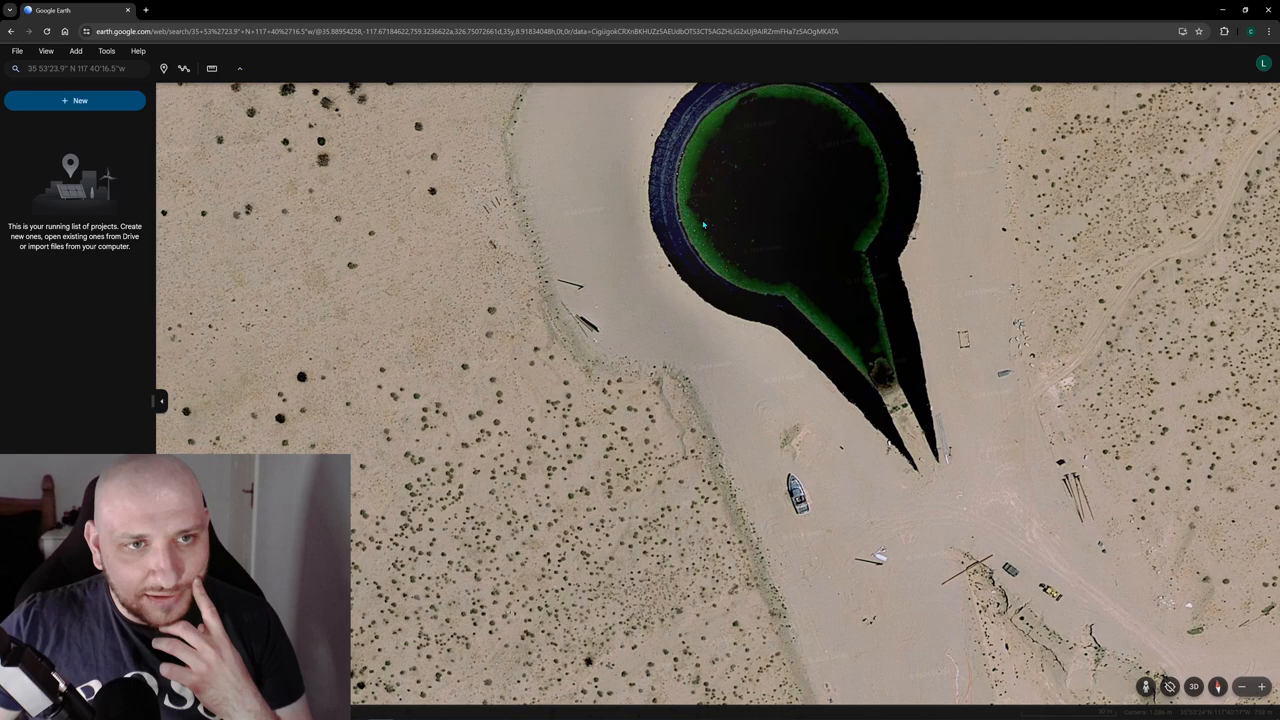
{"action": "mouse_move", "coordinate": [868, 356]}
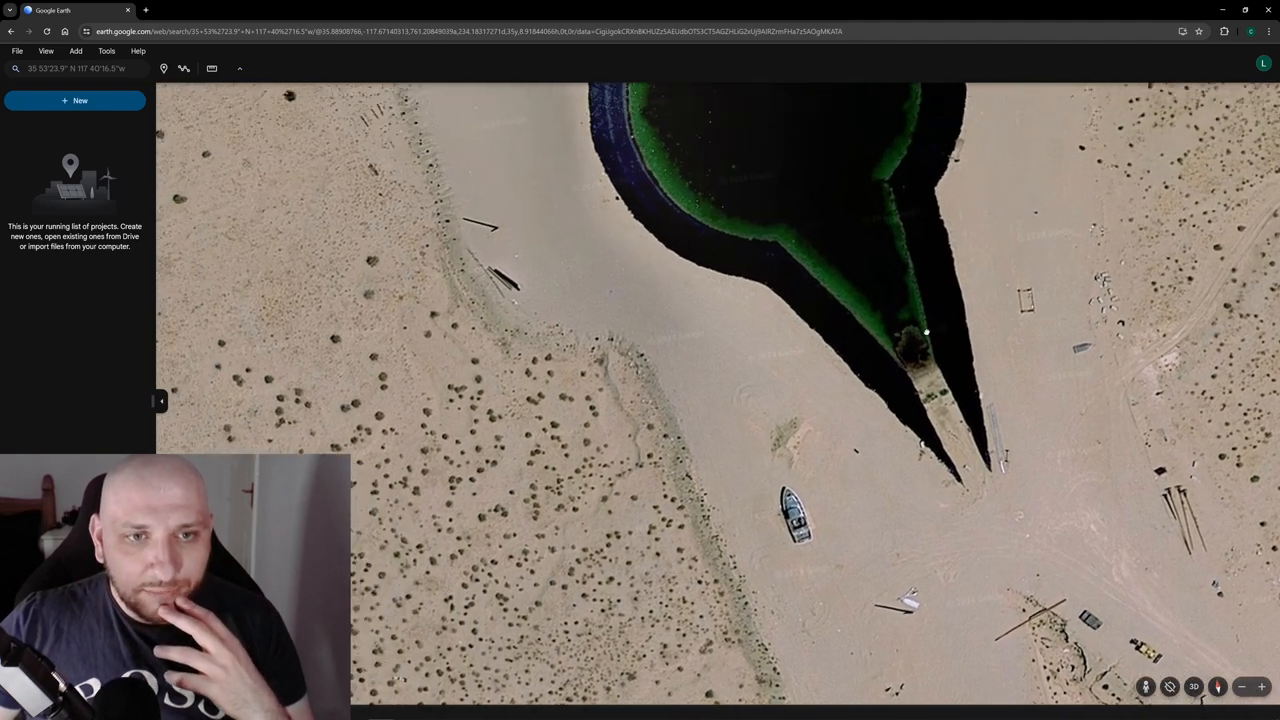
Zoom onto the yellow vehicle and boat, out over the region, then back to the pit
{"action": "scroll", "scroll_direction": "up", "scroll_amount": 3}
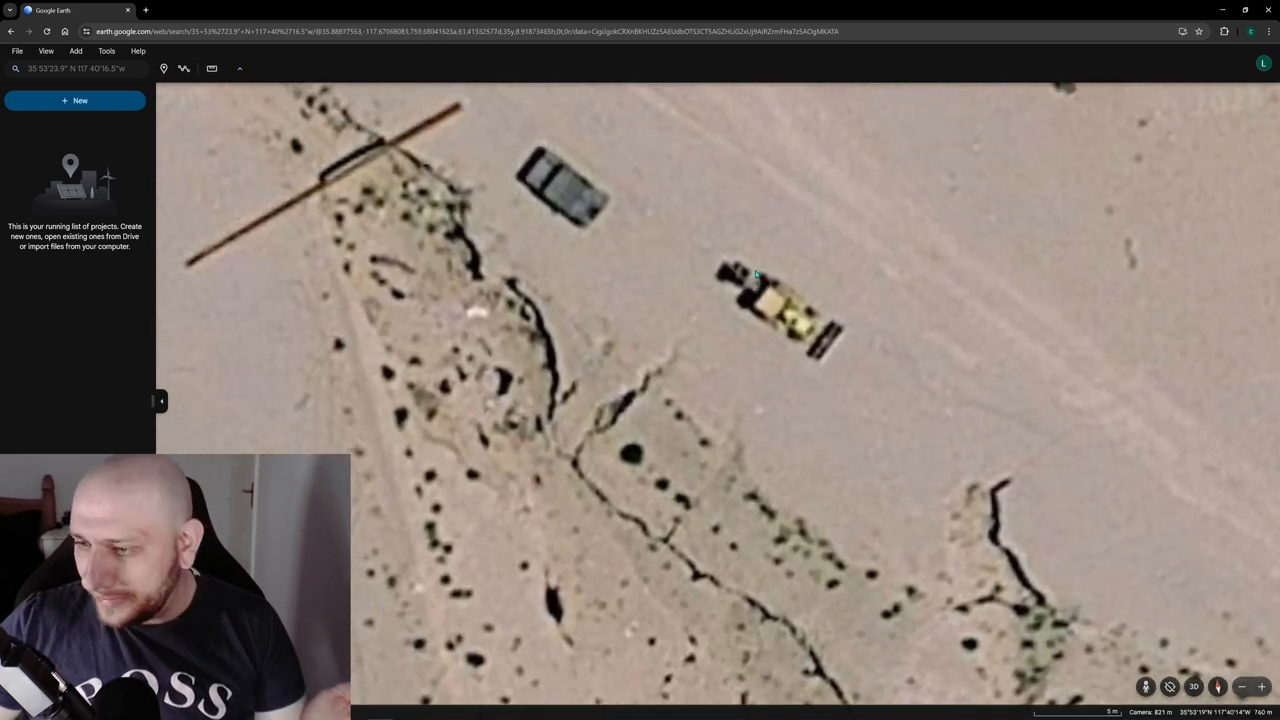
{"action": "mouse_move", "coordinate": [773, 296]}
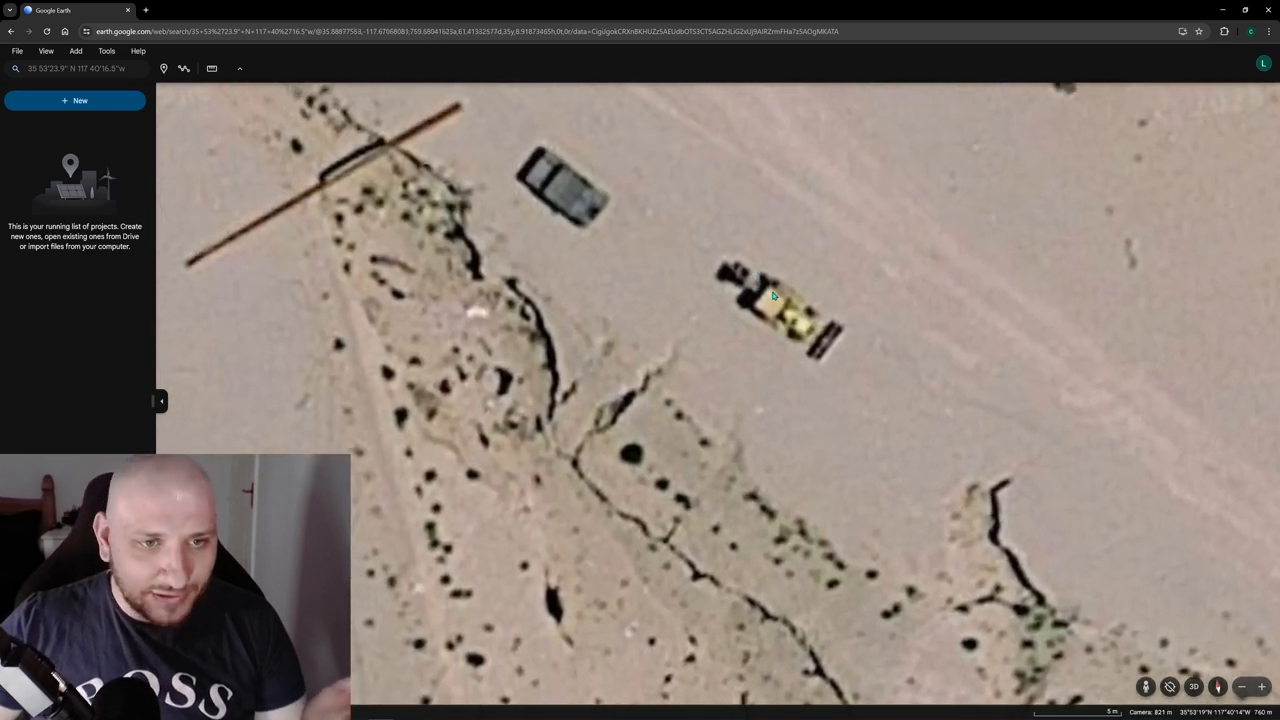
{"action": "scroll", "scroll_direction": "down", "scroll_amount": 3}
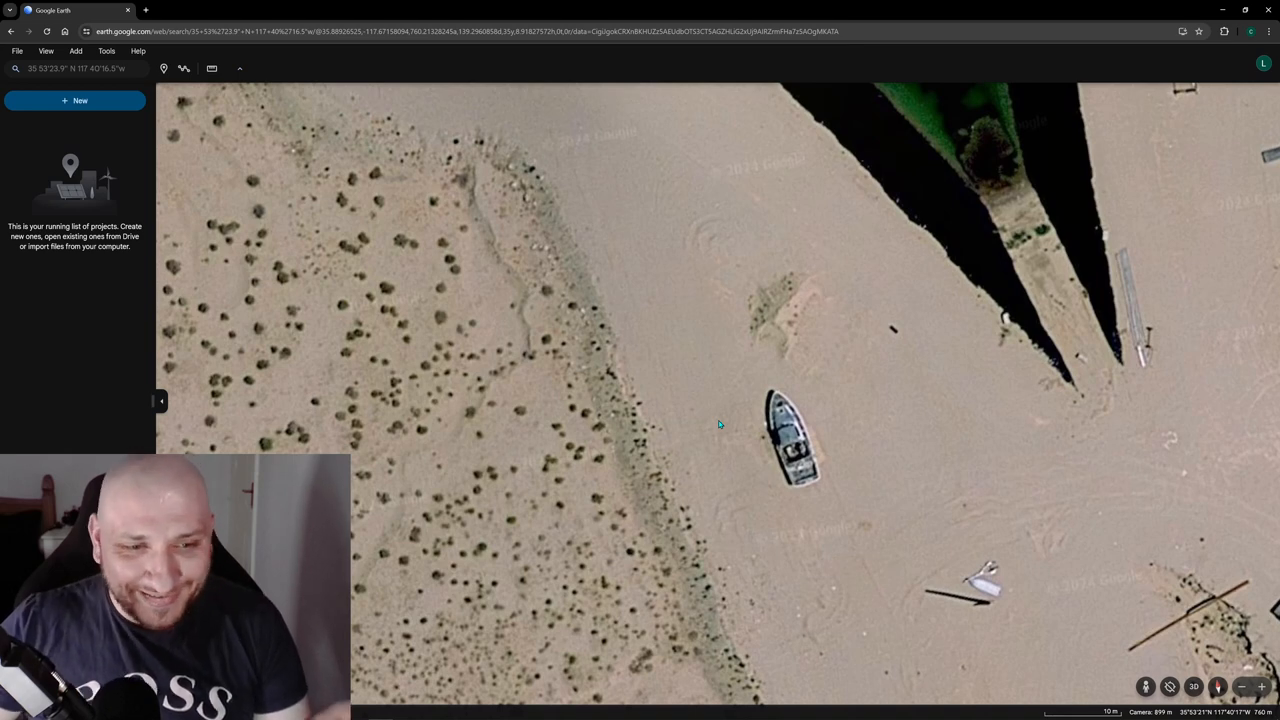
{"action": "mouse_move", "coordinate": [842, 377]}
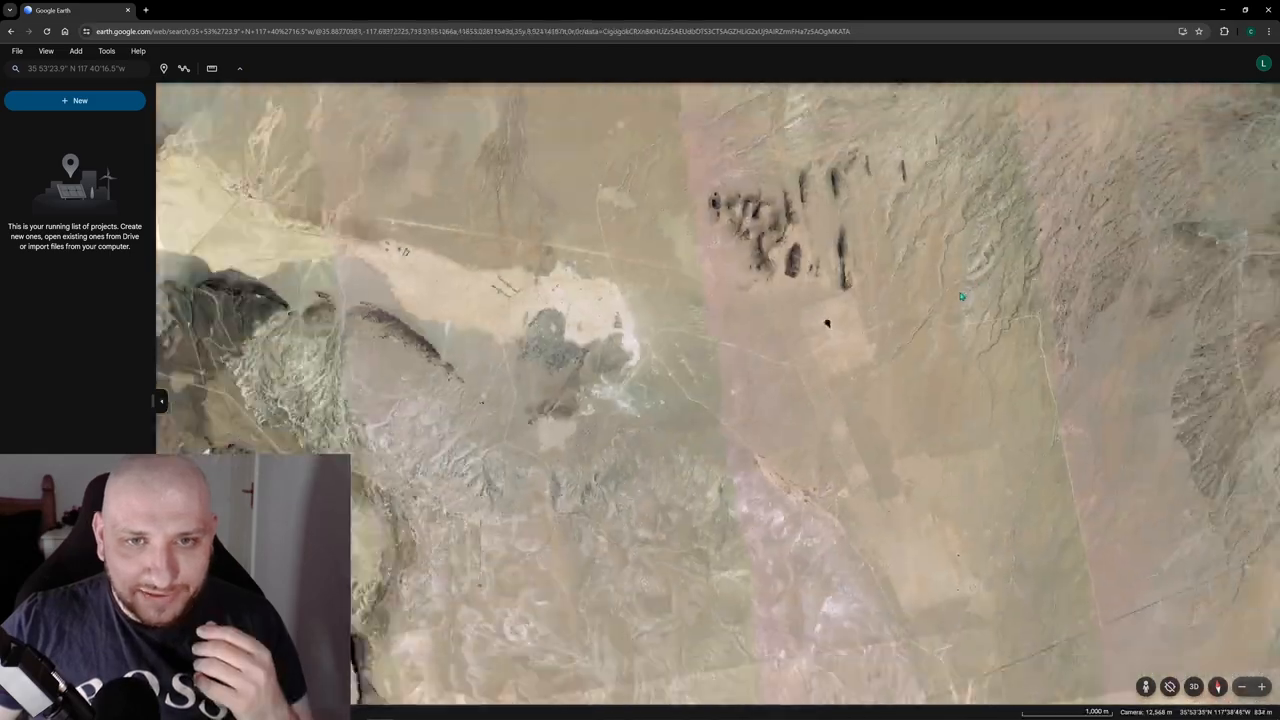
{"action": "scroll", "scroll_direction": "down", "scroll_amount": 3}
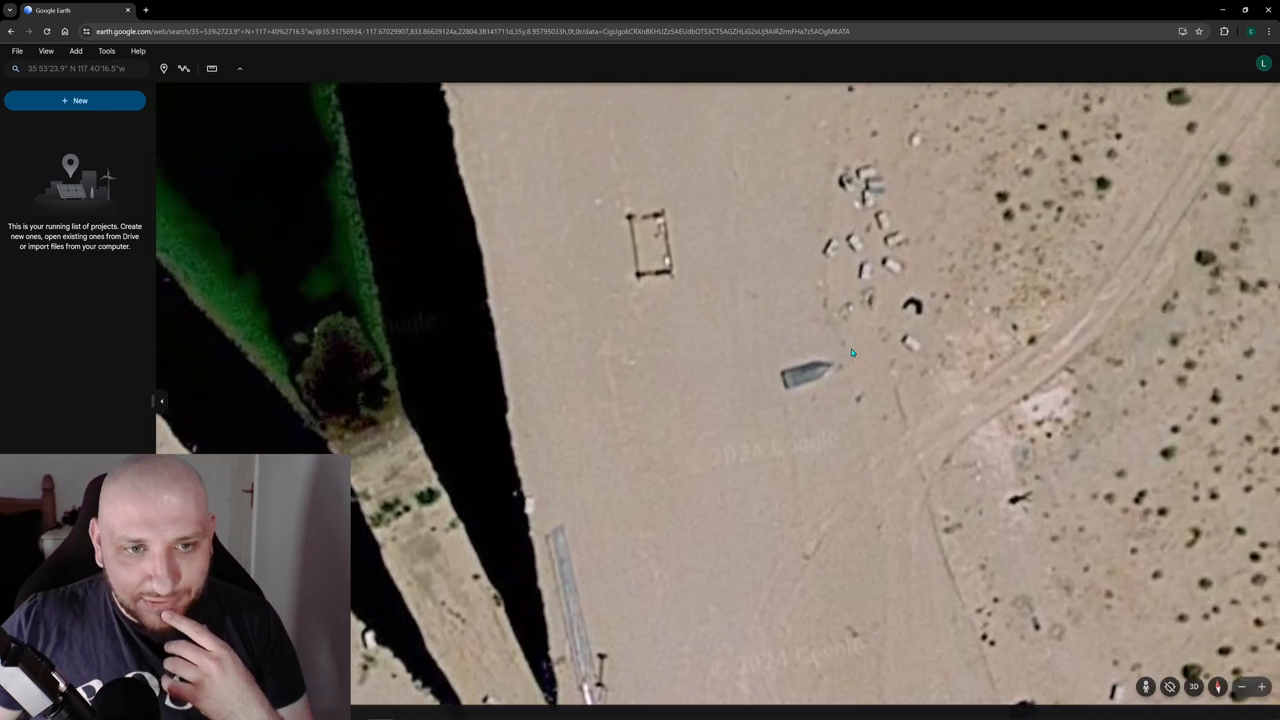
{"action": "scroll", "scroll_direction": "up", "scroll_amount": 3}
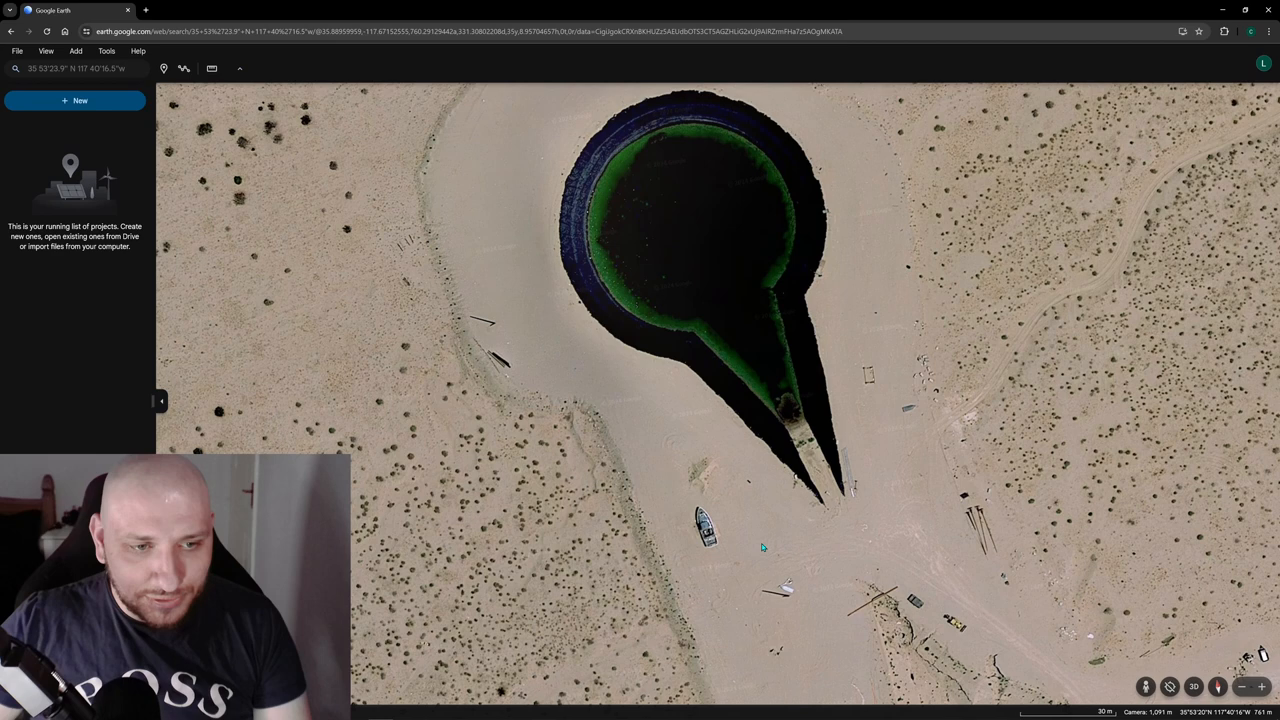
{"action": "mouse_move", "coordinate": [773, 298]}
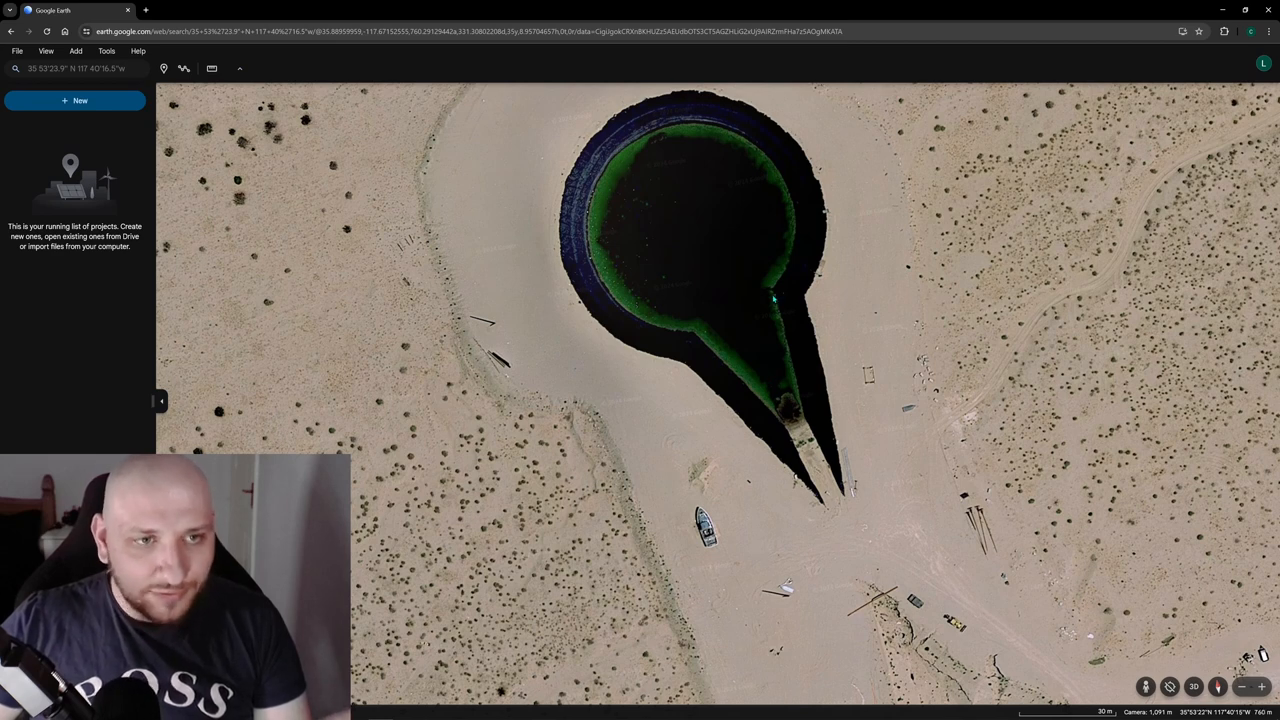
{"action": "mouse_move", "coordinate": [719, 199]}
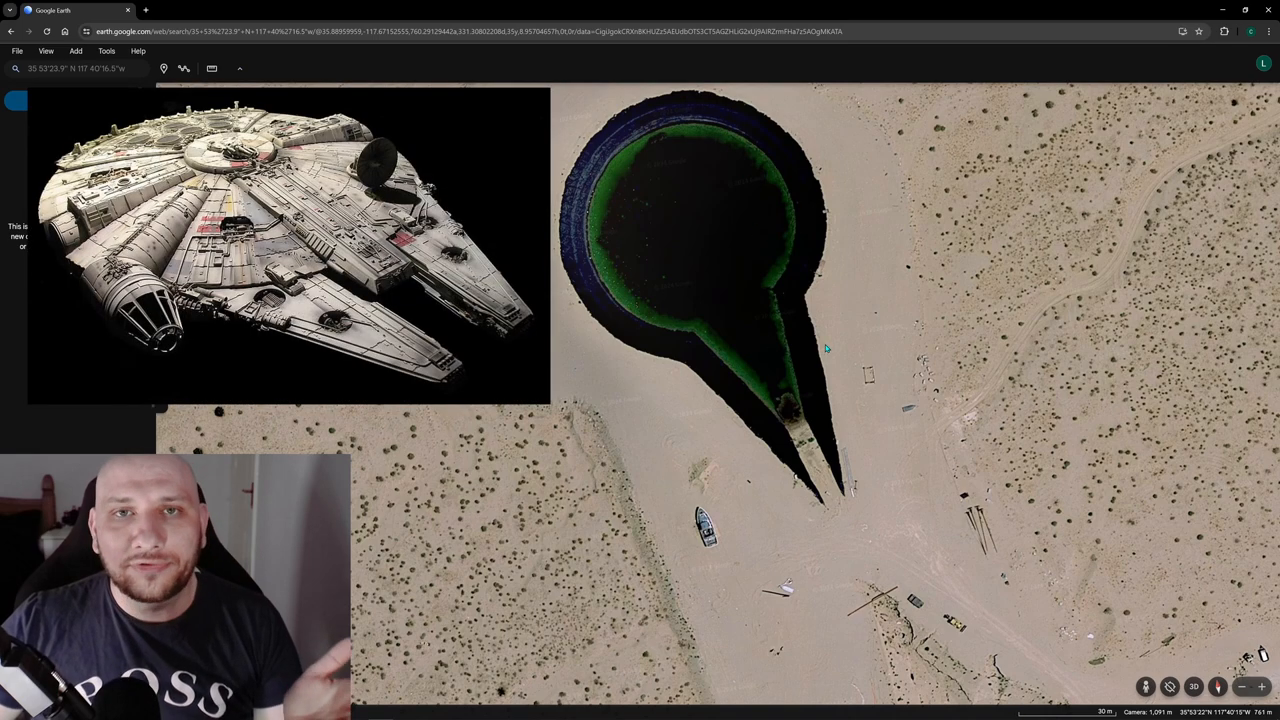
{"action": "mouse_move", "coordinate": [729, 473]}
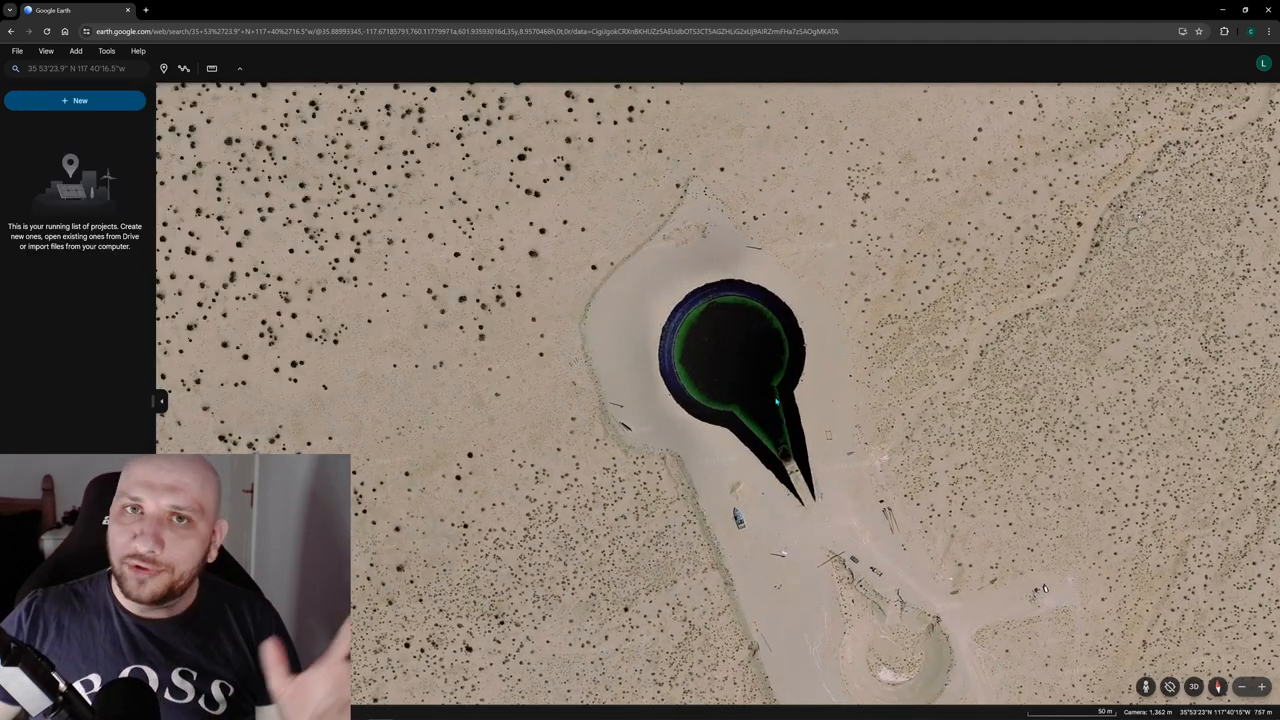
Zoom into the pit's interior, then out toward the scrubland with tanks along the dirt road
{"action": "scroll", "scroll_direction": "up", "scroll_amount": 3}
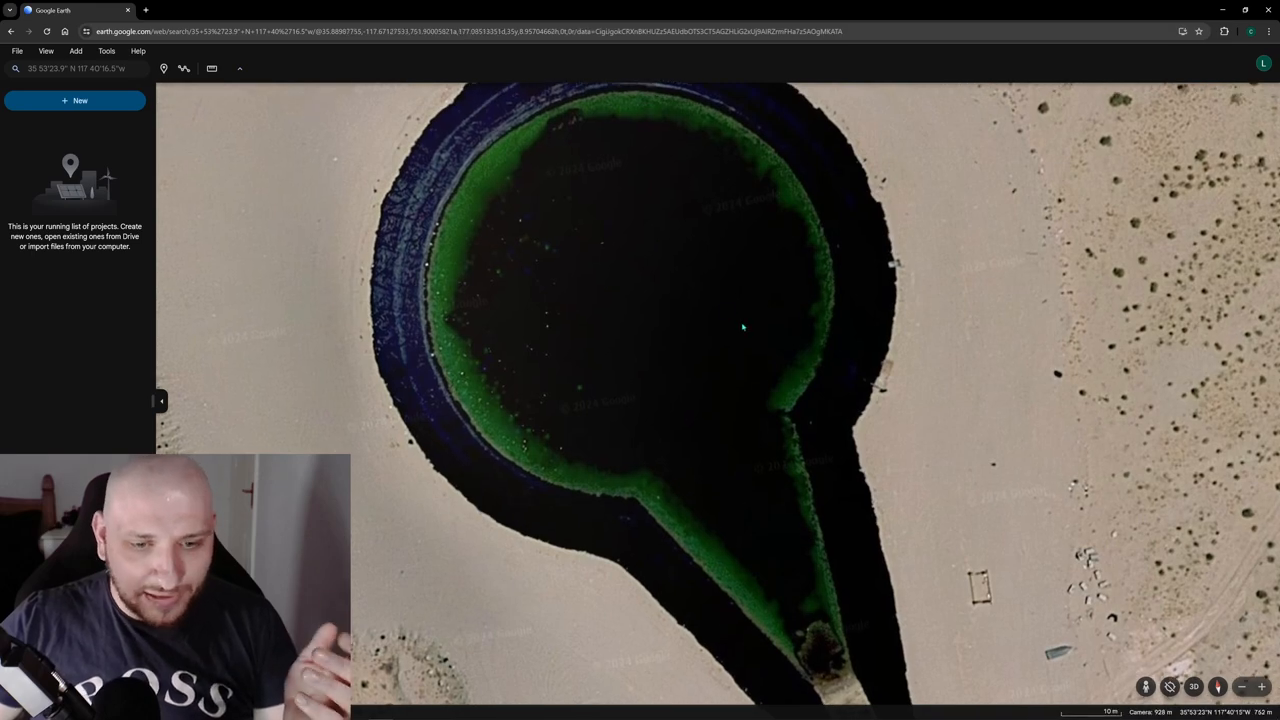
{"action": "scroll", "scroll_direction": "down", "scroll_amount": 3}
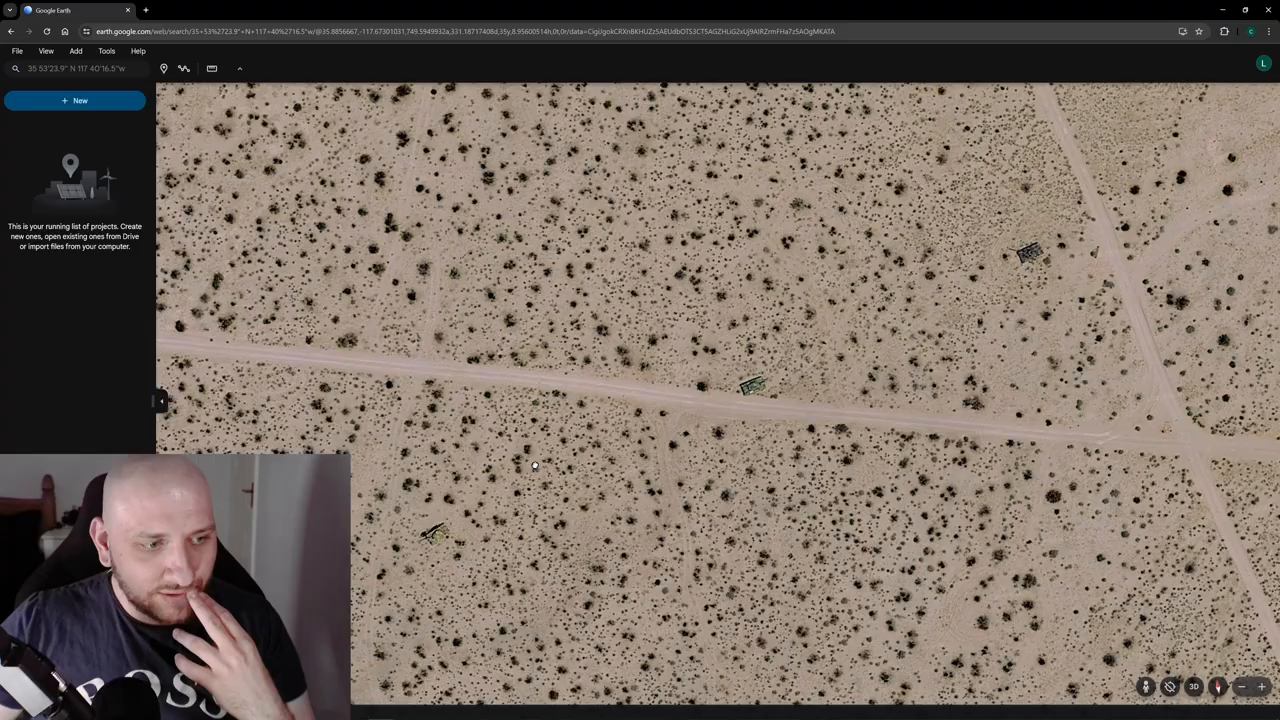
Zoom onto a tank in the scrubland, then out over the faint circular ground patches
{"action": "scroll", "scroll_direction": "up", "scroll_amount": 3}
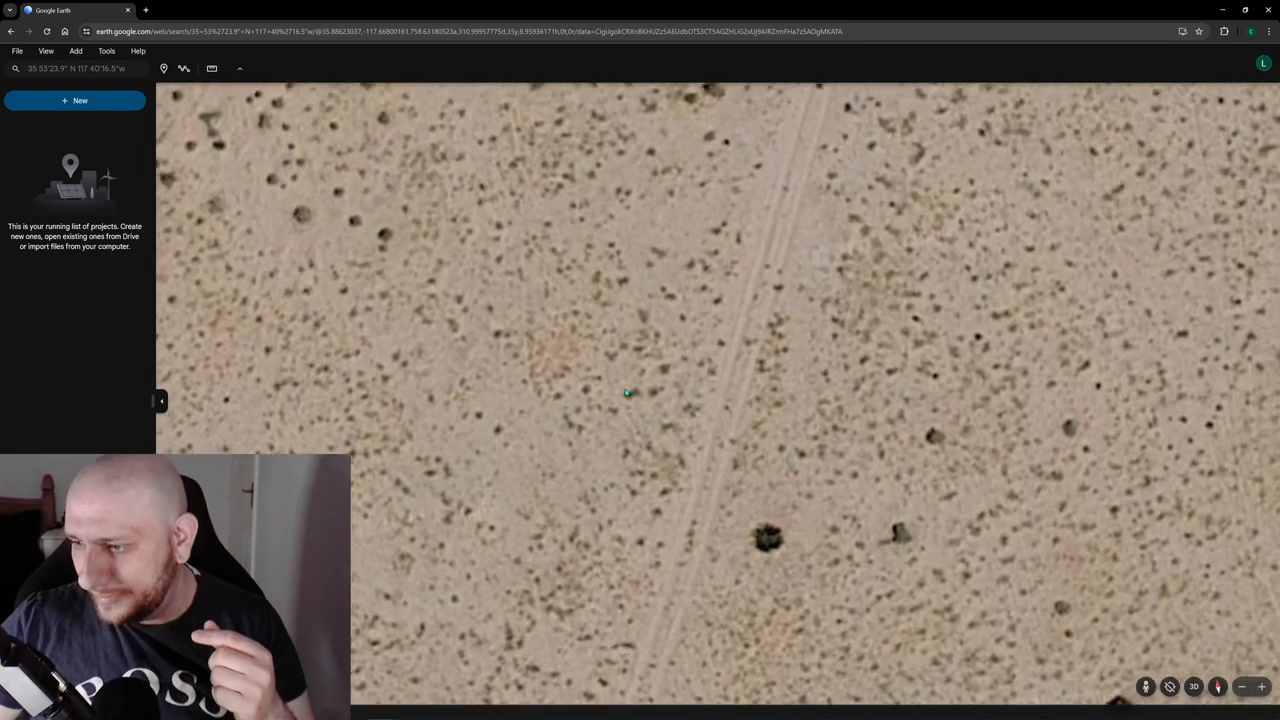
{"action": "scroll", "scroll_direction": "down", "scroll_amount": 3}
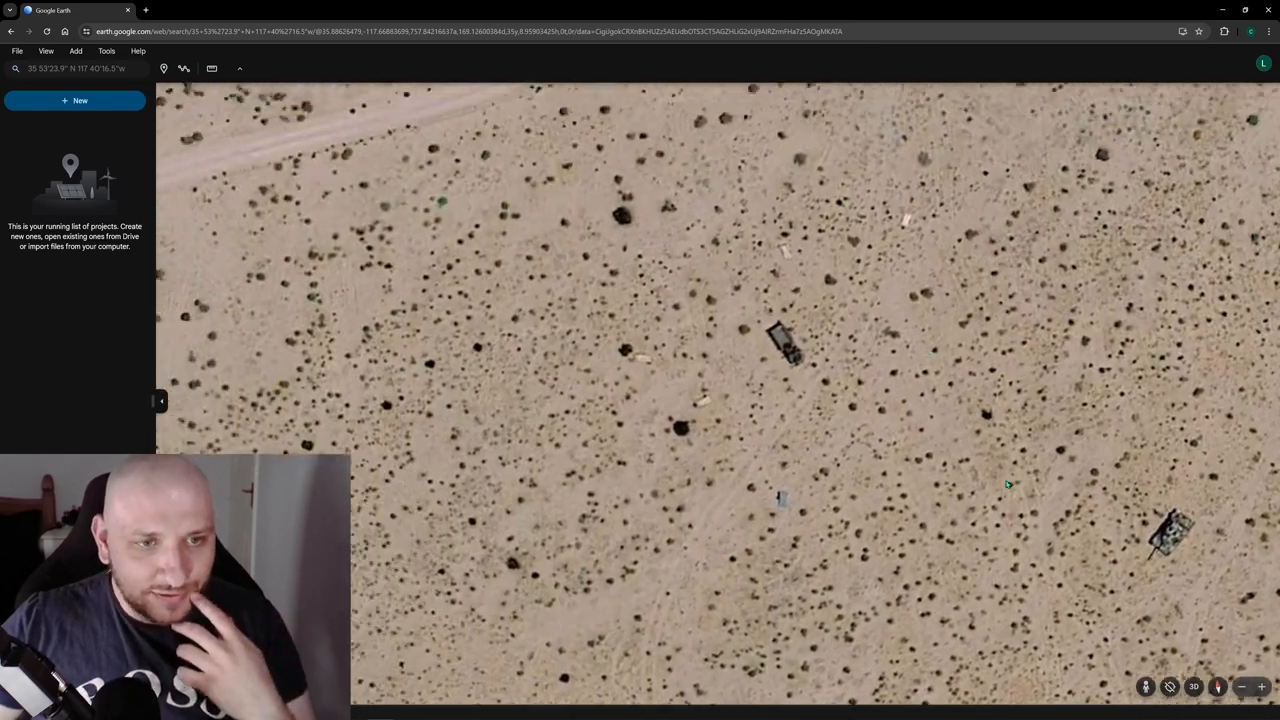
{"action": "scroll", "scroll_direction": "down", "scroll_amount": 3}
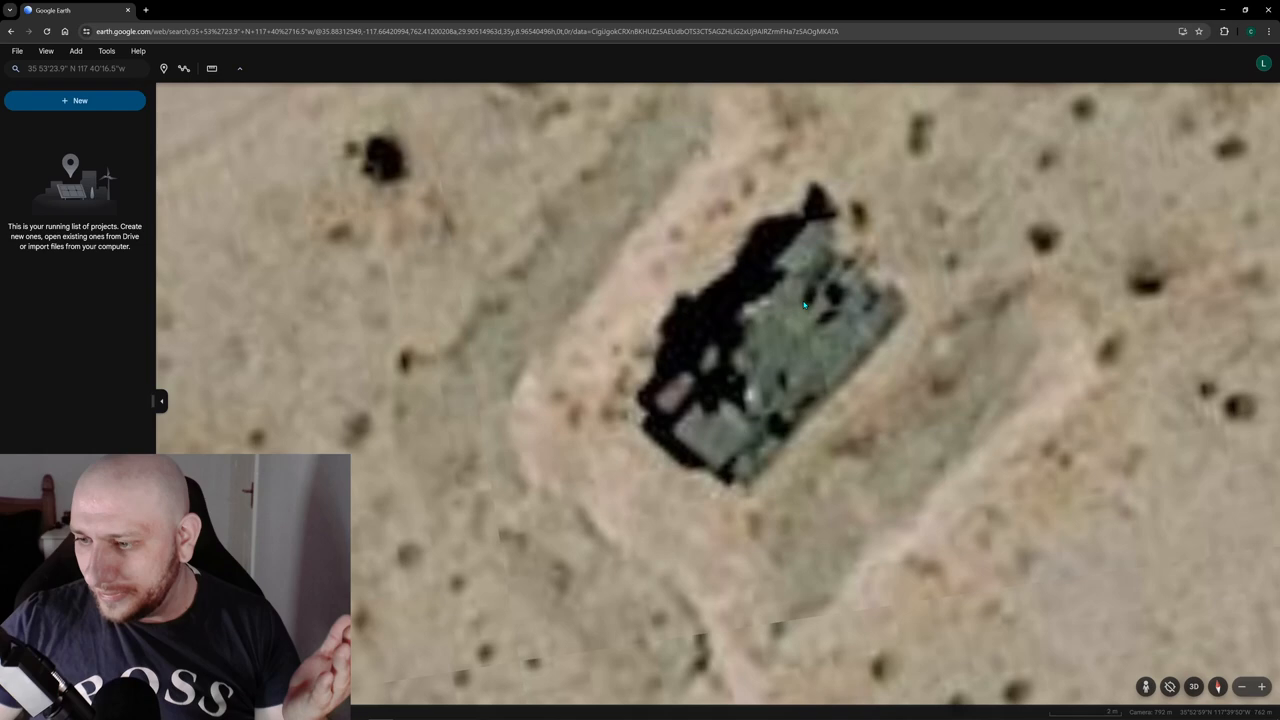
{"action": "scroll", "scroll_direction": "down", "scroll_amount": 3}
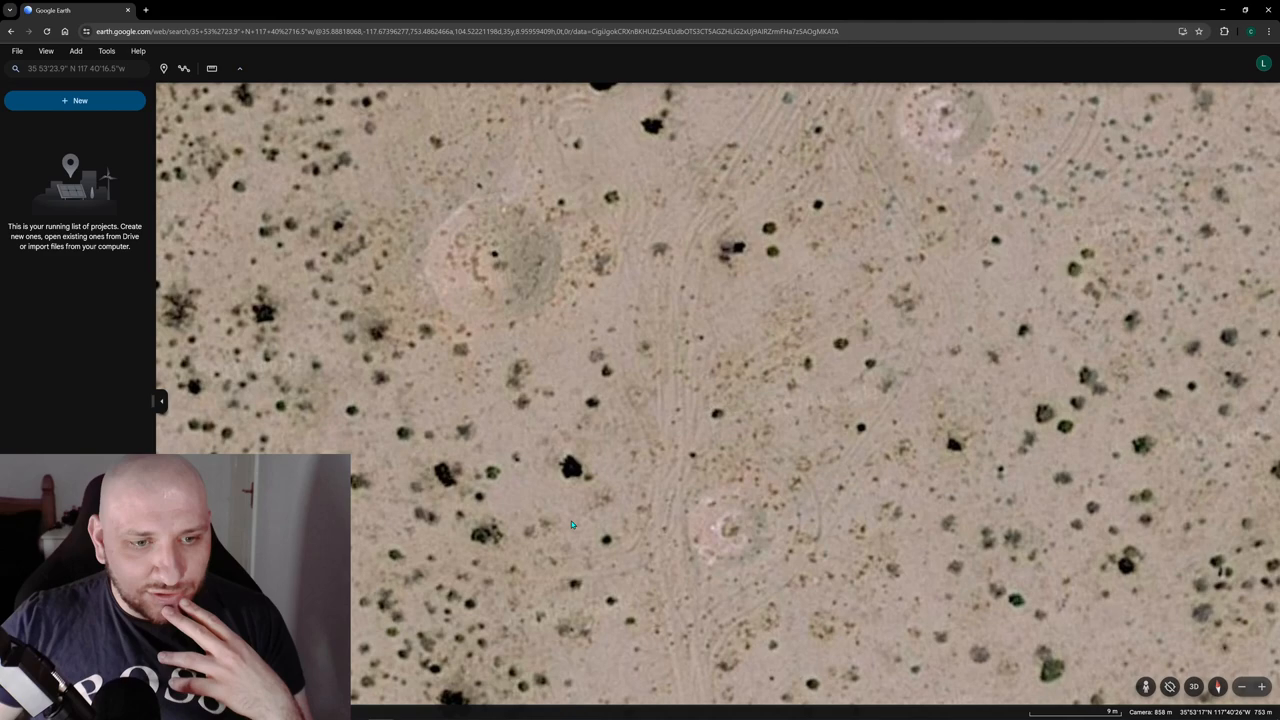
Pan across the scrubland and zoom on the pale radial spot and the wreckage beside it
{"action": "left_click_drag", "start_coordinate": [572, 525], "coordinate": [583, 212]}
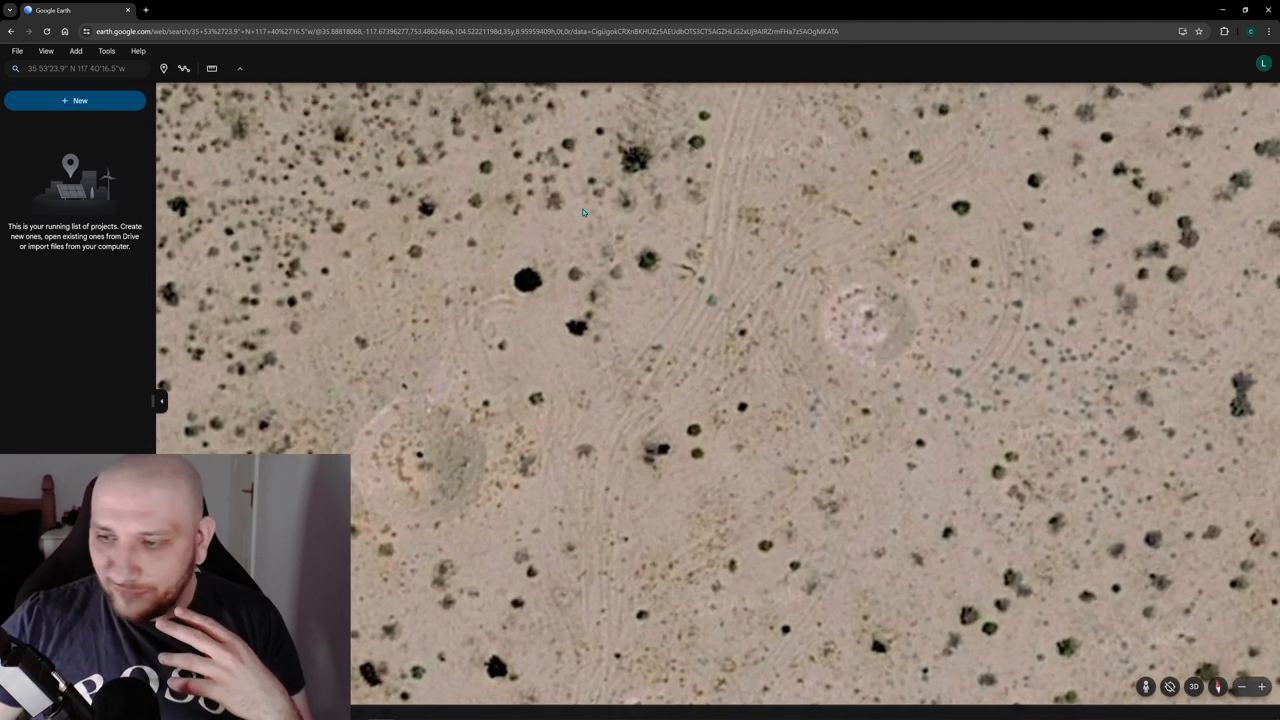
{"action": "mouse_move", "coordinate": [600, 383]}
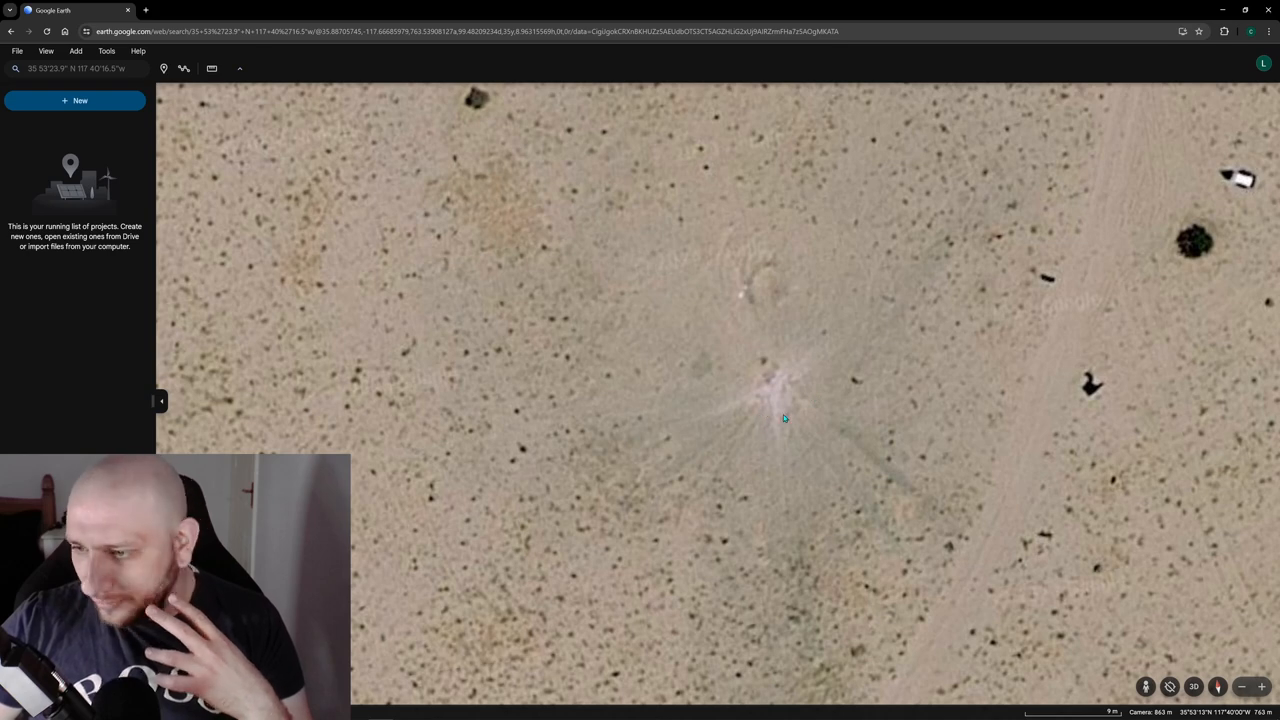
{"action": "scroll", "scroll_direction": "up", "scroll_amount": 3}
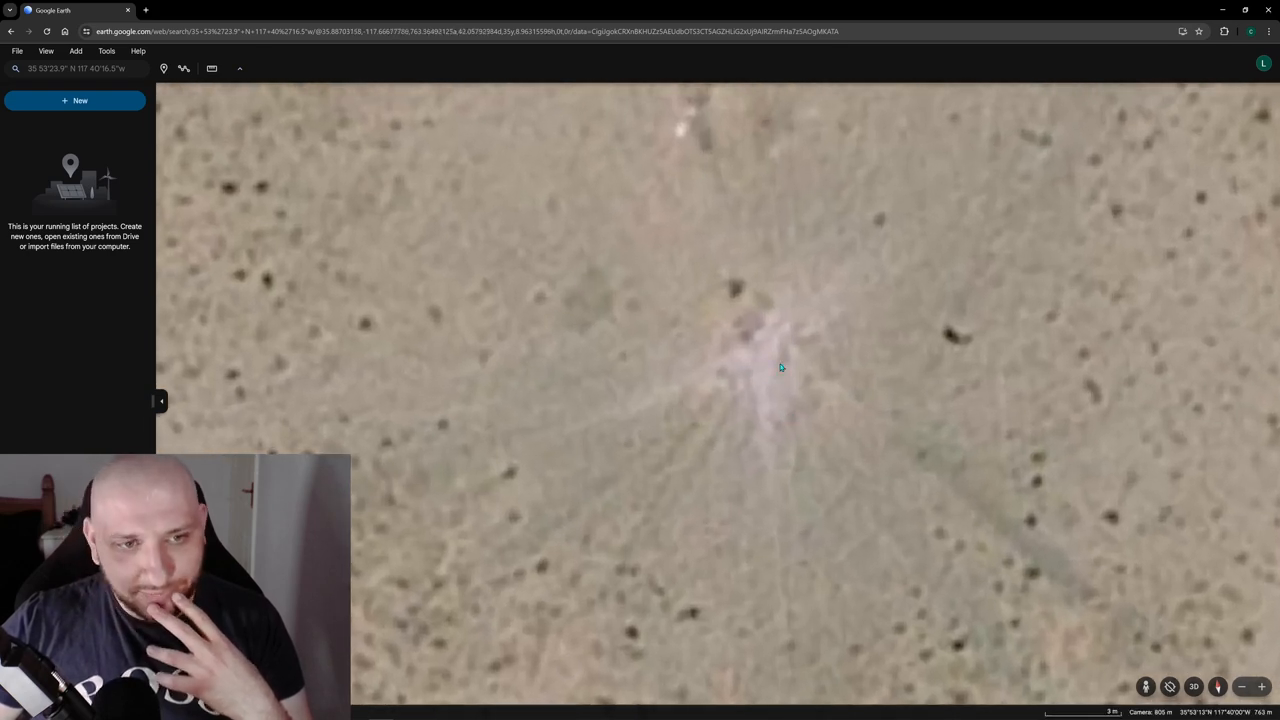
{"action": "mouse_move", "coordinate": [800, 304]}
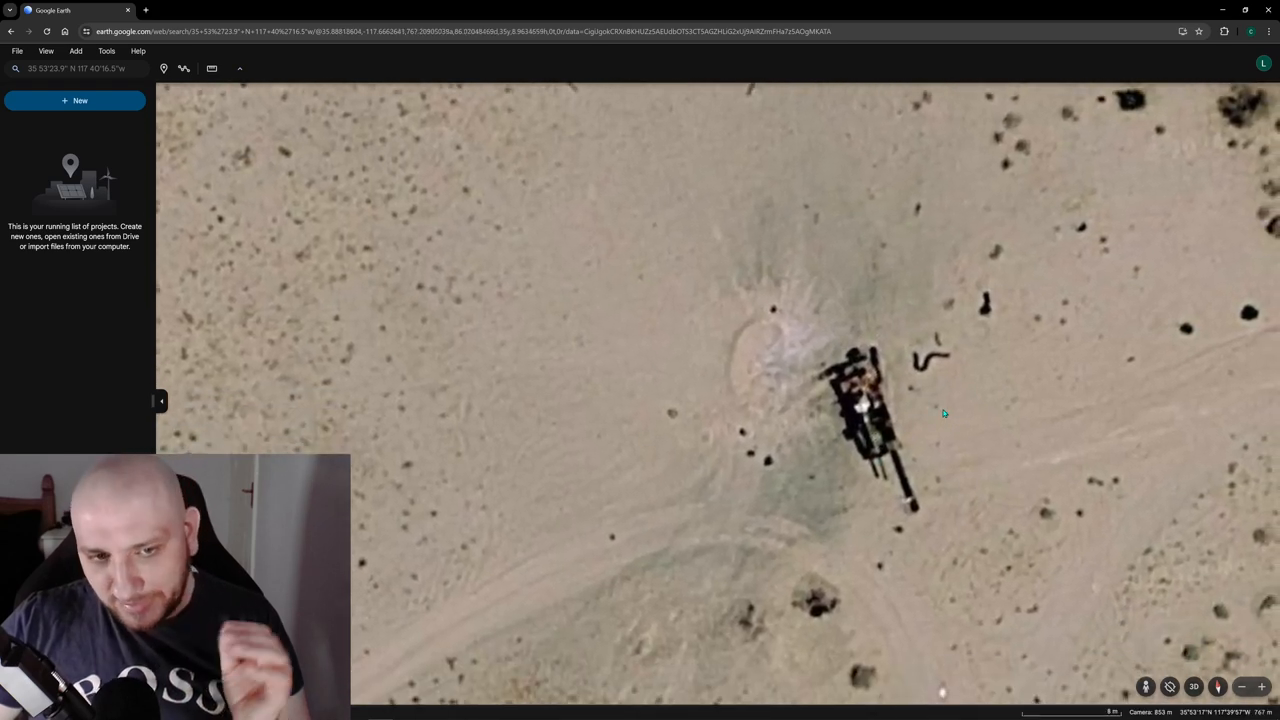
{"action": "scroll", "scroll_direction": "up", "scroll_amount": 3}
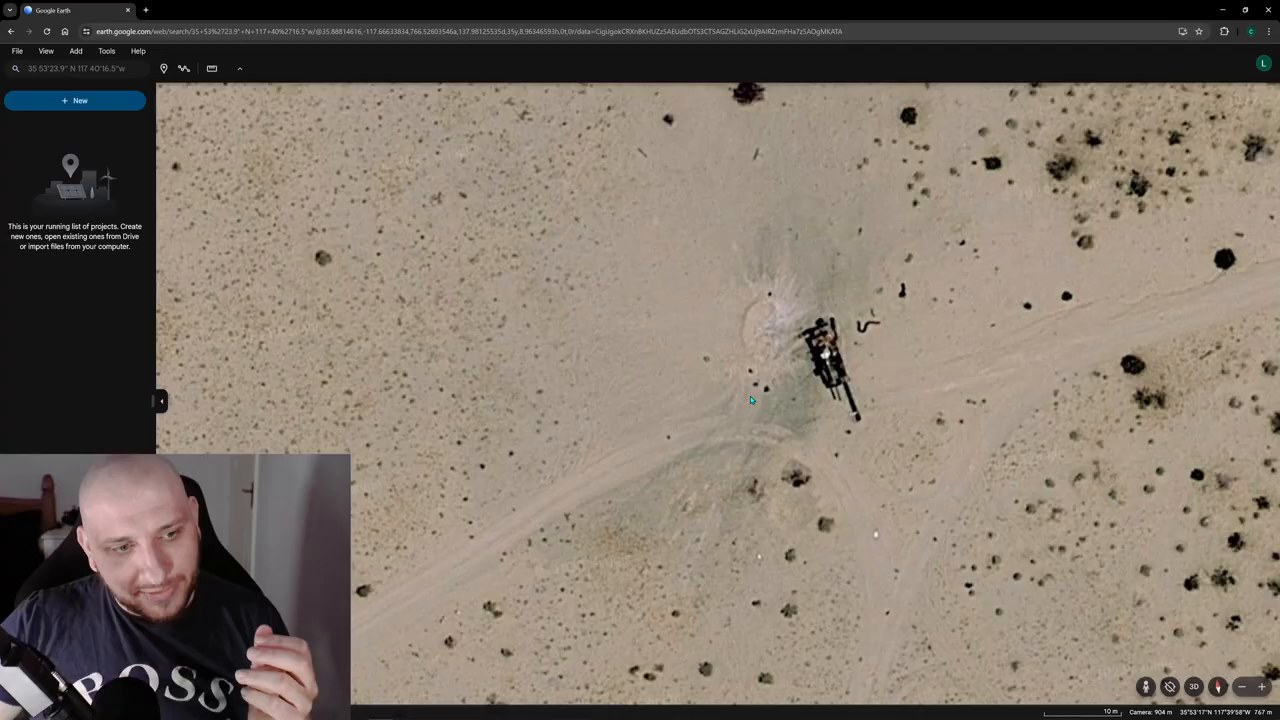
{"action": "scroll", "scroll_direction": "down", "scroll_amount": 3}
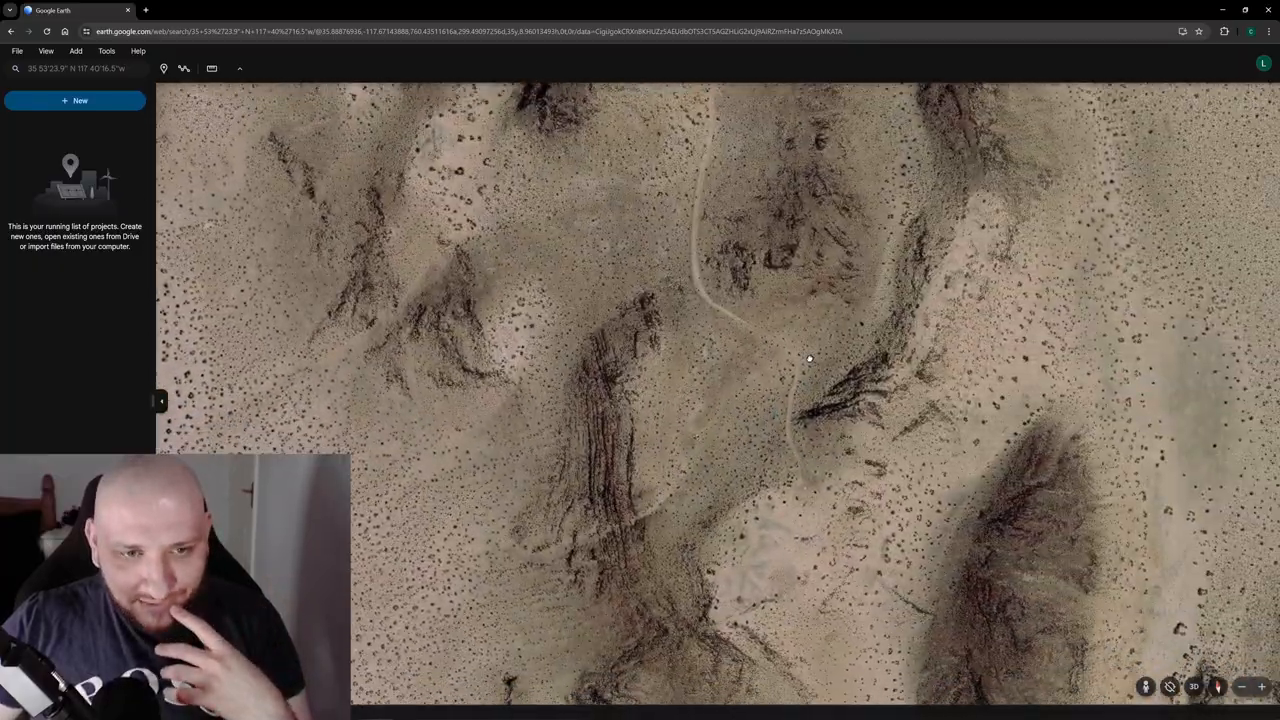
Zoom over the eroded desert hills crossed by winding dirt tracks
{"action": "scroll", "scroll_direction": "up", "scroll_amount": 3}
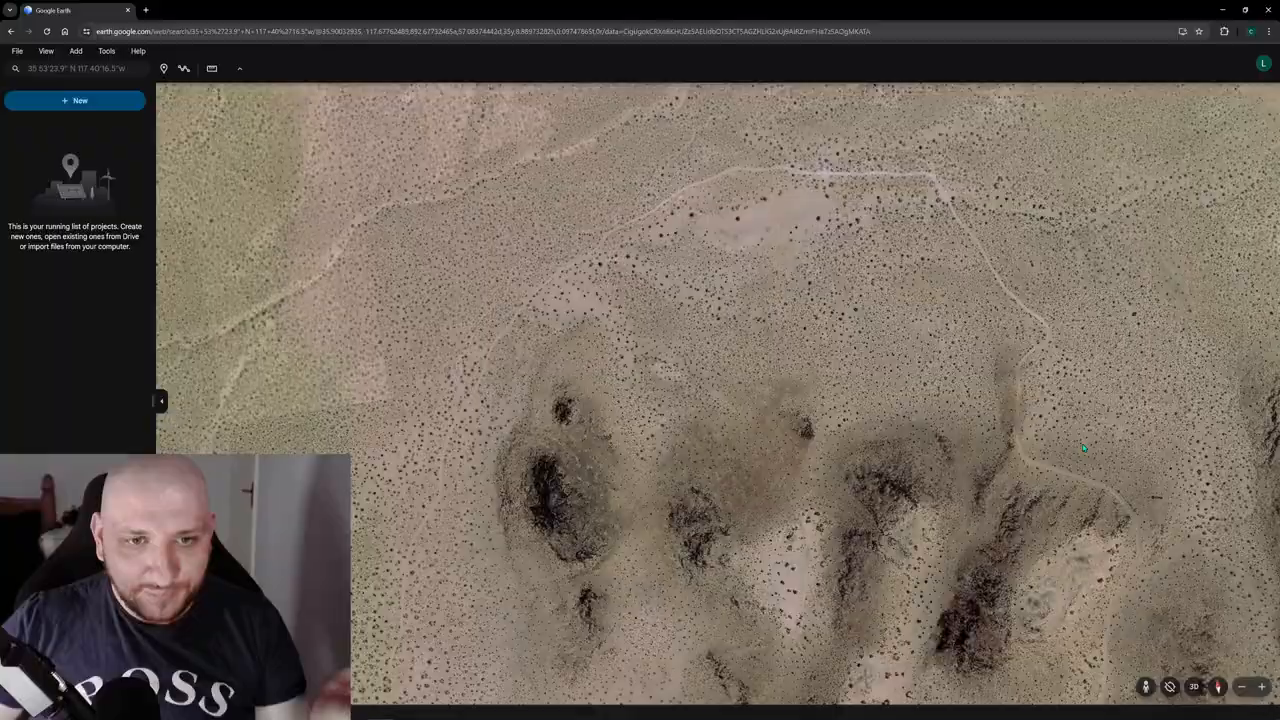
{"action": "scroll", "scroll_direction": "up", "scroll_amount": 3}
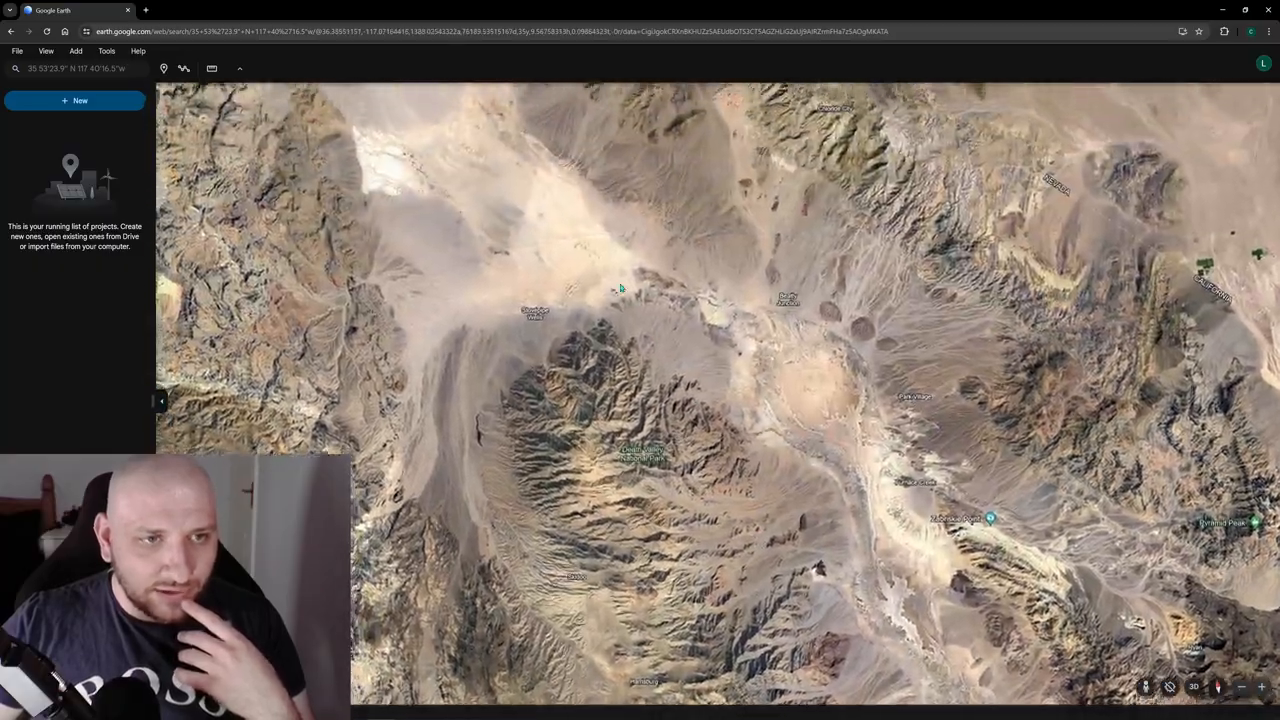
Zoom out to a regional view over the Grand Canyon and Great Basin National Park
{"action": "scroll", "scroll_direction": "down", "scroll_amount": 3}
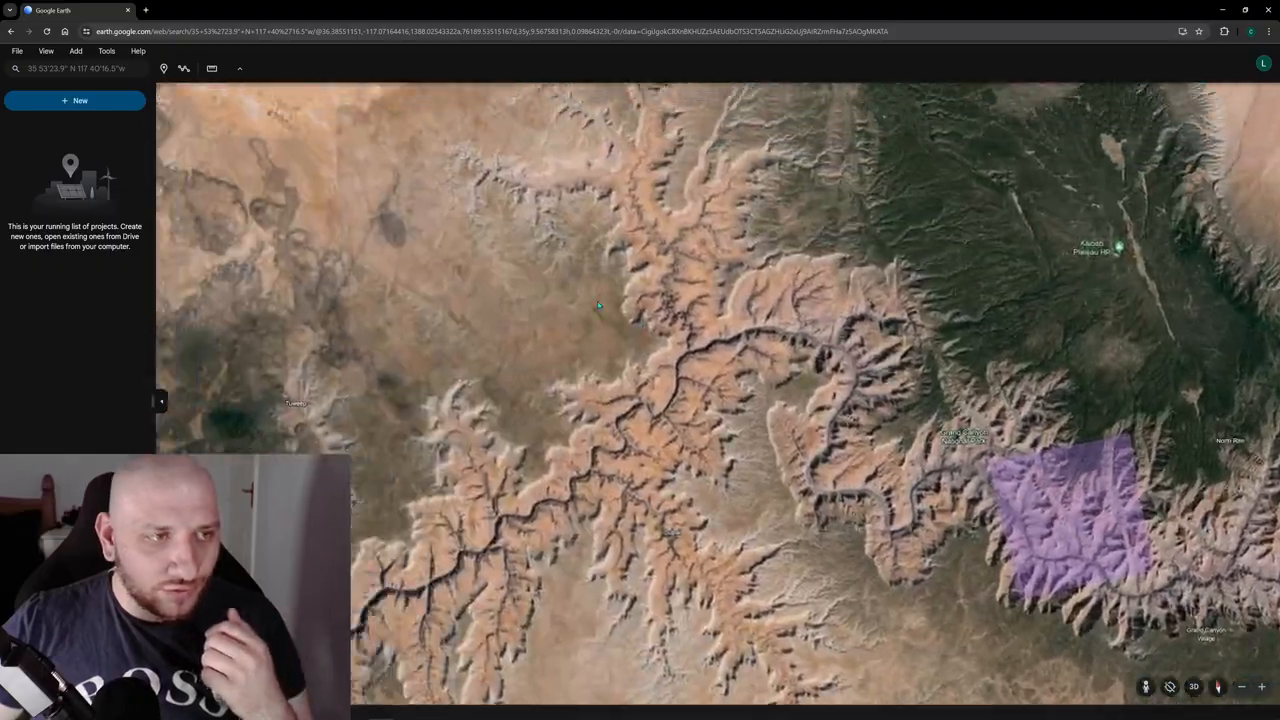
{"action": "scroll", "scroll_direction": "down", "scroll_amount": 3}
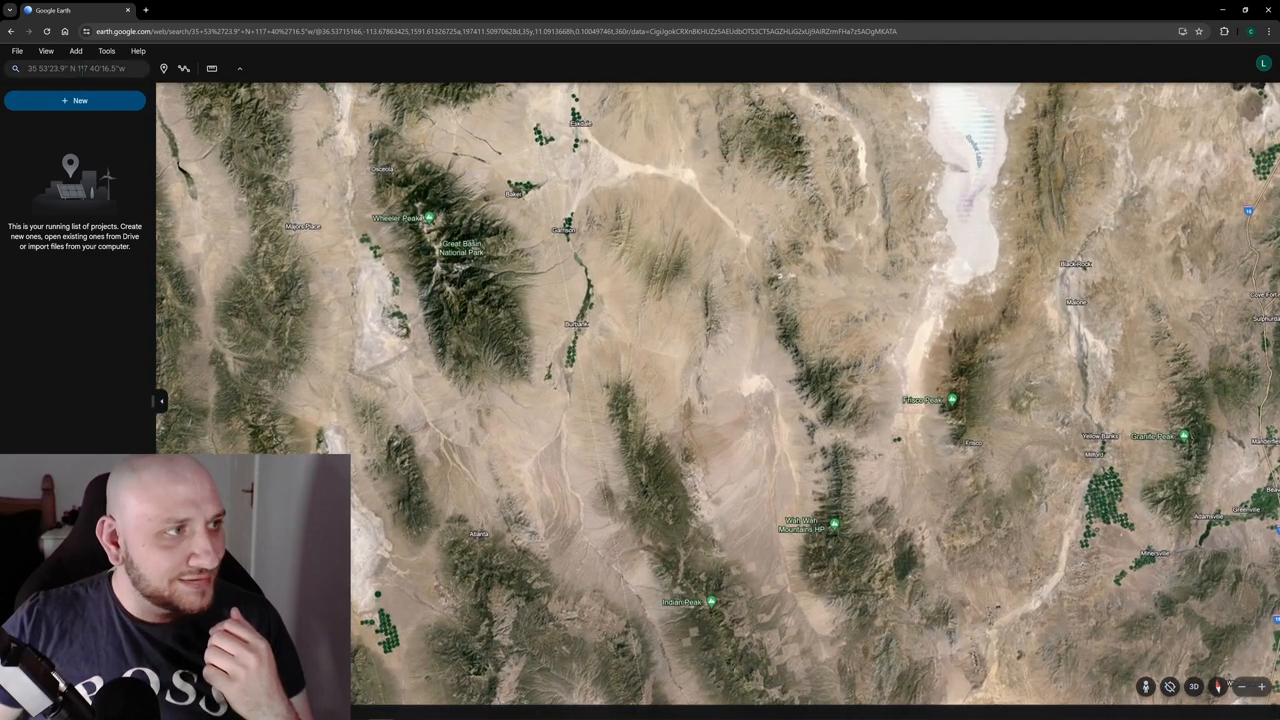
{"action": "left_click", "coordinate": [1025, 236]}
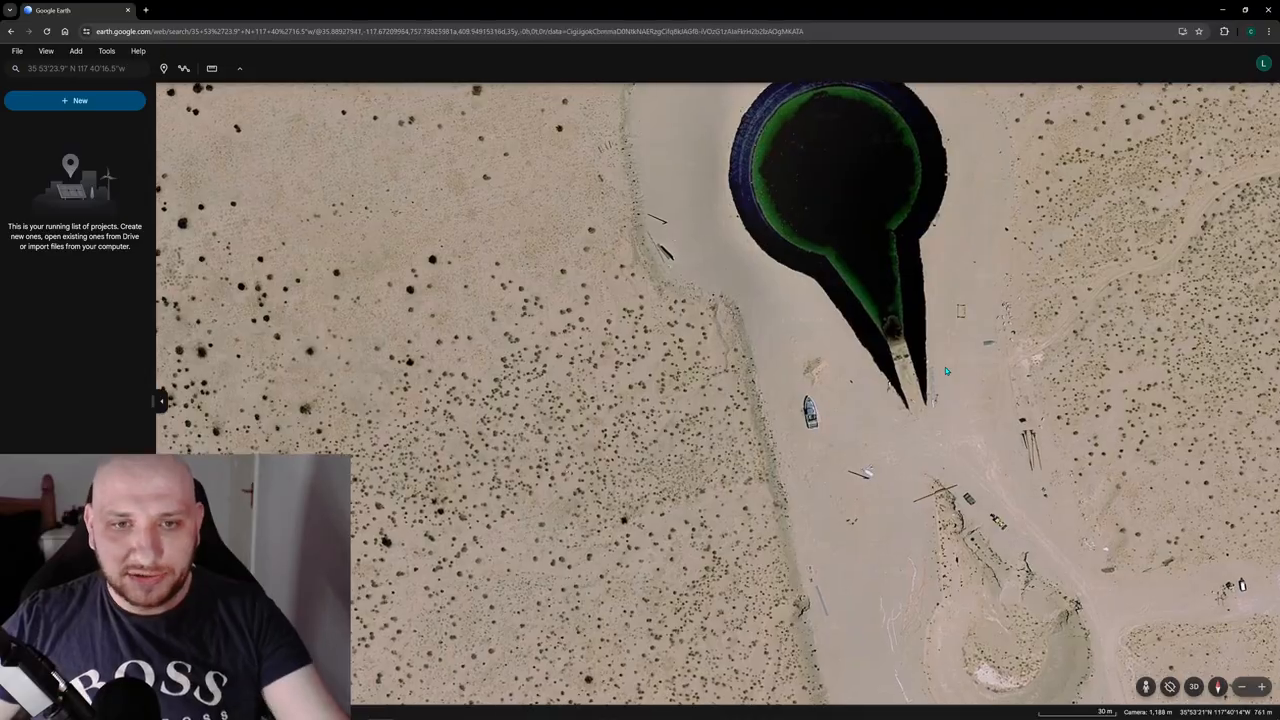
Zoom out slightly to frame the whole pit with the boat and debris to its south
{"action": "scroll", "scroll_direction": "down", "scroll_amount": 3}
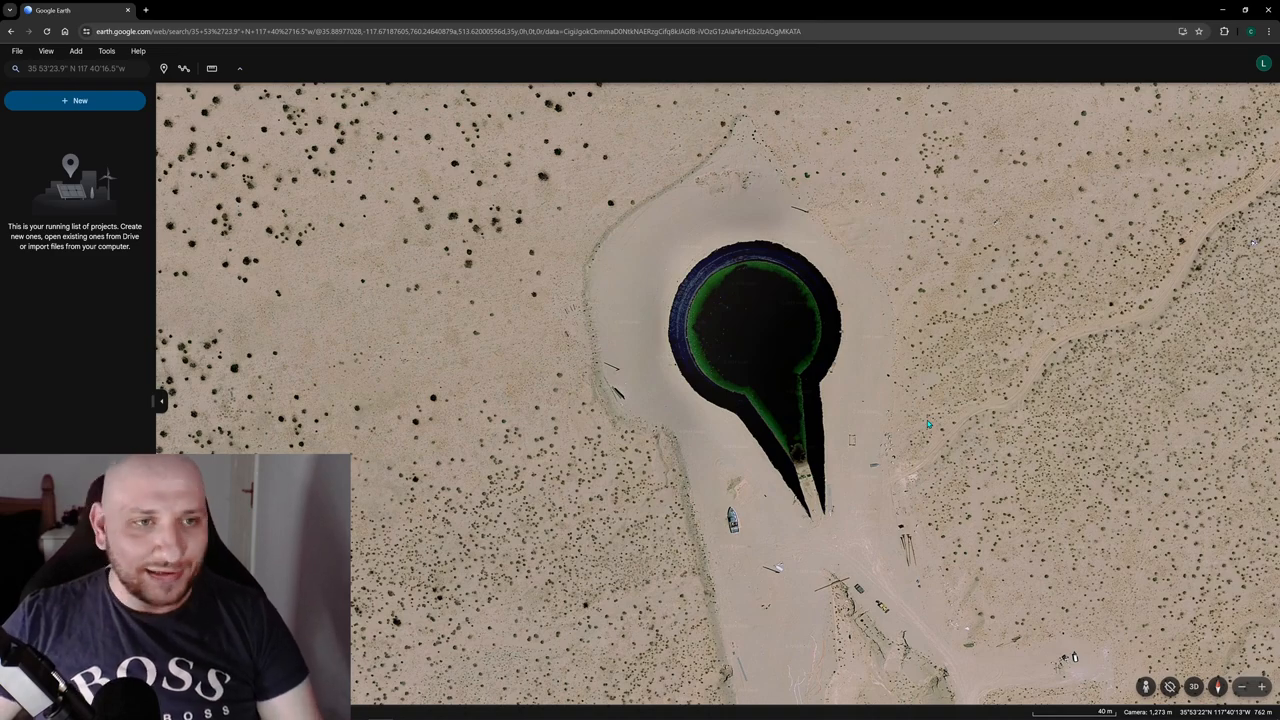
{"action": "mouse_move", "coordinate": [908, 444]}
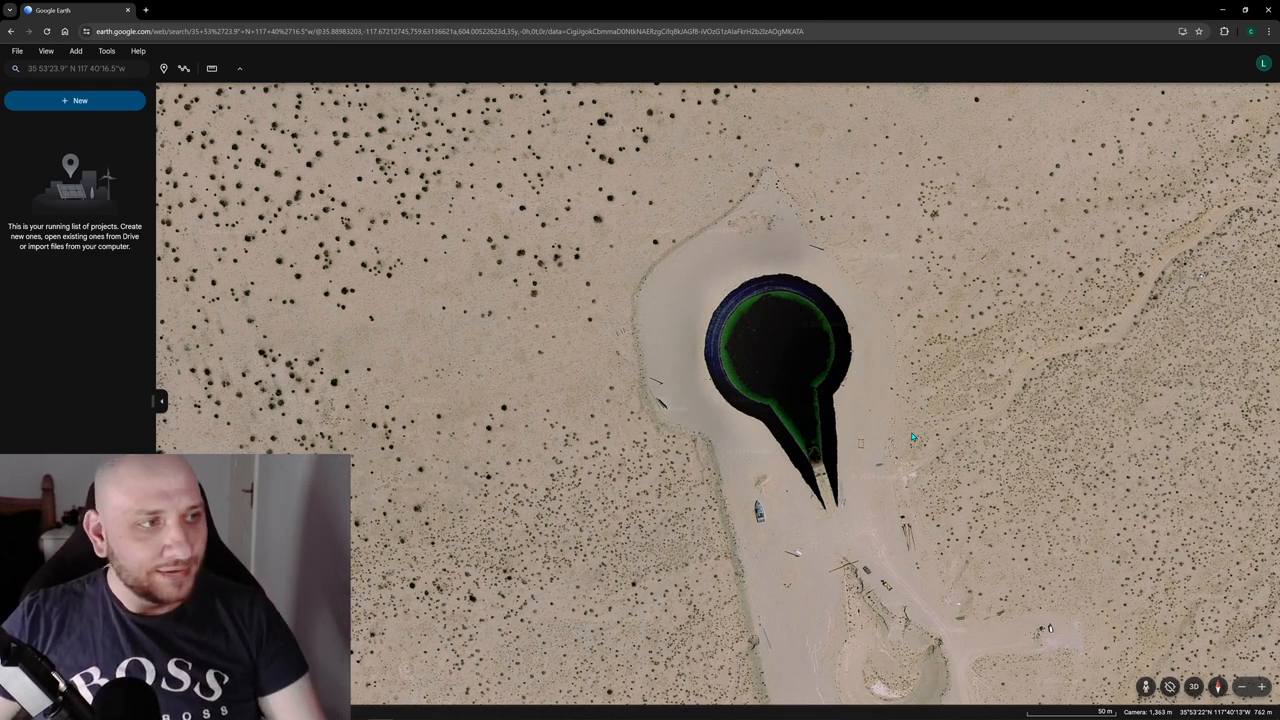
{"action": "mouse_move", "coordinate": [840, 430]}
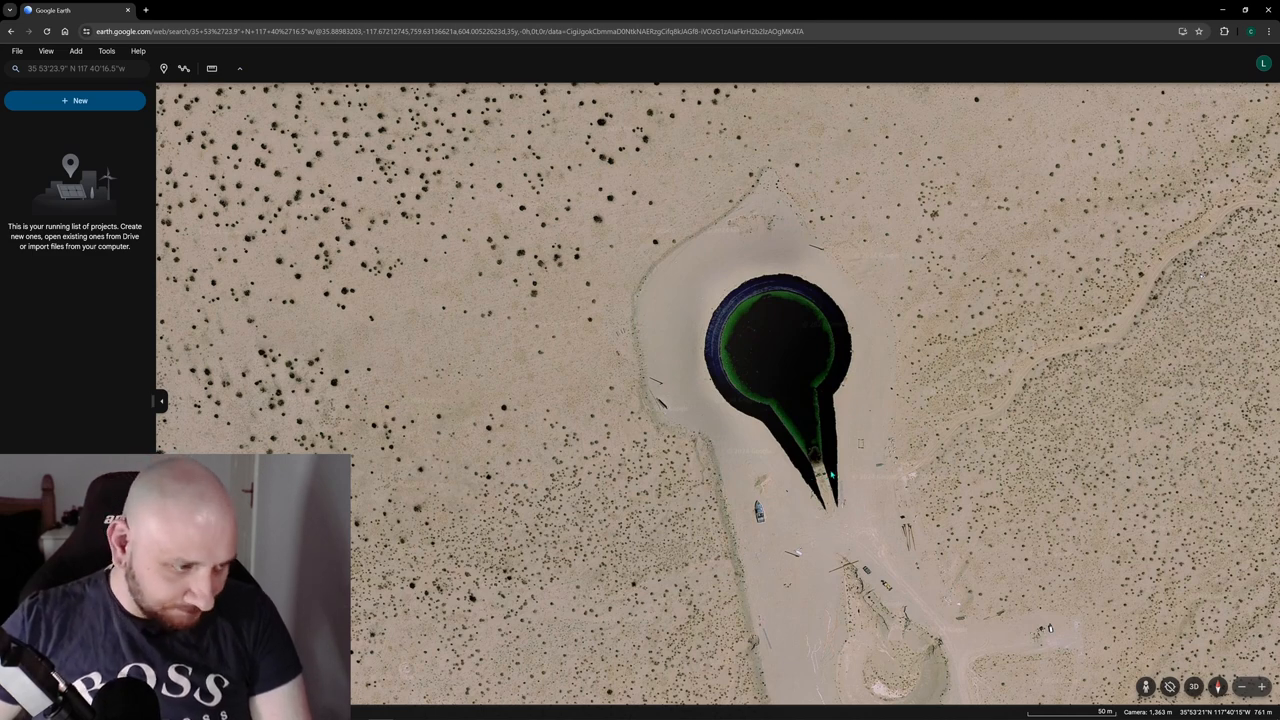
{"action": "mouse_move", "coordinate": [815, 451]}
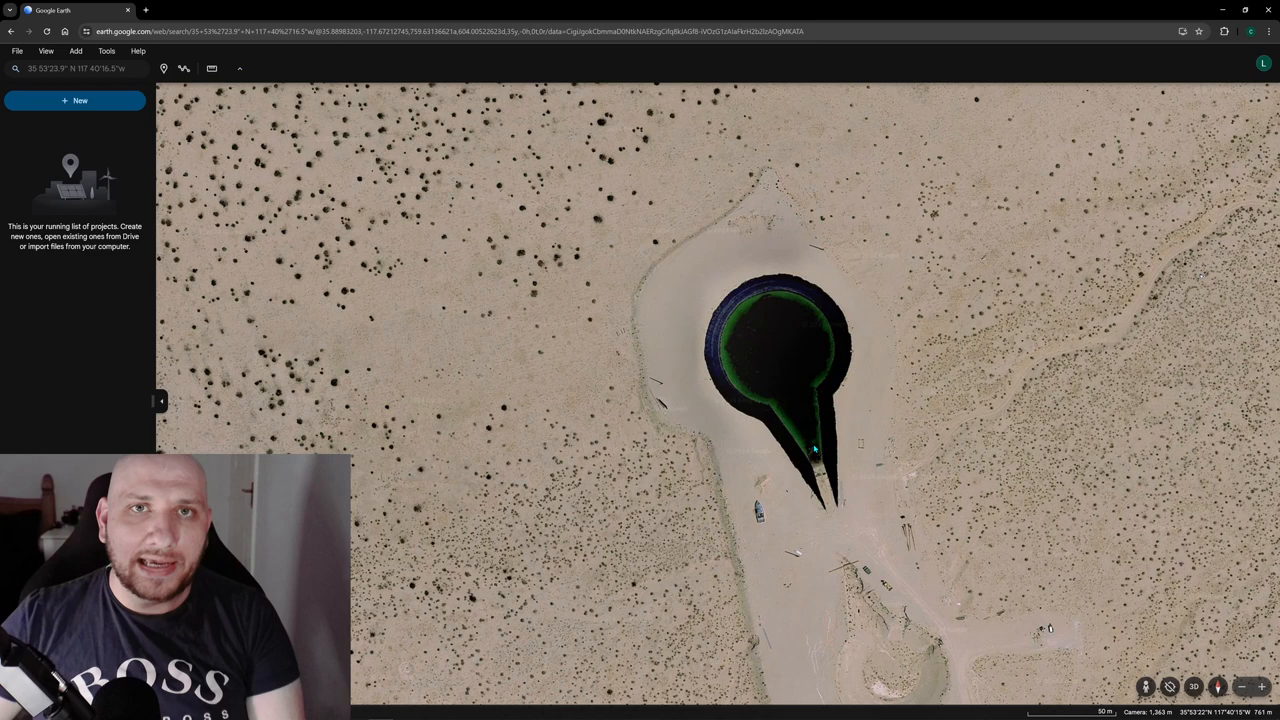
{"action": "mouse_move", "coordinate": [830, 420]}
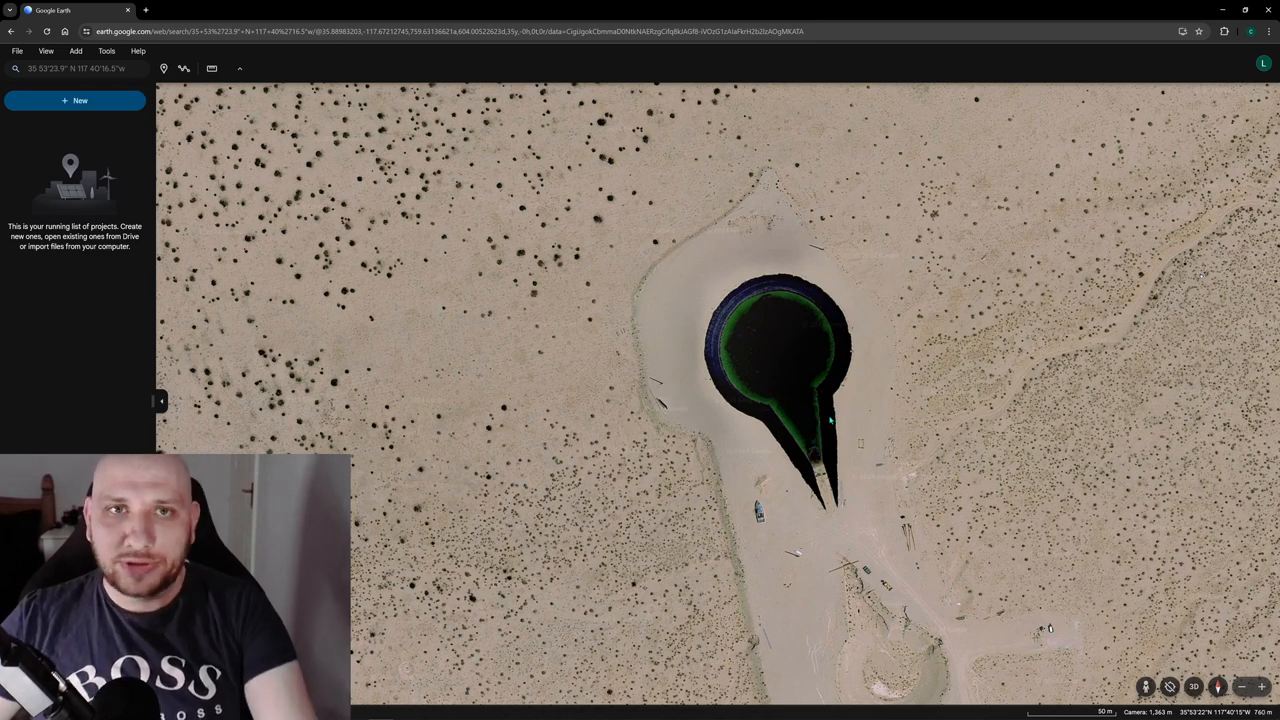
{"action": "mouse_move", "coordinate": [843, 382]}
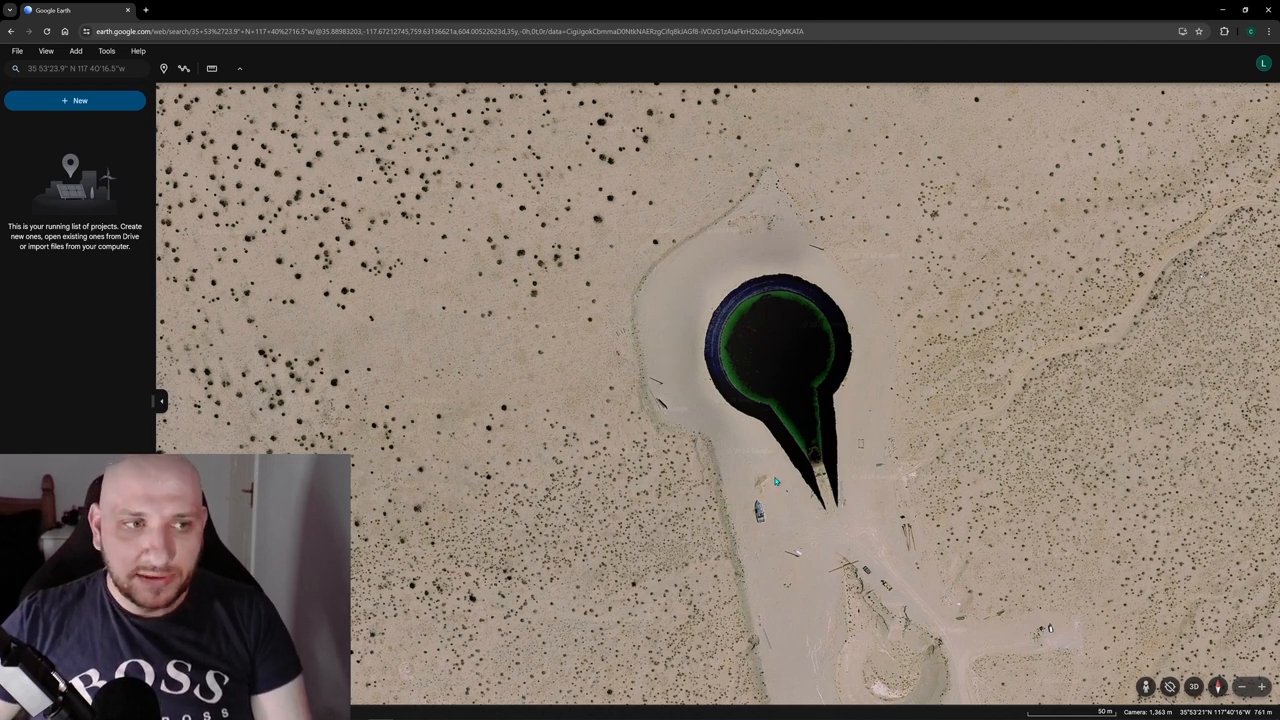
{"action": "mouse_move", "coordinate": [908, 508]}
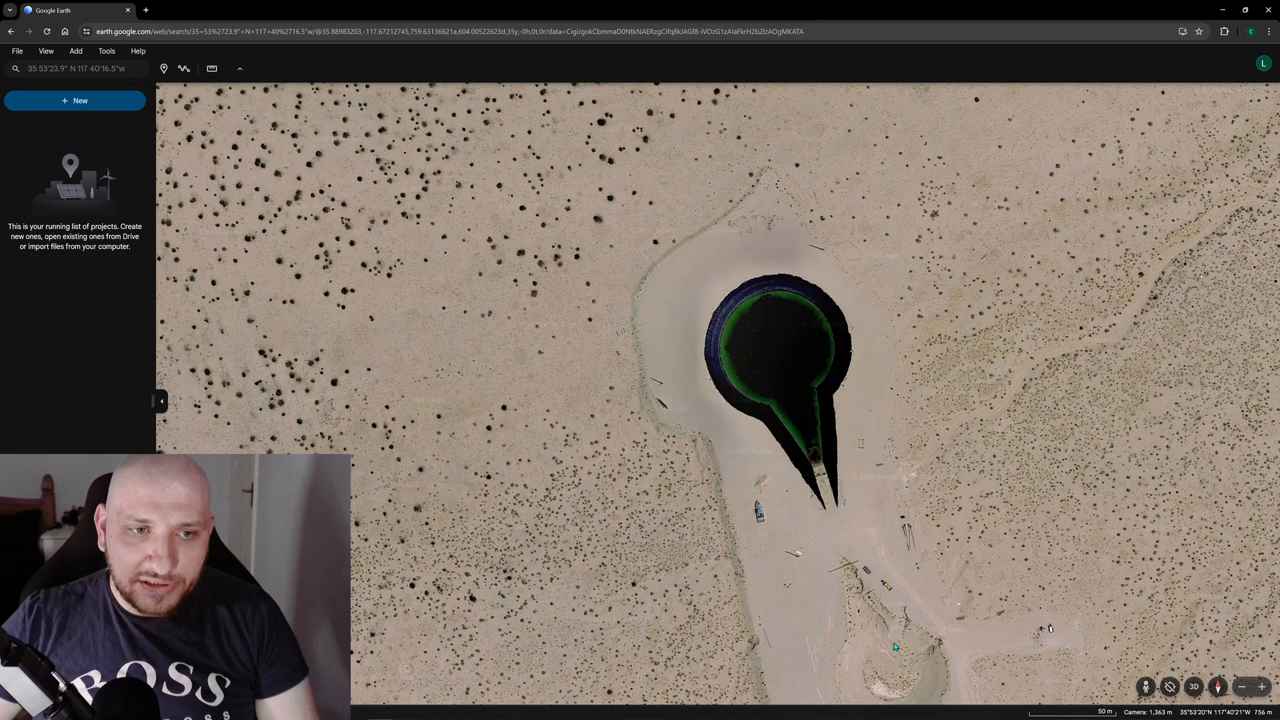
{"action": "mouse_move", "coordinate": [775, 240]}
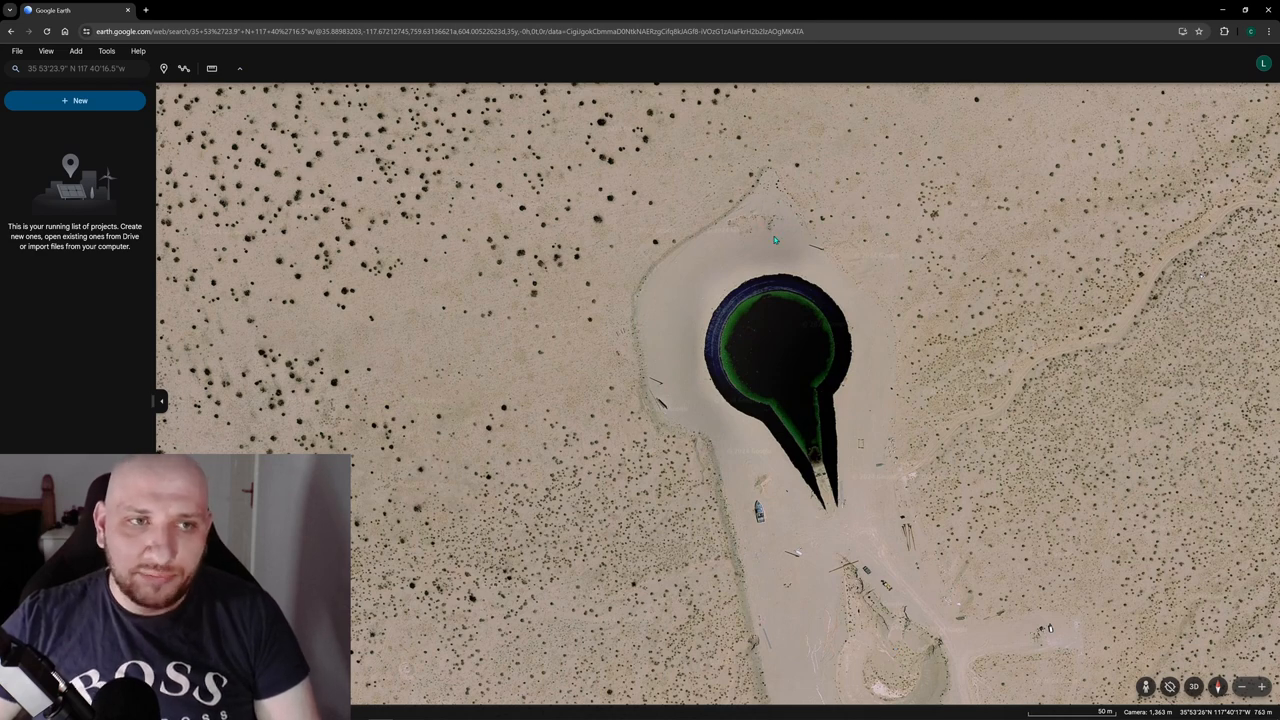
{"action": "mouse_move", "coordinate": [800, 253]}
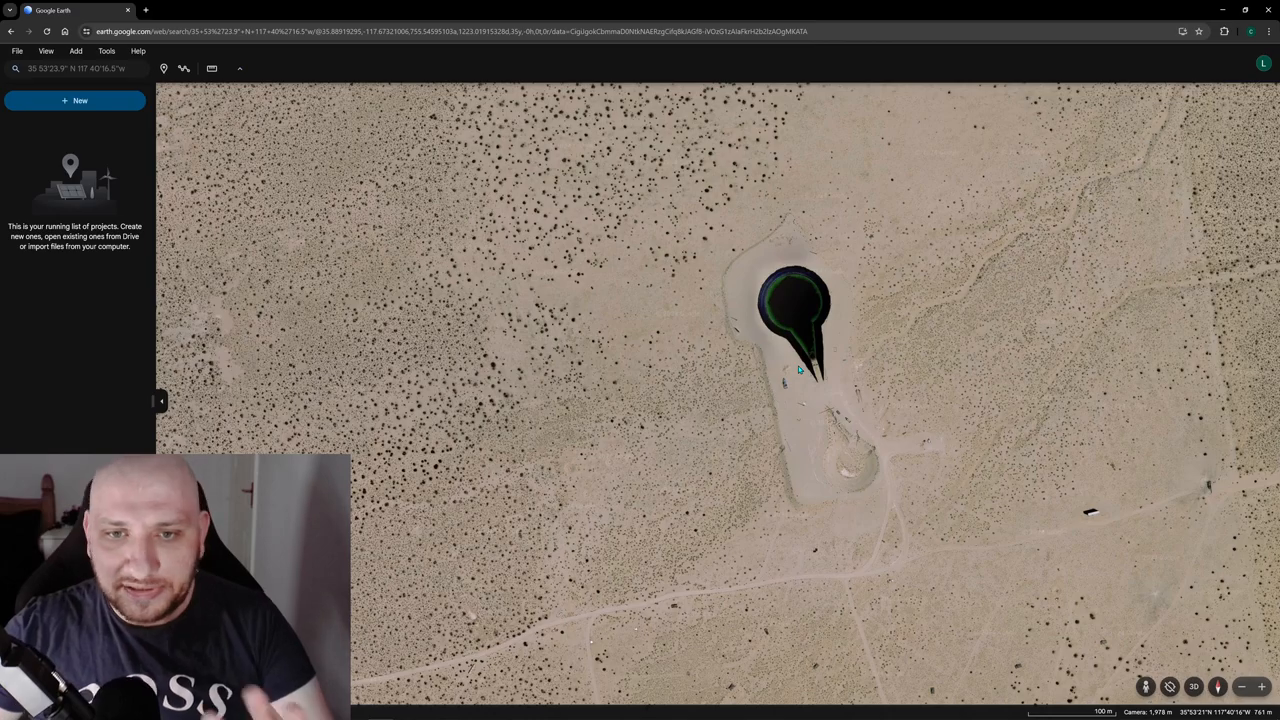
{"action": "mouse_move", "coordinate": [1022, 358]}
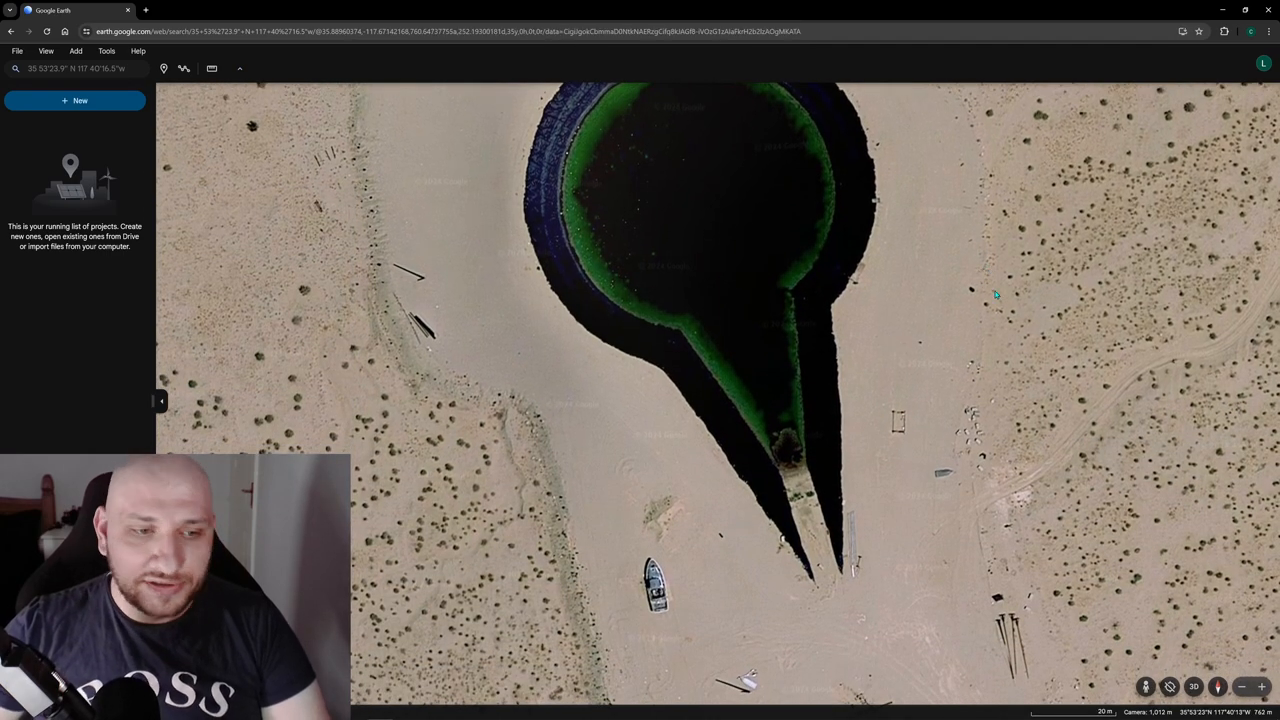
{"action": "mouse_move", "coordinate": [664, 287]}
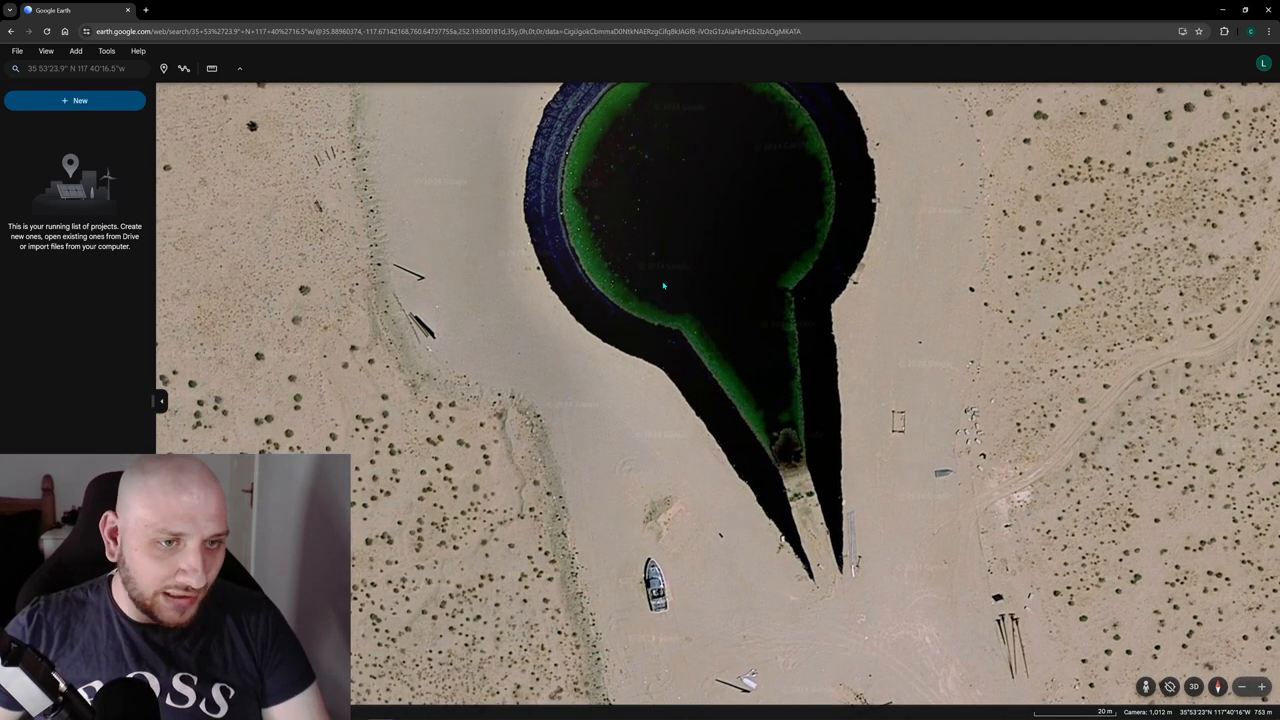
Zoom out from the crater and move south to the dirt roads with scattered tanks
{"action": "scroll", "scroll_direction": "down", "scroll_amount": 3}
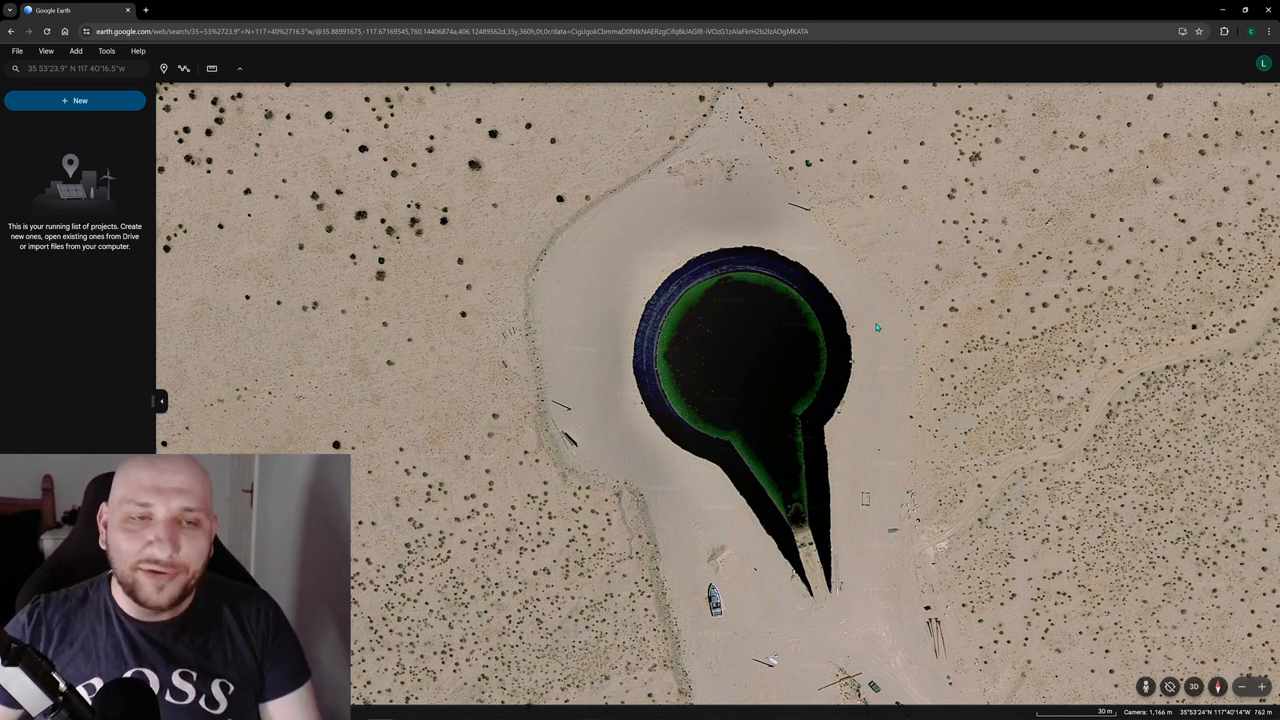
{"action": "mouse_move", "coordinate": [752, 461]}
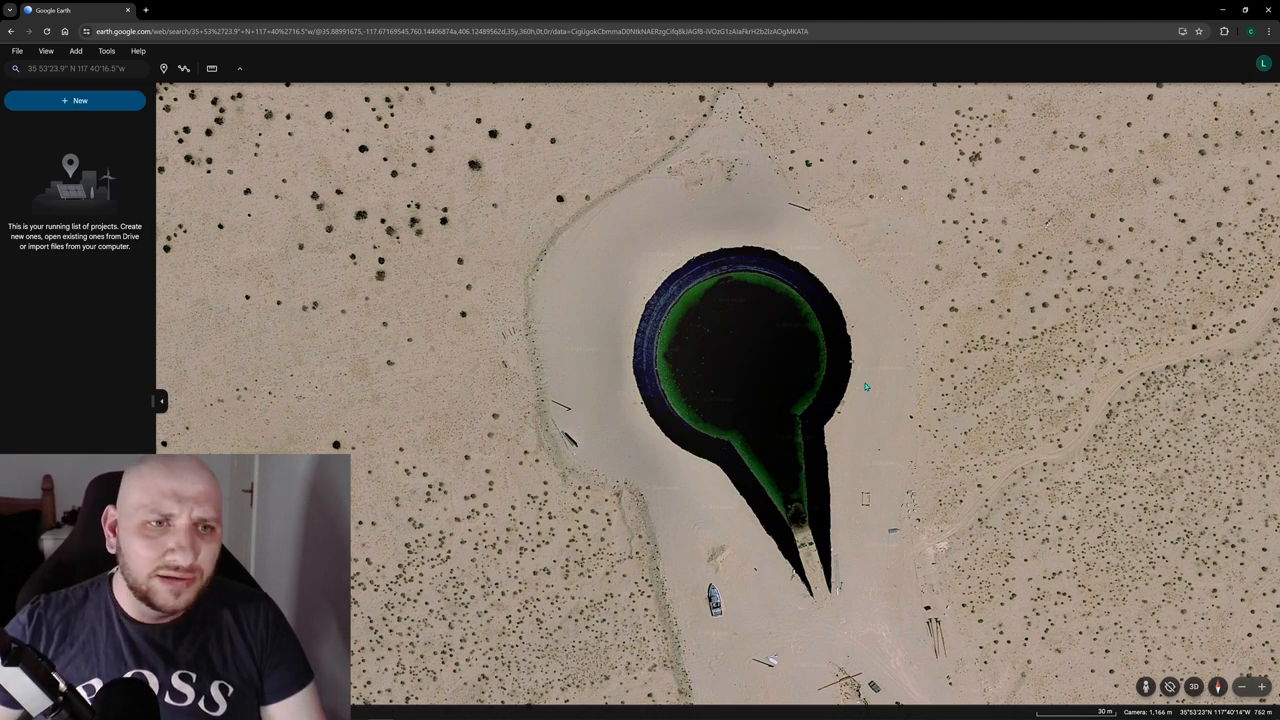
{"action": "scroll", "scroll_direction": "down", "scroll_amount": 3}
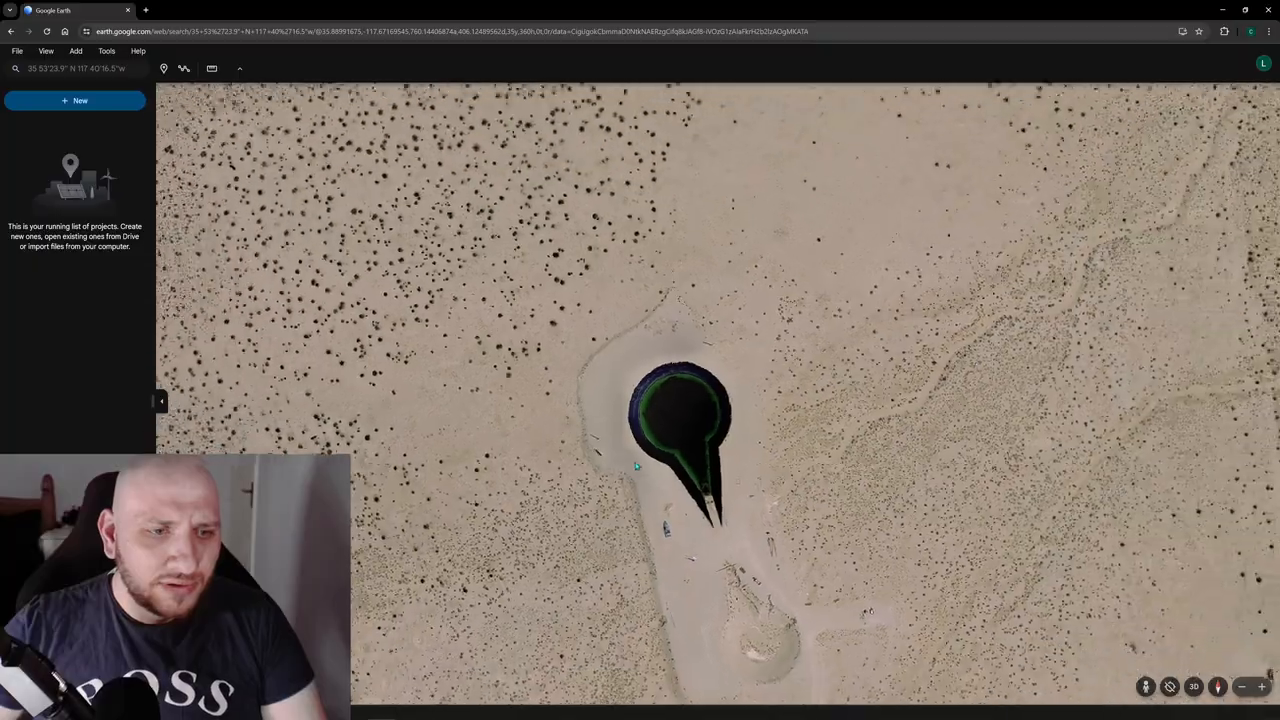
{"action": "scroll", "scroll_direction": "up", "scroll_amount": 3}
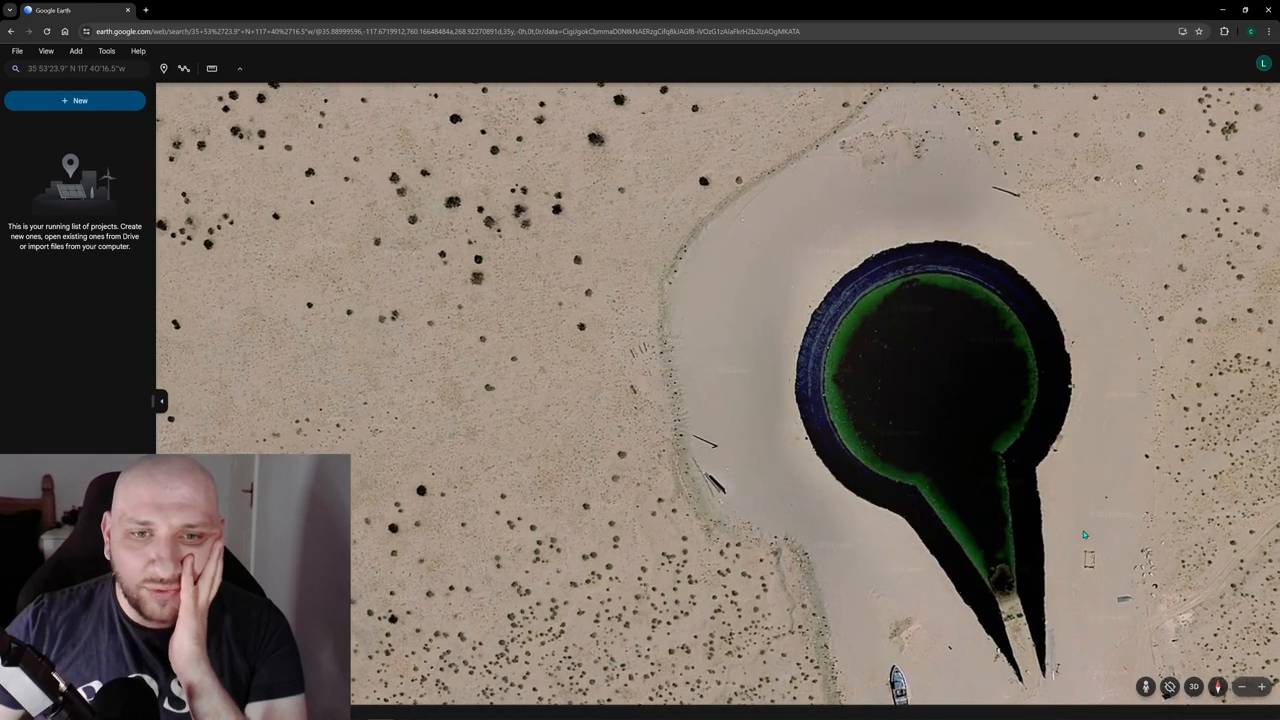
{"action": "scroll", "scroll_direction": "down", "scroll_amount": 3}
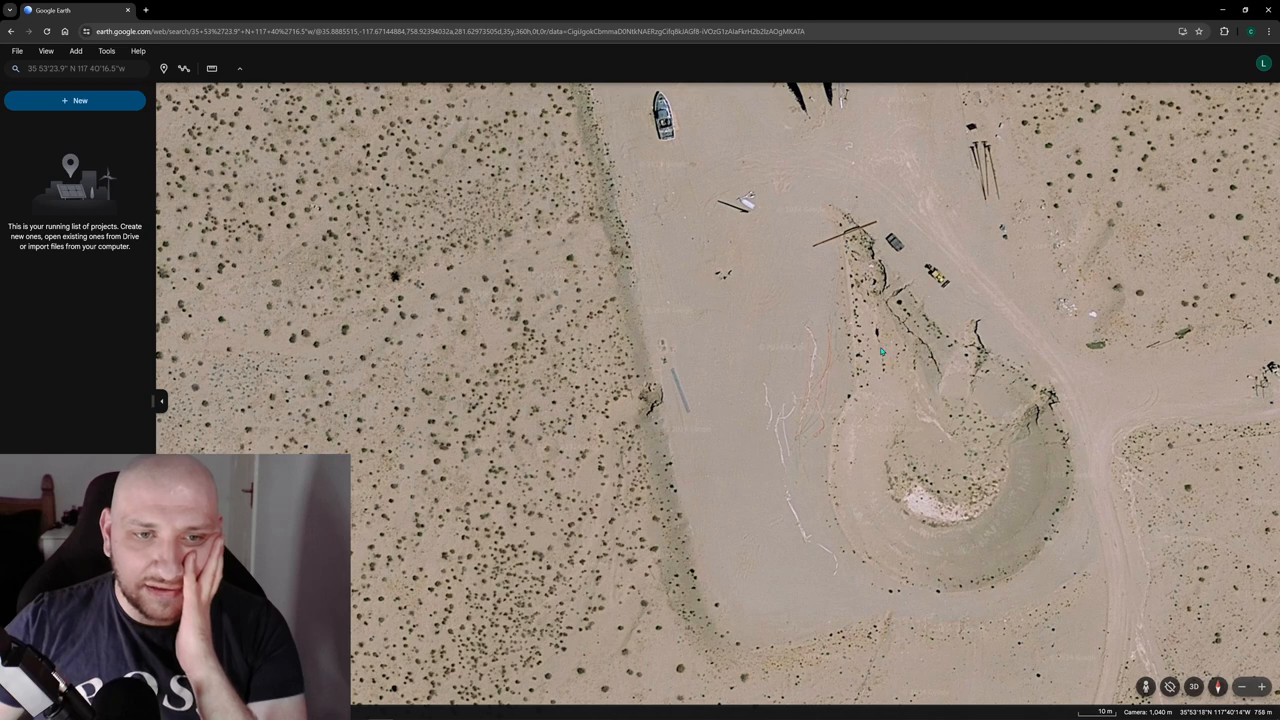
{"action": "mouse_move", "coordinate": [830, 405]}
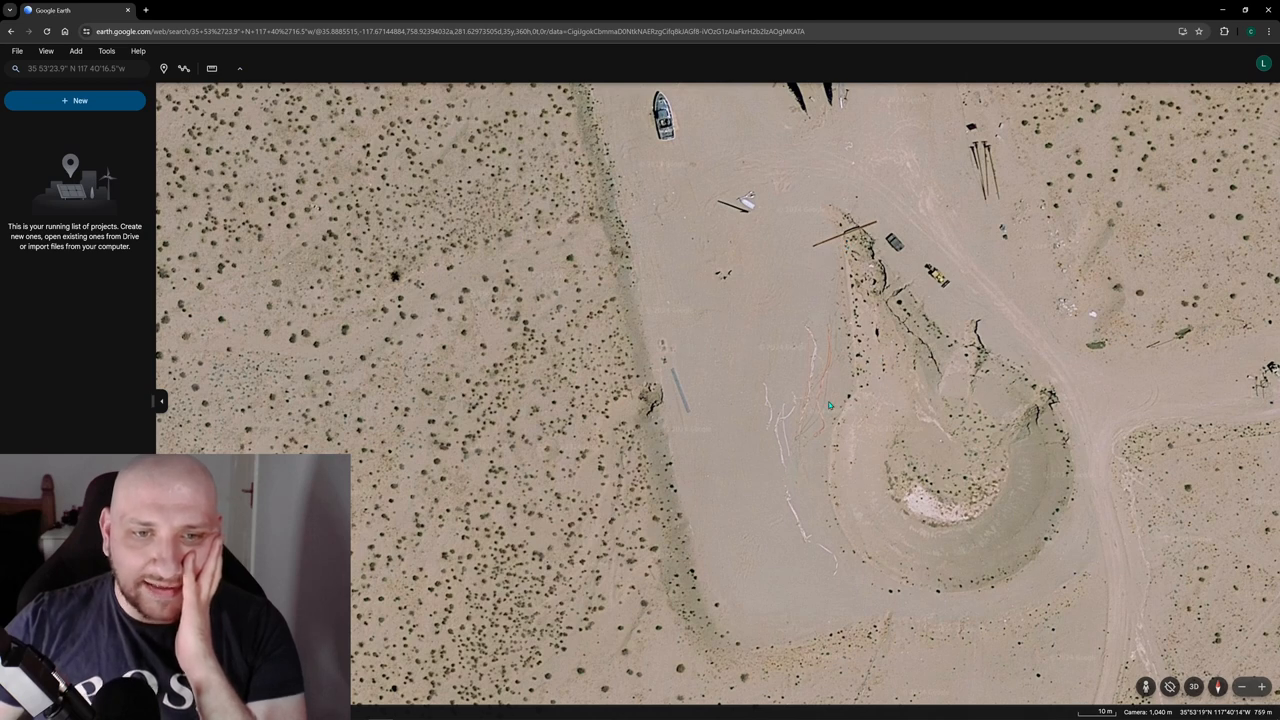
{"action": "mouse_move", "coordinate": [900, 305]}
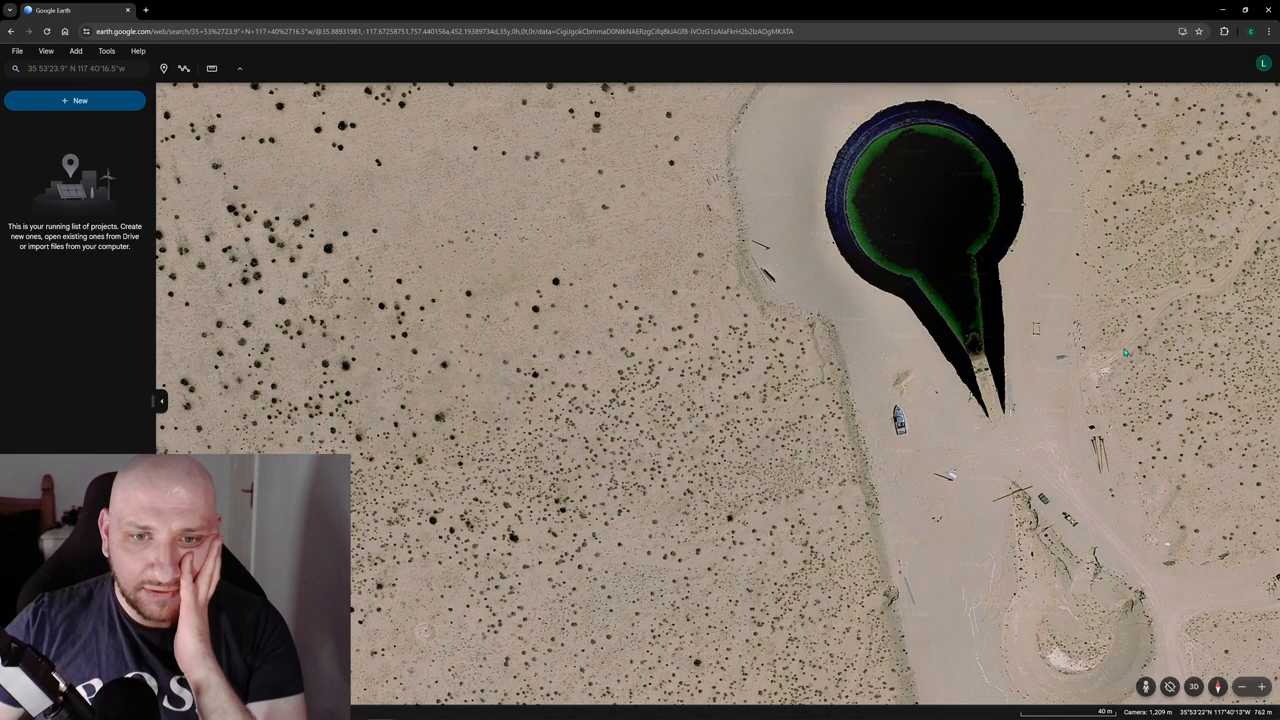
{"action": "scroll", "scroll_direction": "down", "scroll_amount": 3}
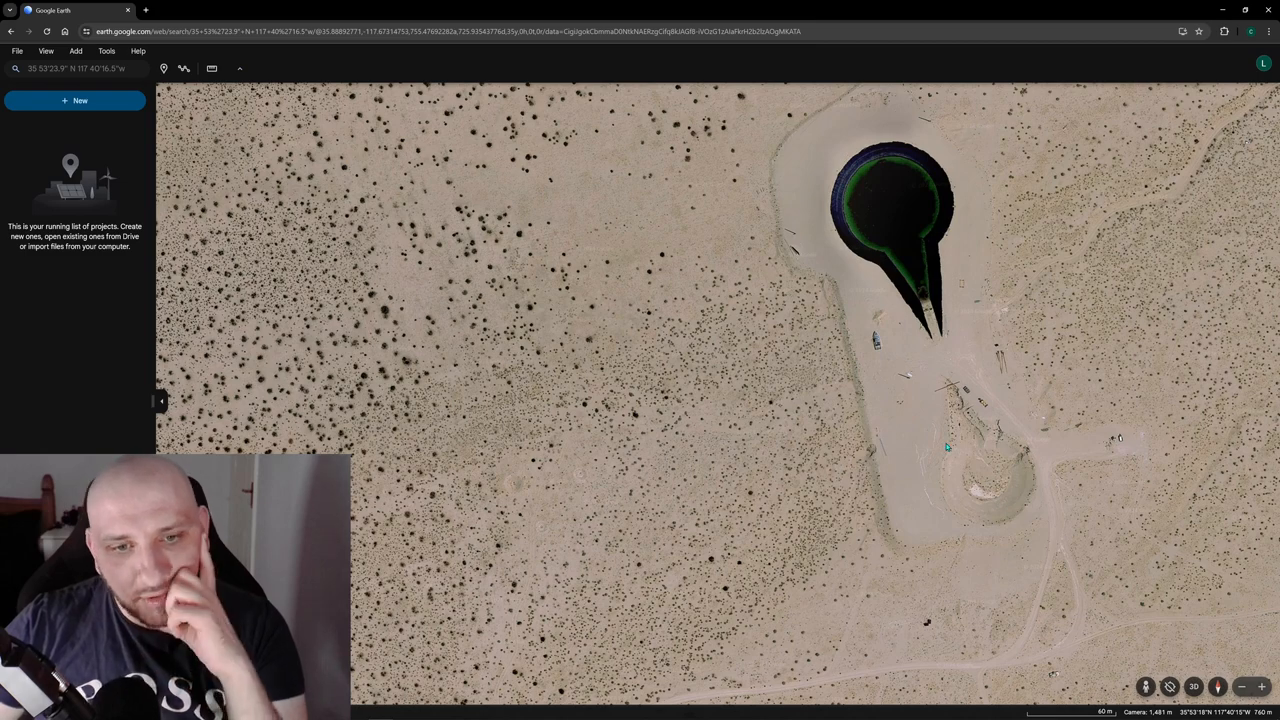
{"action": "mouse_move", "coordinate": [965, 320]}
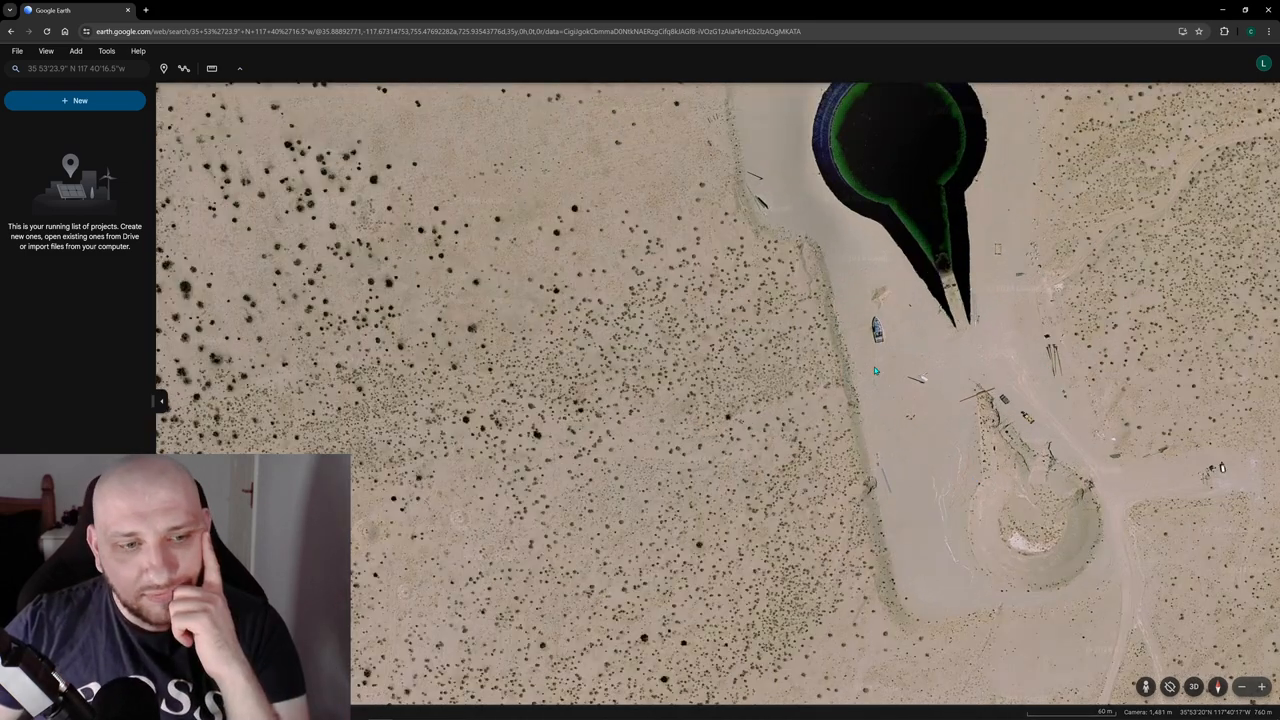
{"action": "scroll", "scroll_direction": "up", "scroll_amount": 3}
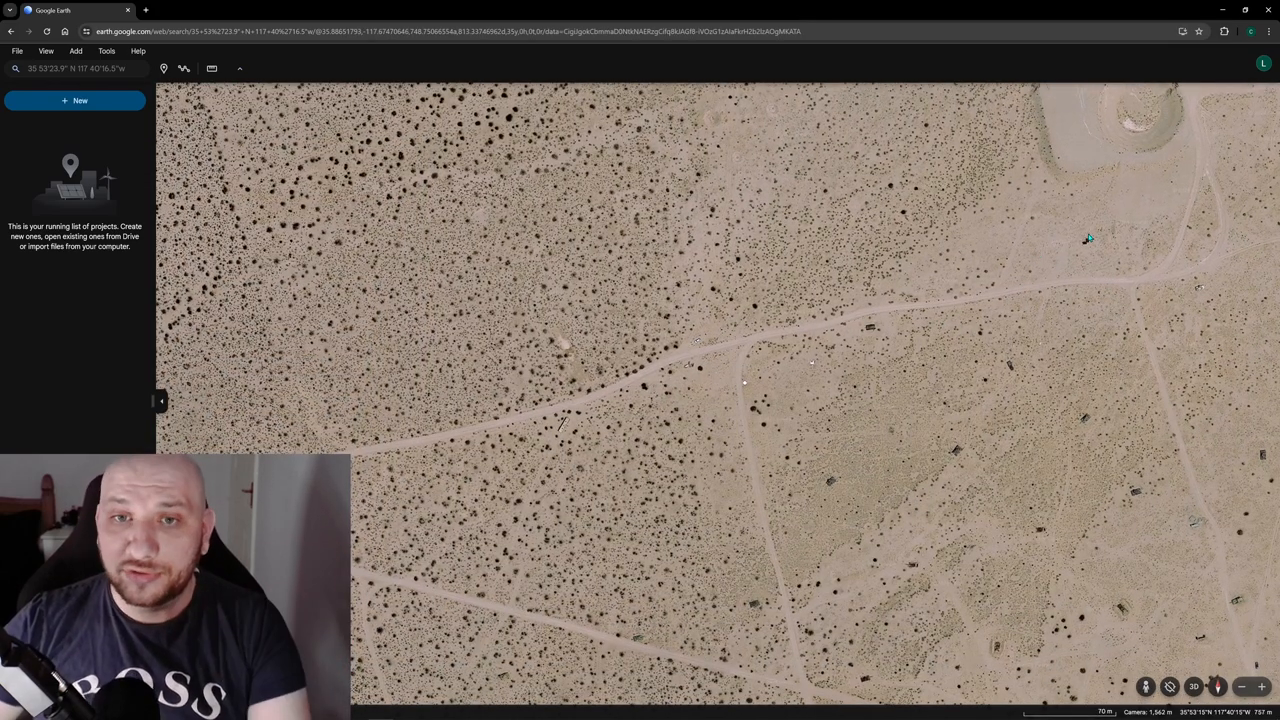
{"action": "mouse_move", "coordinate": [1023, 468]}
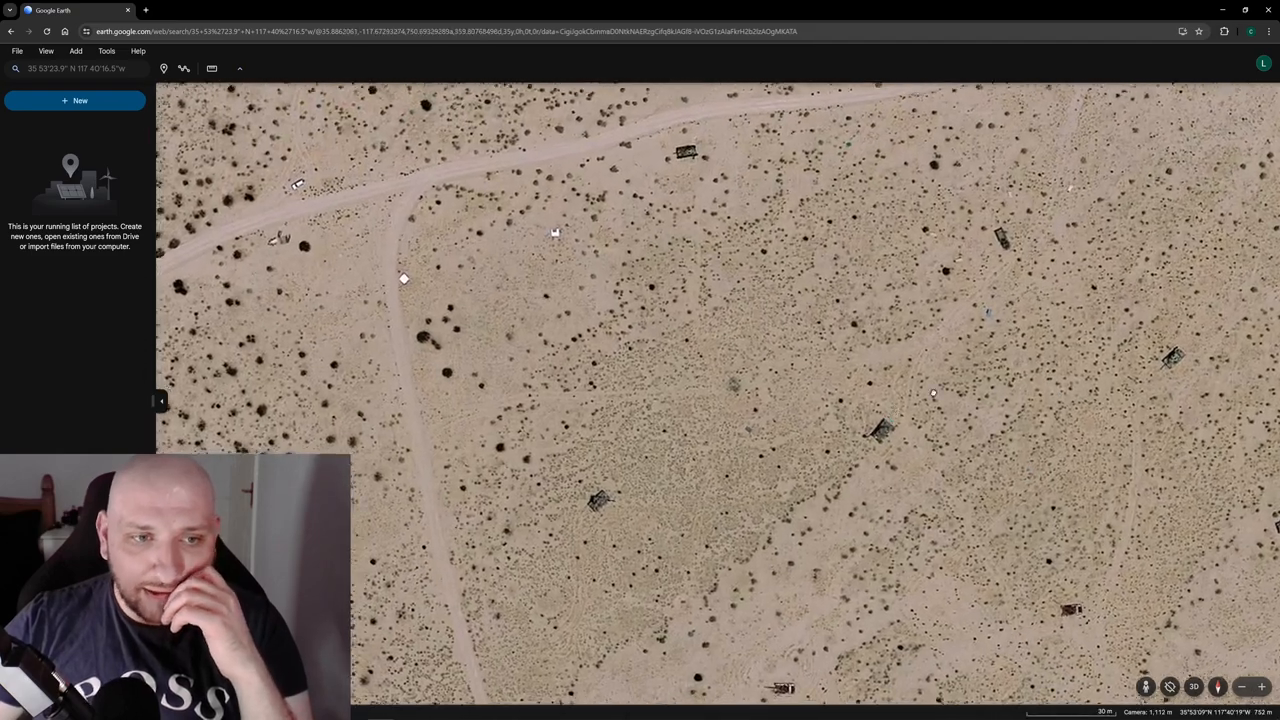
Zoom from the pit into a close-up of one small tank among desert shrubs
{"action": "scroll", "scroll_direction": "down", "scroll_amount": 3}
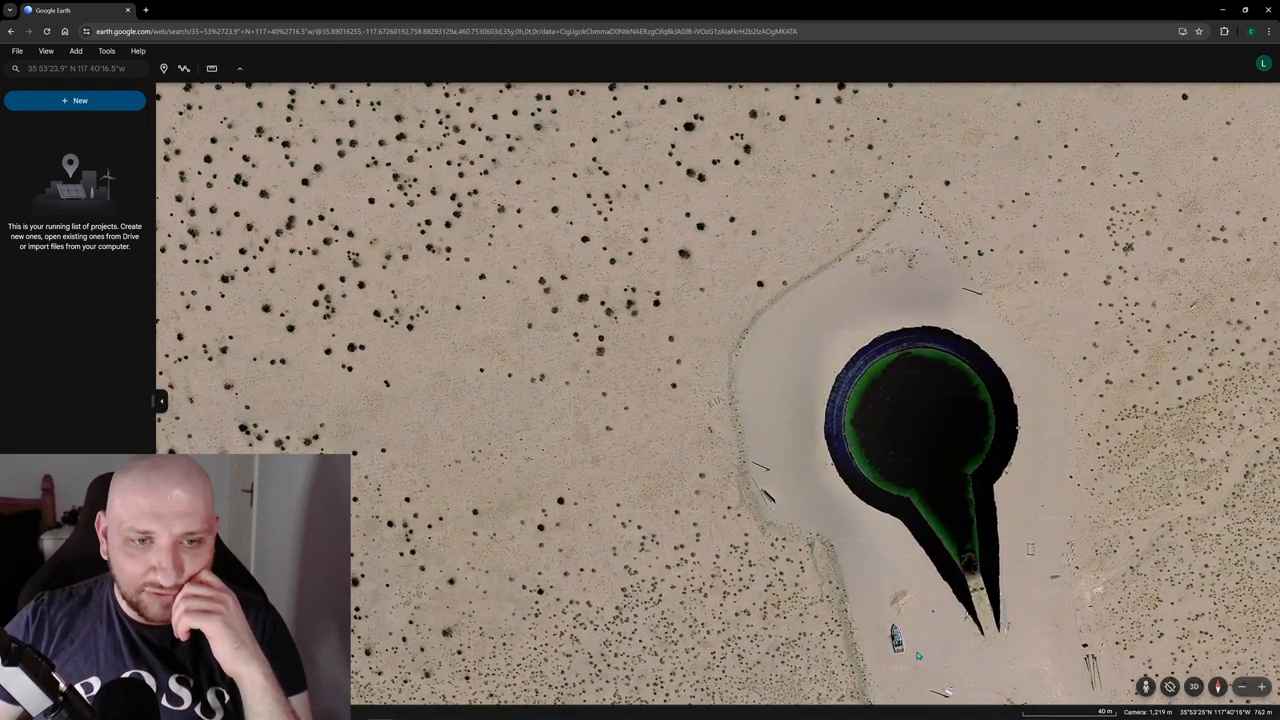
{"action": "scroll", "scroll_direction": "up", "scroll_amount": 3}
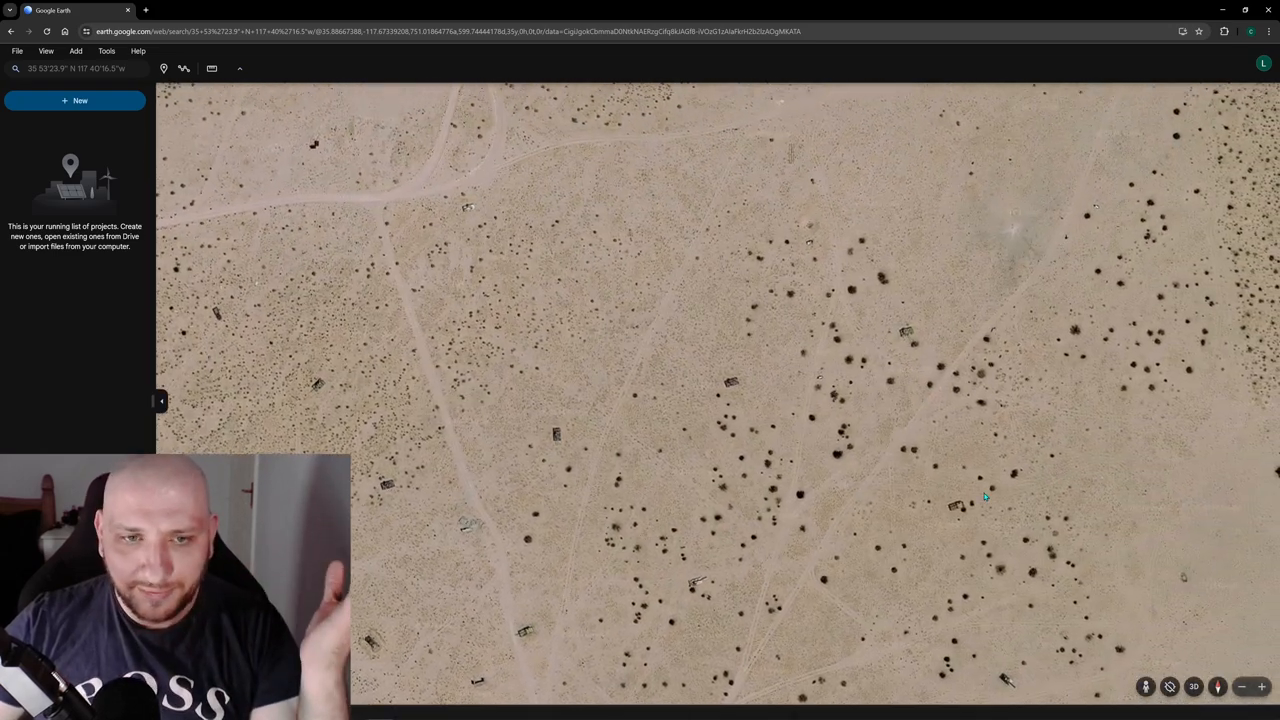
{"action": "scroll", "scroll_direction": "up", "scroll_amount": 3}
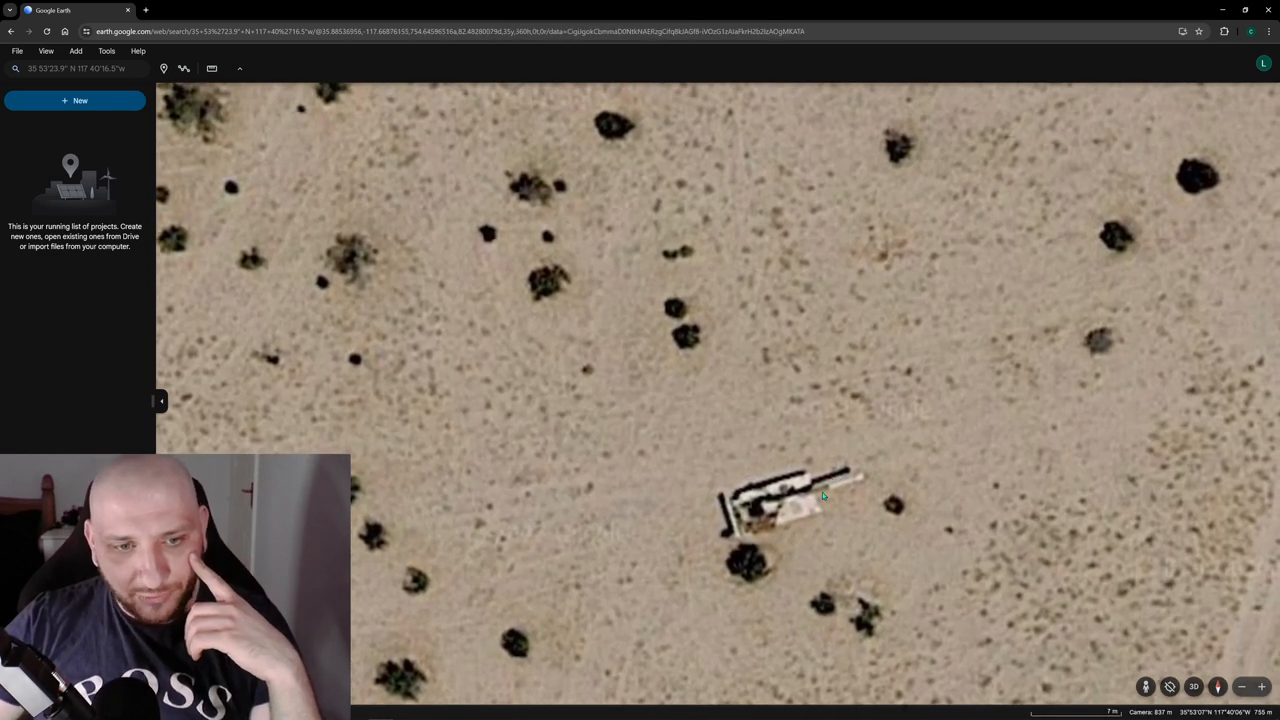
Center the view on the dark and yellow vehicles beside the long pole
{"action": "left_click_drag", "start_coordinate": [823, 497], "coordinate": [470, 485]}
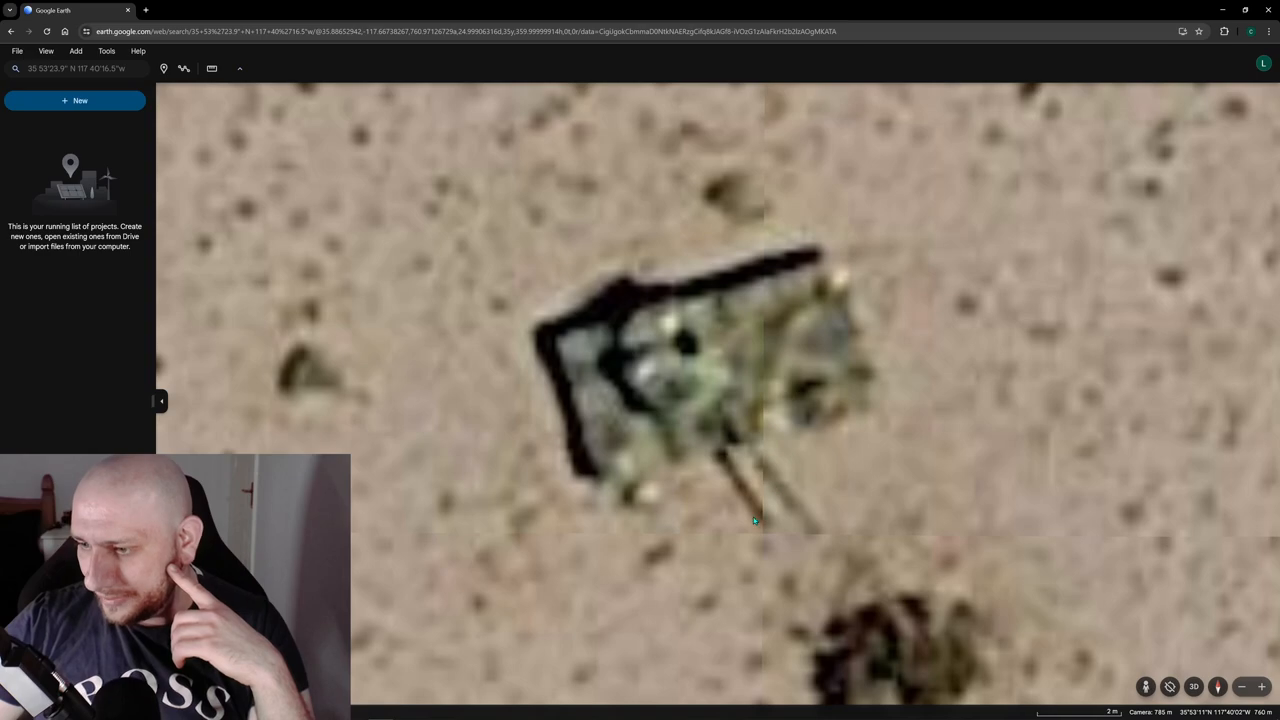
{"action": "scroll", "scroll_direction": "down", "scroll_amount": 3}
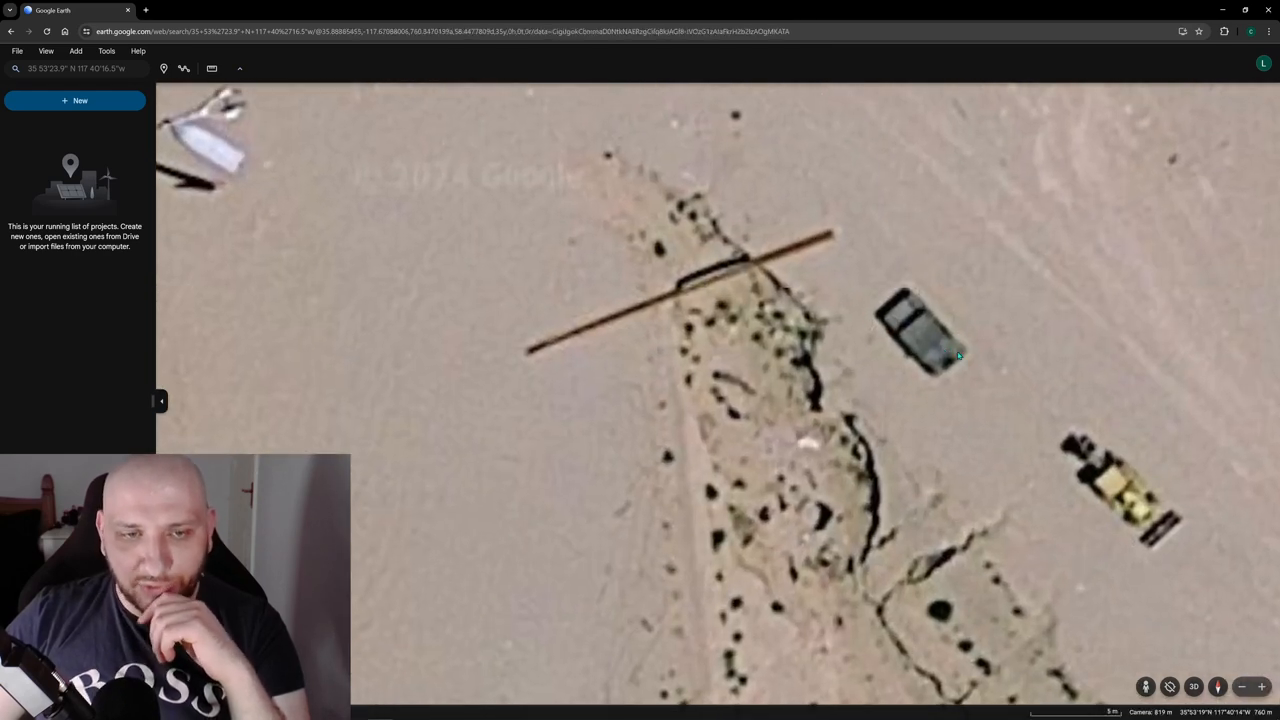
Zoom out to frame the full keyhole pit with boat and debris south of it
{"action": "scroll", "scroll_direction": "down", "scroll_amount": 3}
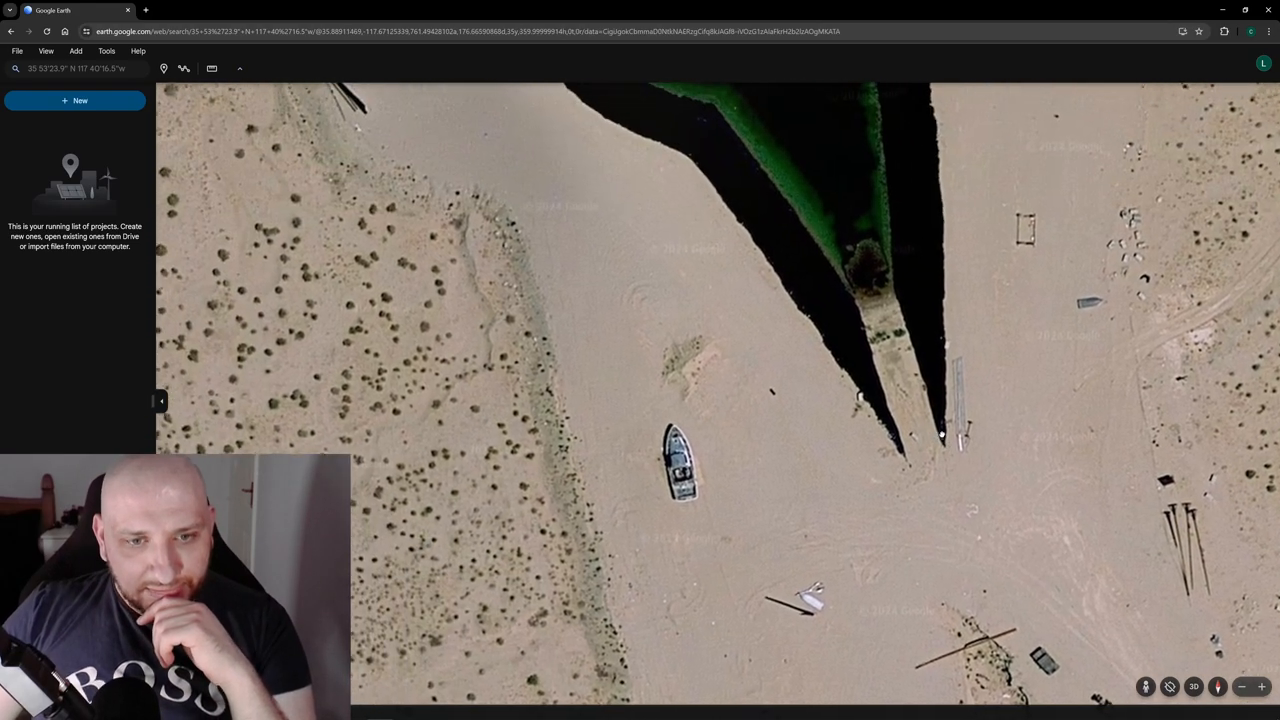
{"action": "scroll", "scroll_direction": "up", "scroll_amount": 3}
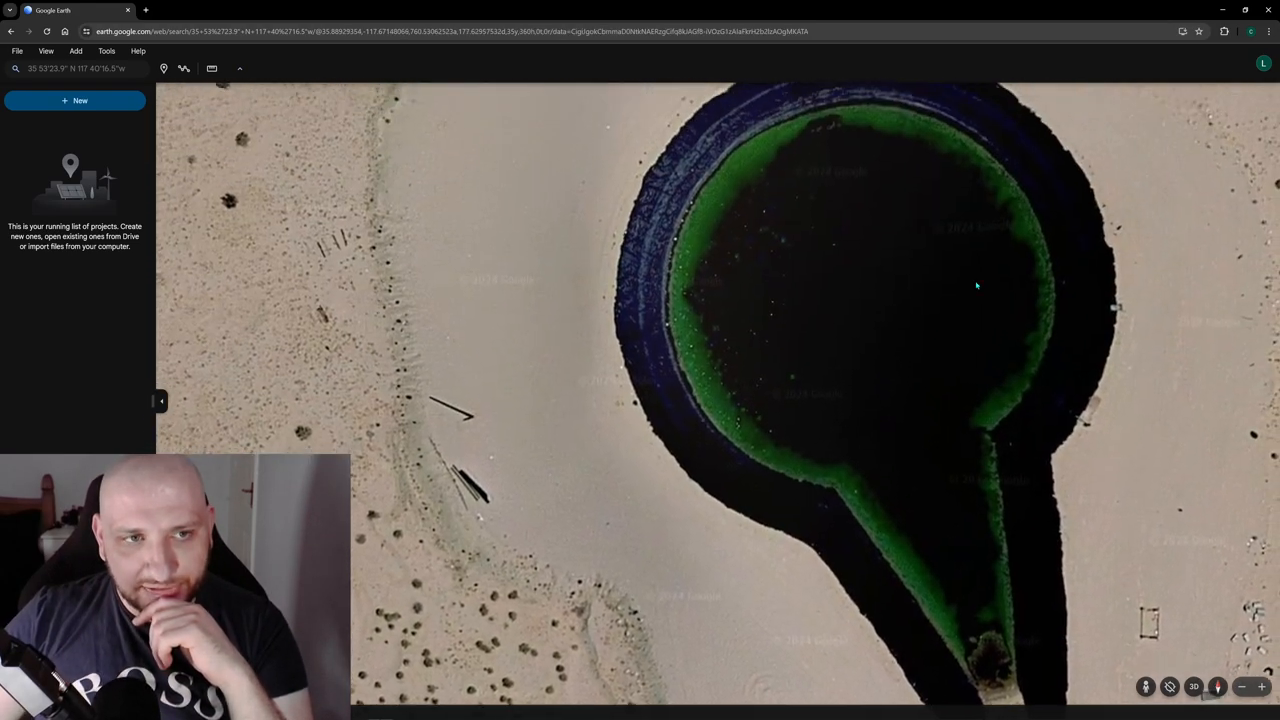
{"action": "scroll", "scroll_direction": "down", "scroll_amount": 3}
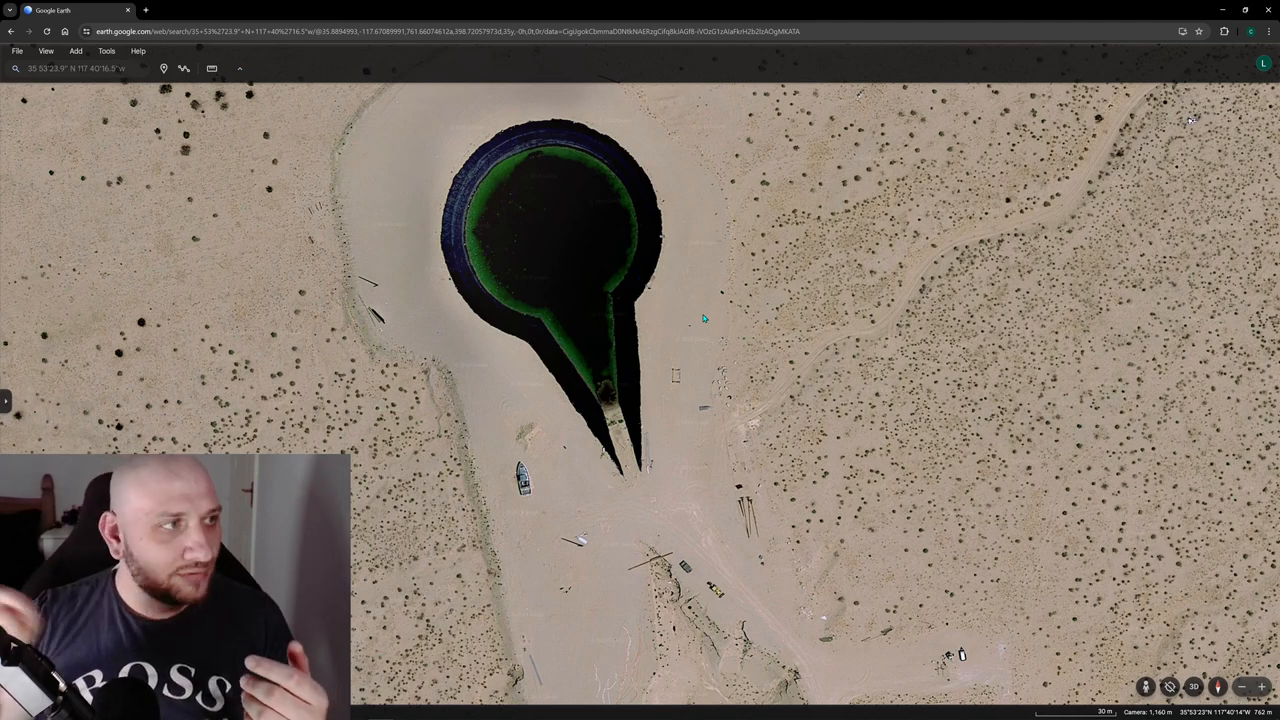
{"action": "mouse_move", "coordinate": [335, 162]}
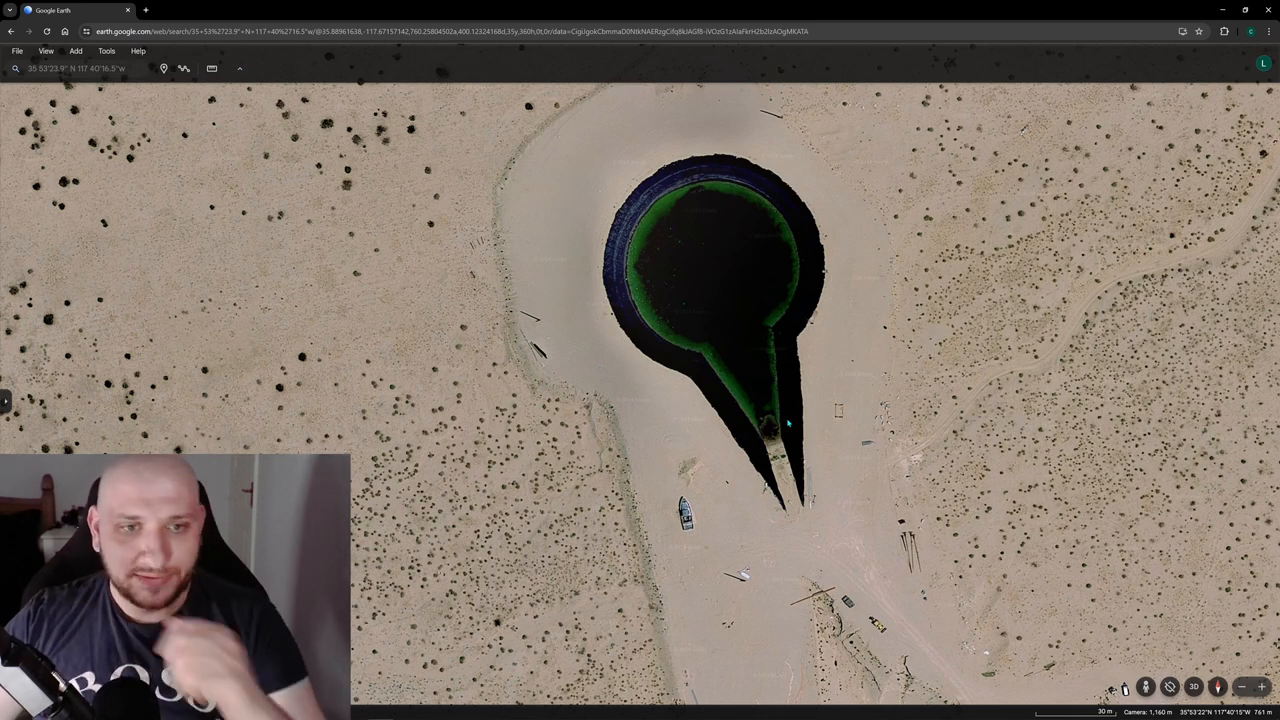
{"action": "mouse_move", "coordinate": [848, 428]}
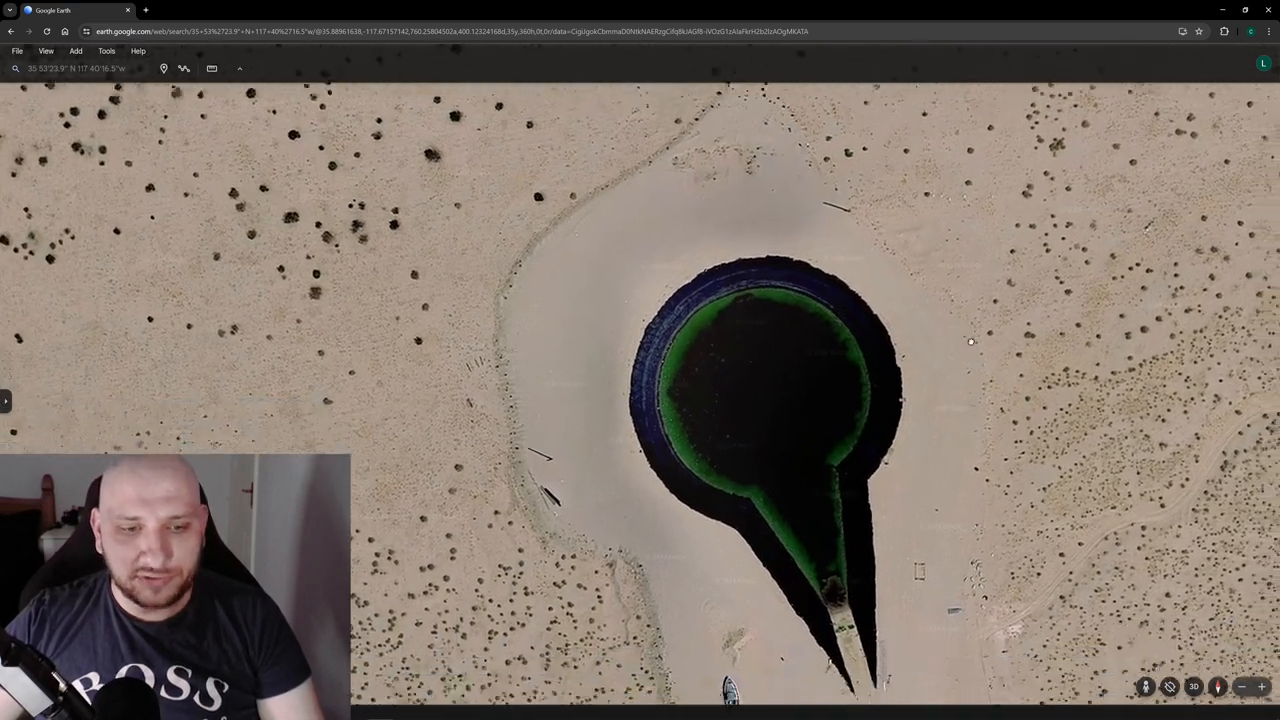
Zoom toward the scrubland road east of the crater, near a dark rectangular object
{"action": "scroll", "scroll_direction": "up", "scroll_amount": 3}
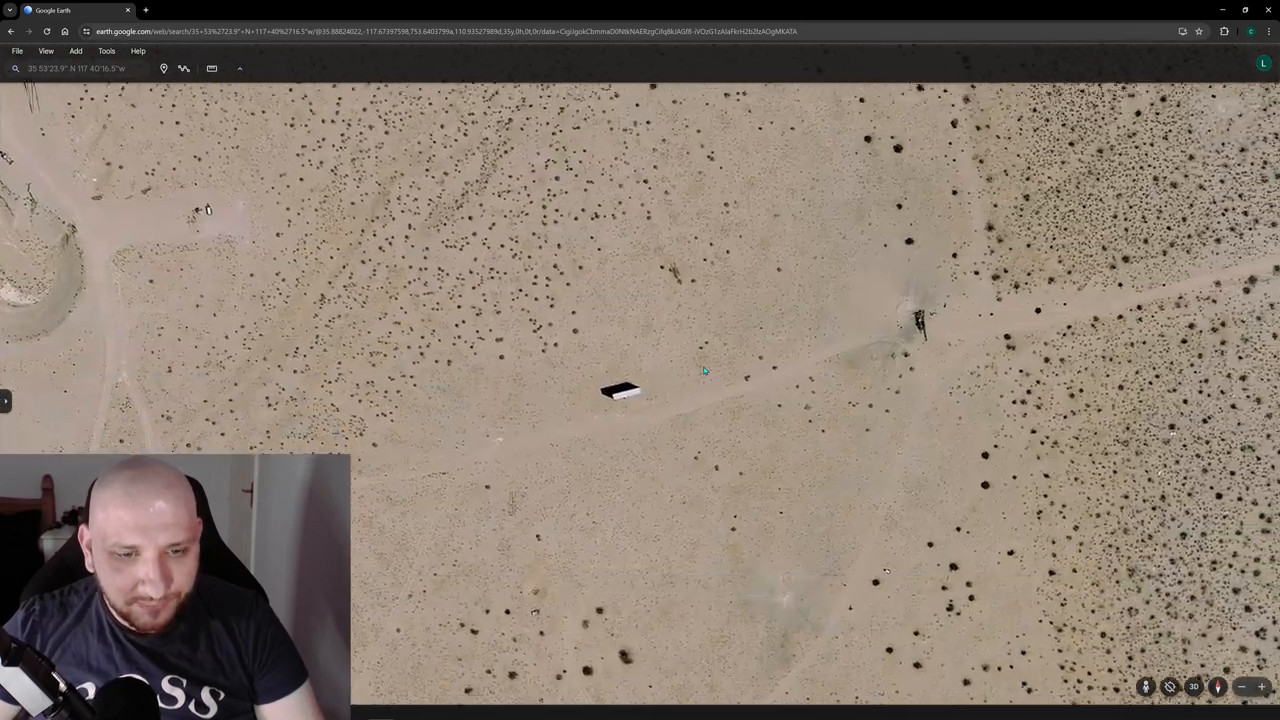
Zoom in on the small white vehicle and dark wreck, then back to the pit's end
{"action": "scroll", "scroll_direction": "down", "scroll_amount": 3}
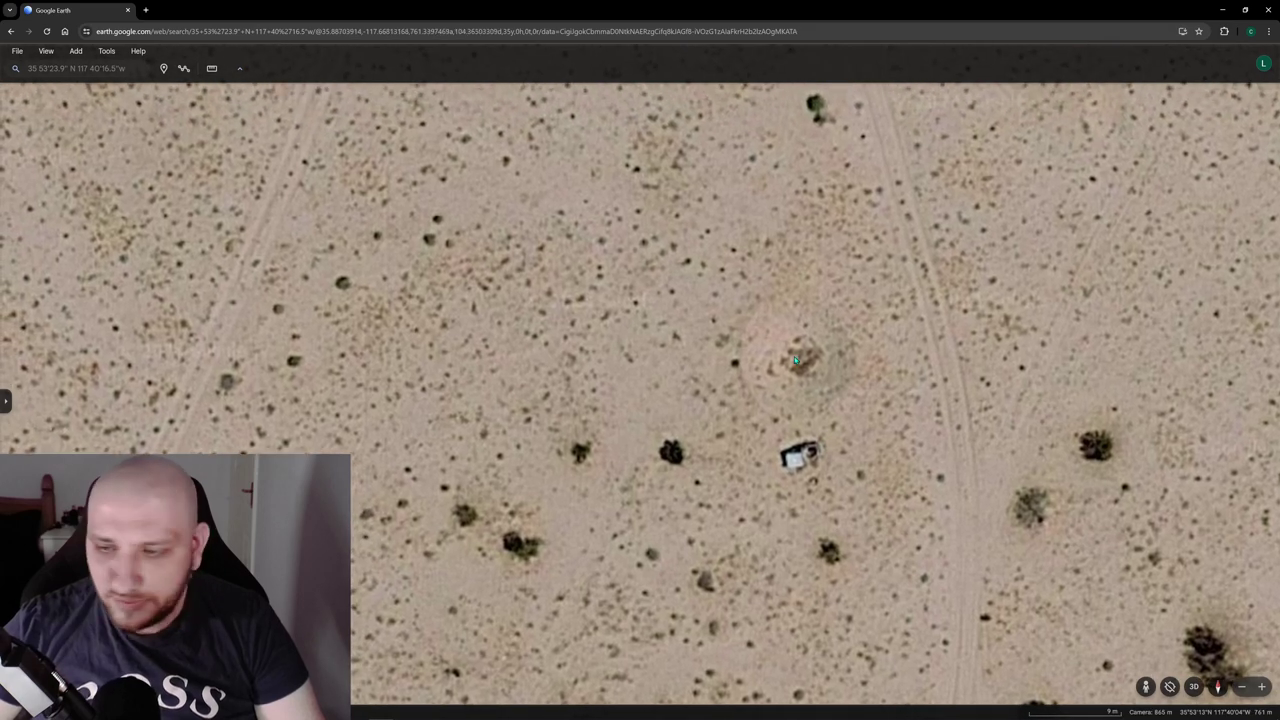
{"action": "scroll", "scroll_direction": "up", "scroll_amount": 3}
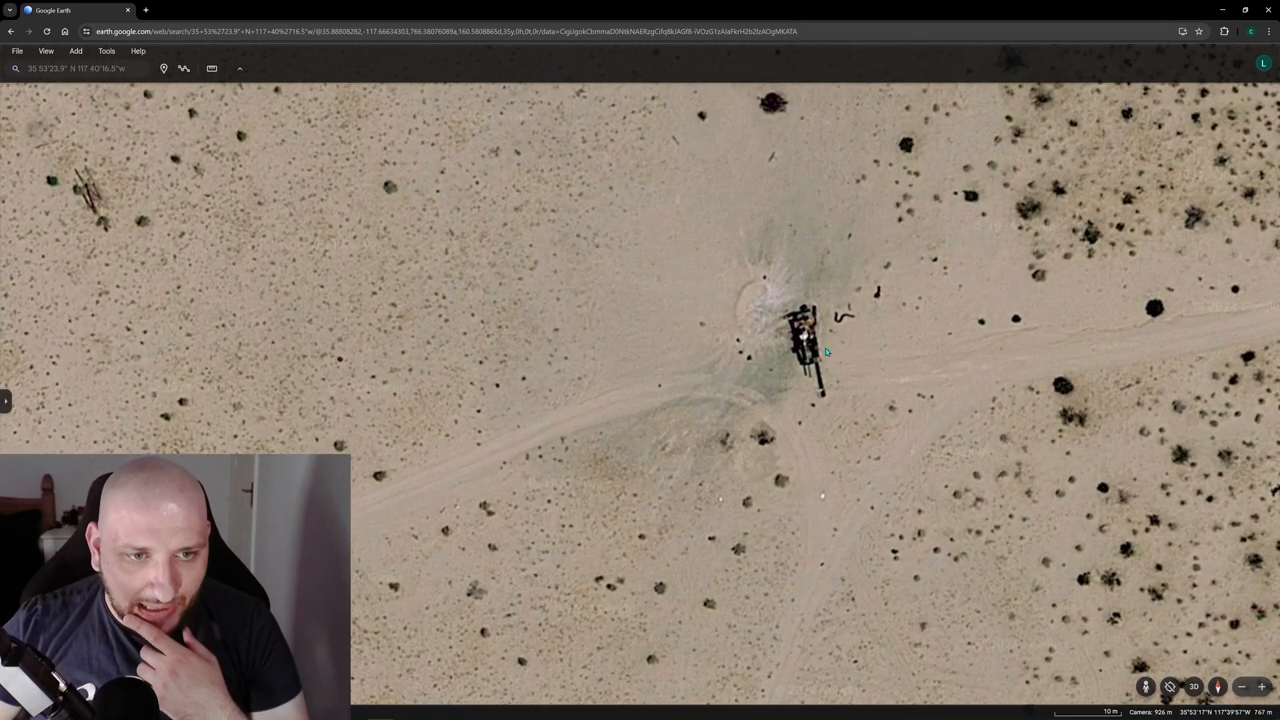
{"action": "scroll", "scroll_direction": "up", "scroll_amount": 3}
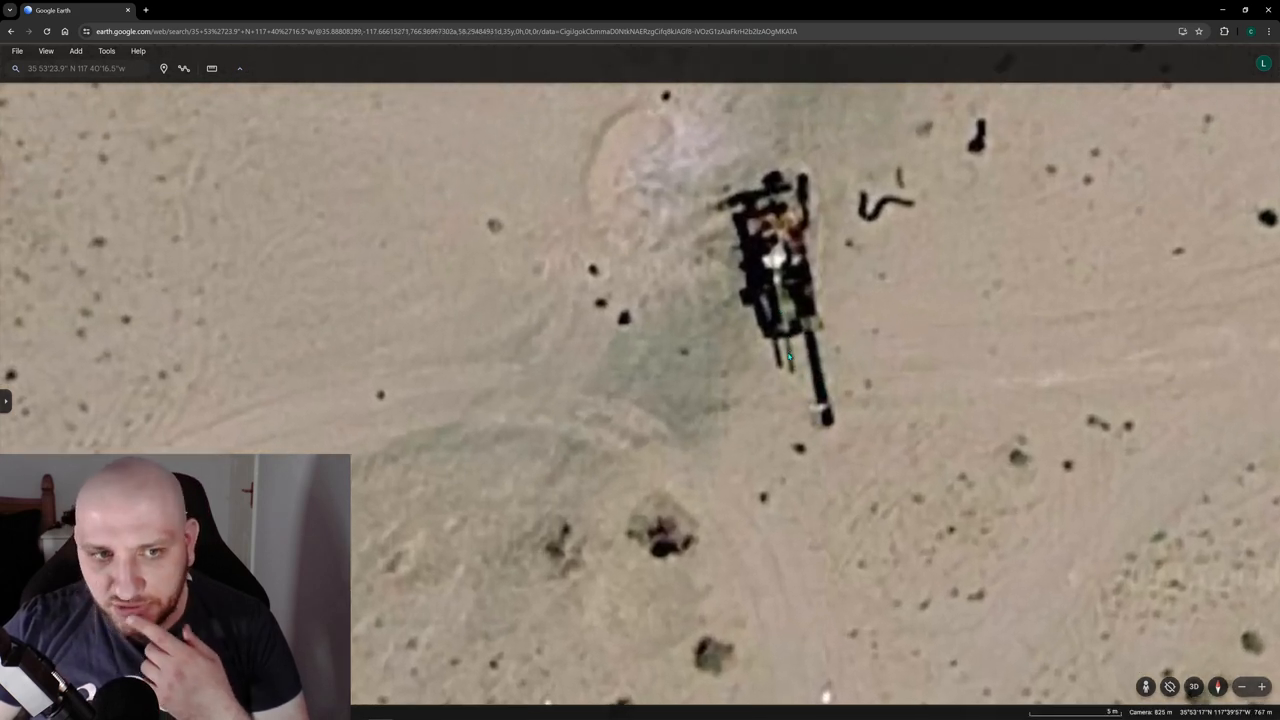
{"action": "scroll", "scroll_direction": "up", "scroll_amount": 3}
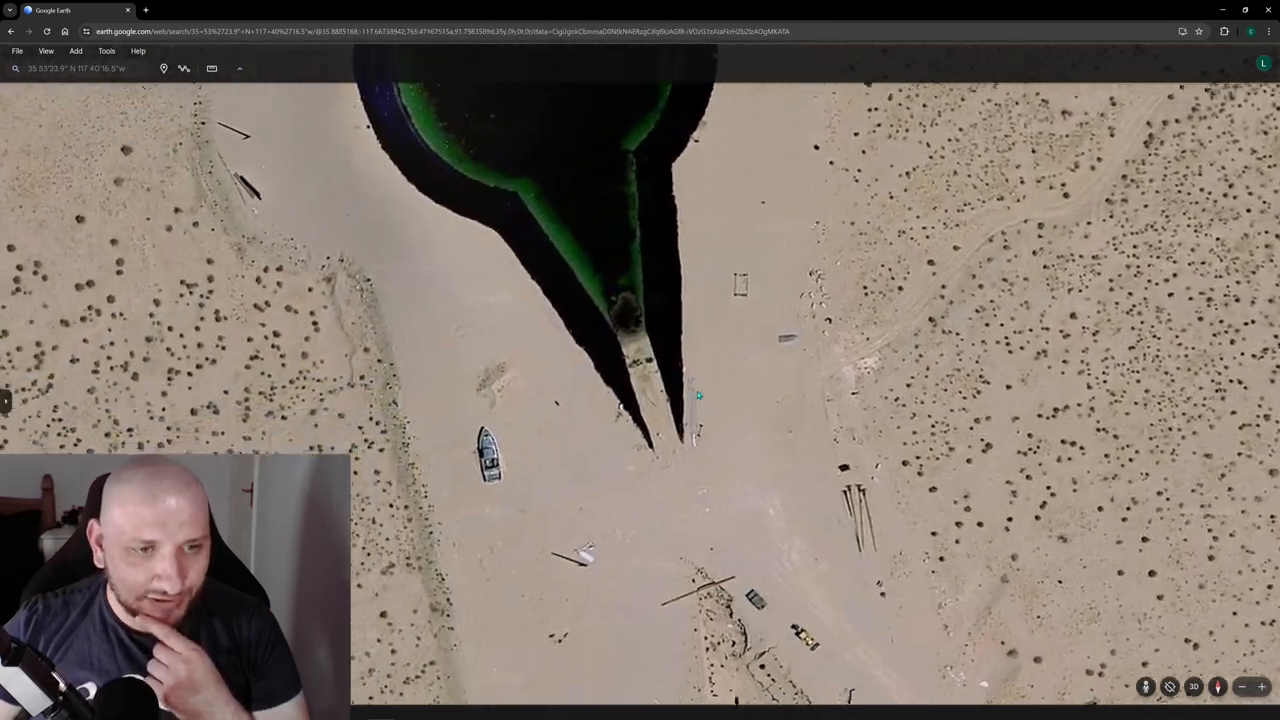
Pull back over the site and settle on the keyhole pit with the boat below
{"action": "scroll", "scroll_direction": "down", "scroll_amount": 3}
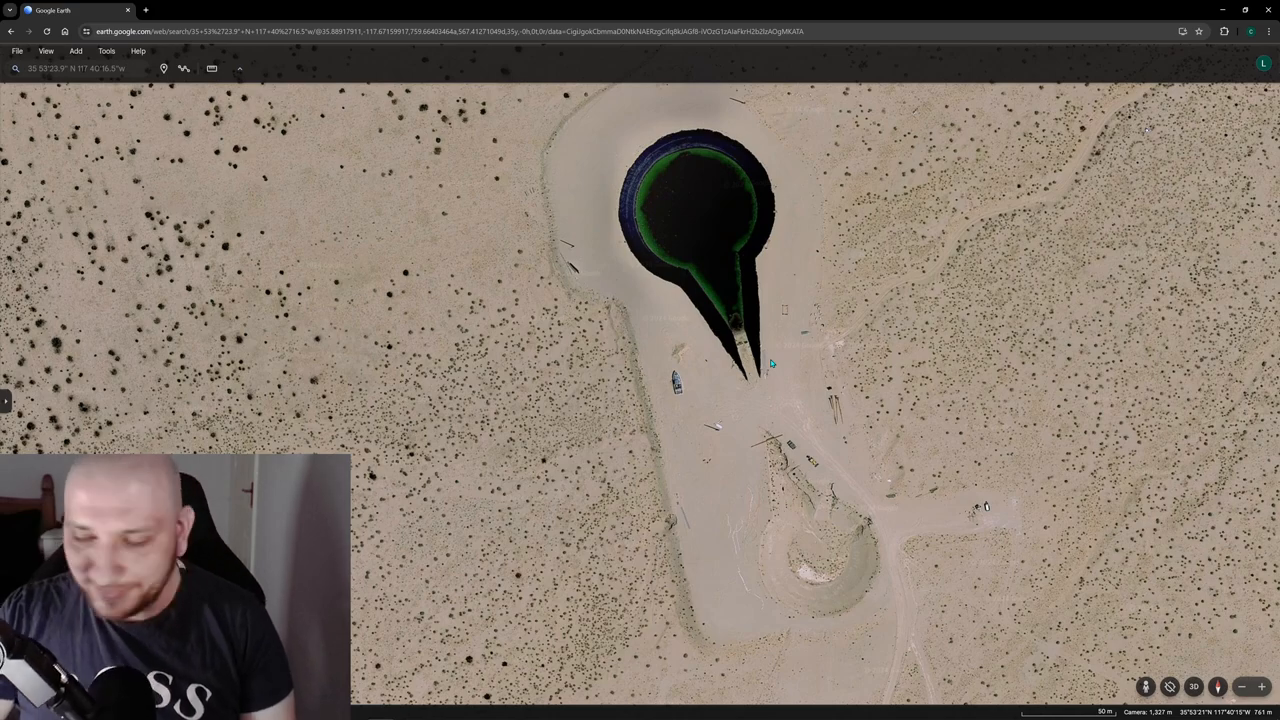
{"action": "scroll", "scroll_direction": "down", "scroll_amount": 3}
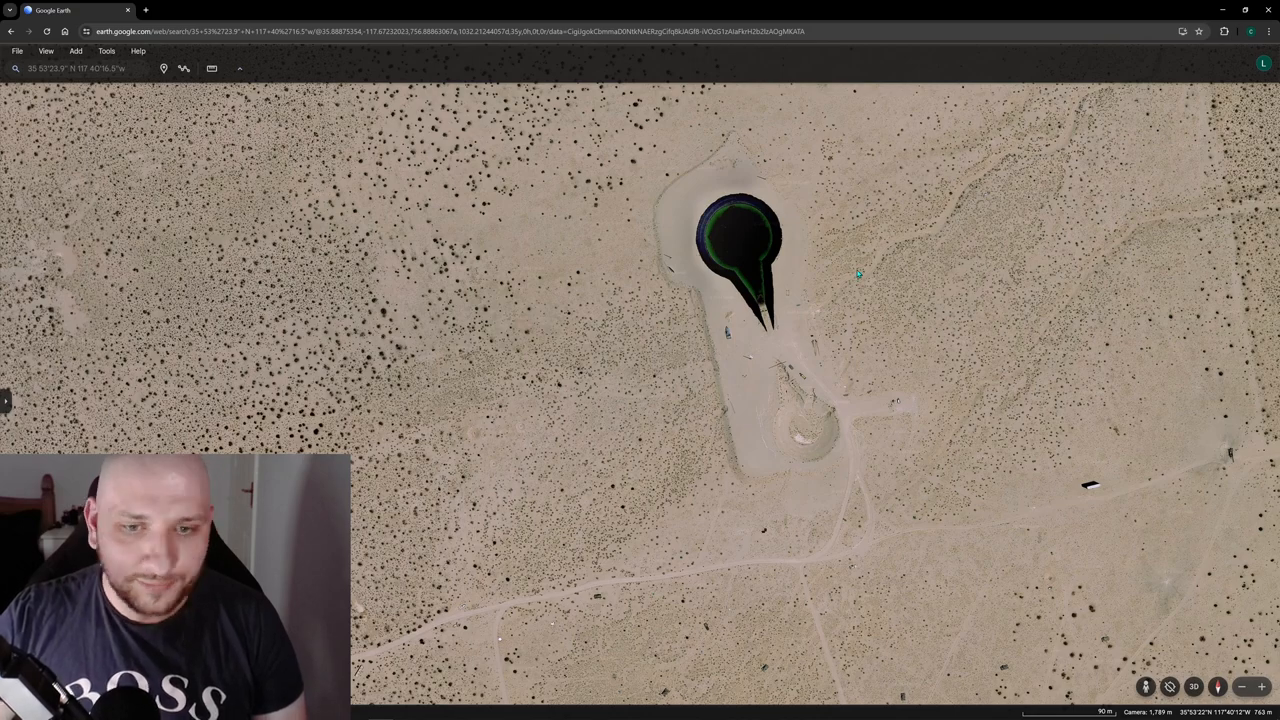
{"action": "mouse_move", "coordinate": [920, 281]}
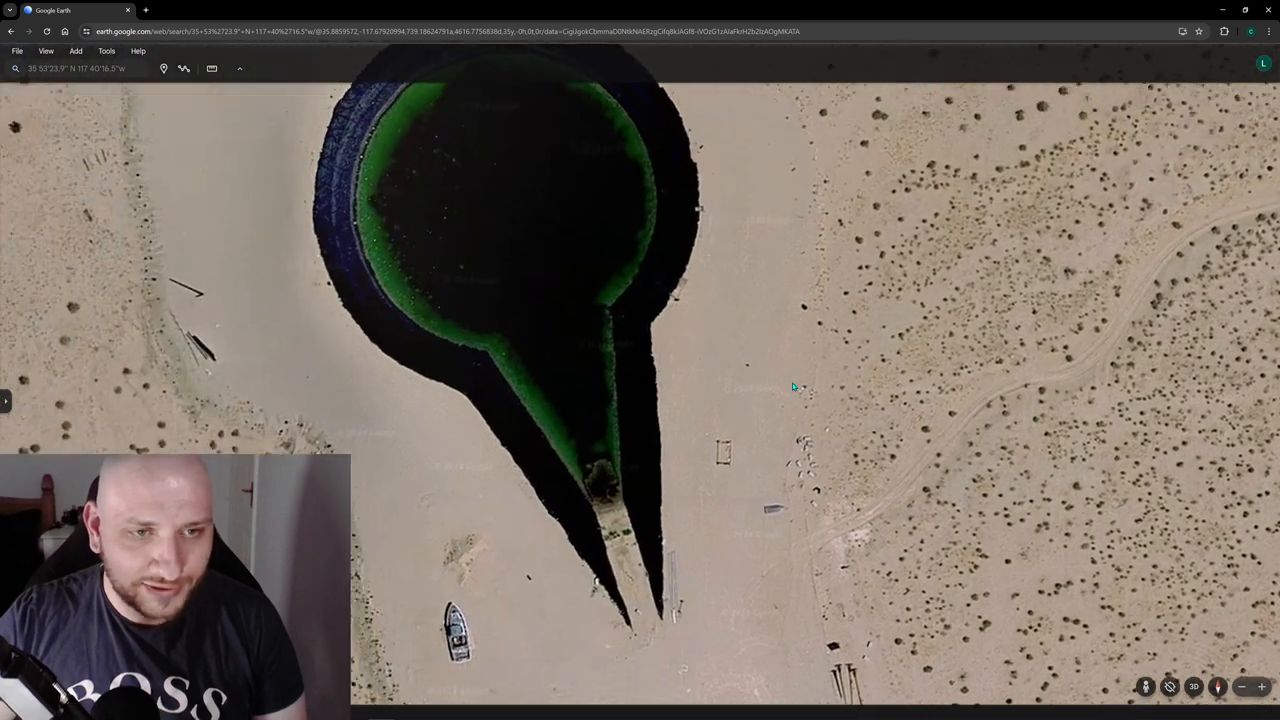
{"action": "scroll", "scroll_direction": "down", "scroll_amount": 3}
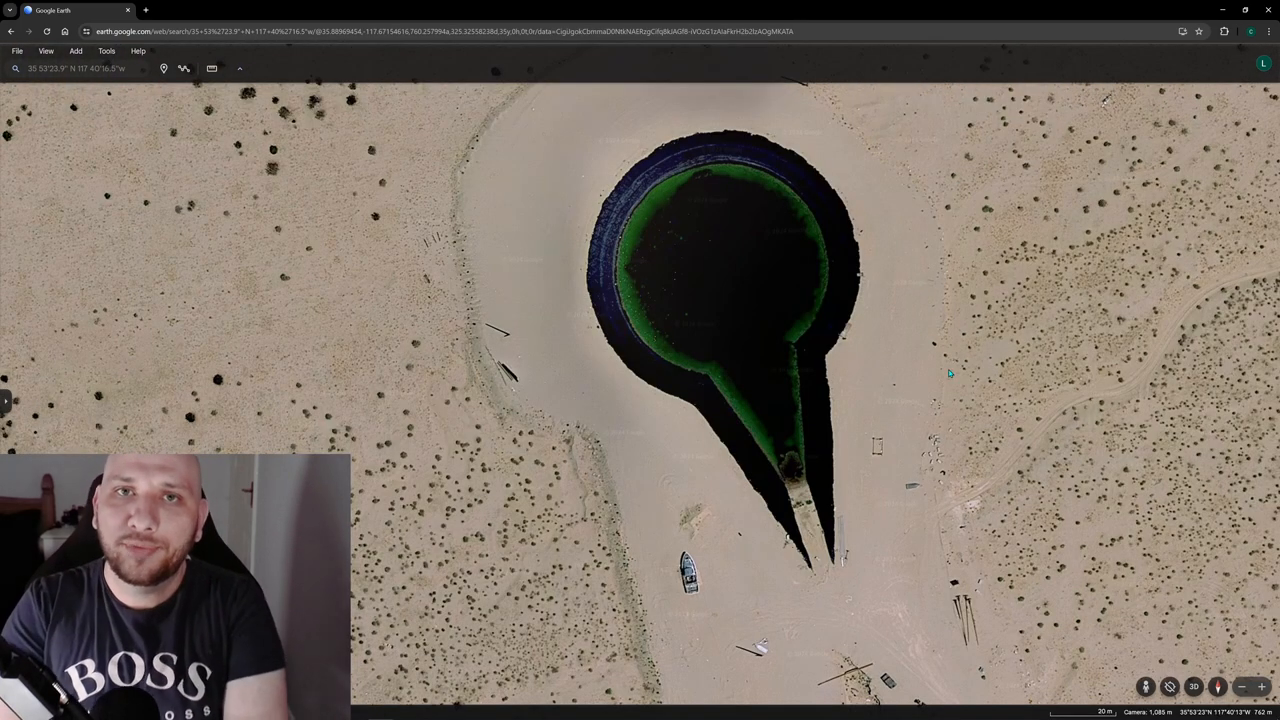